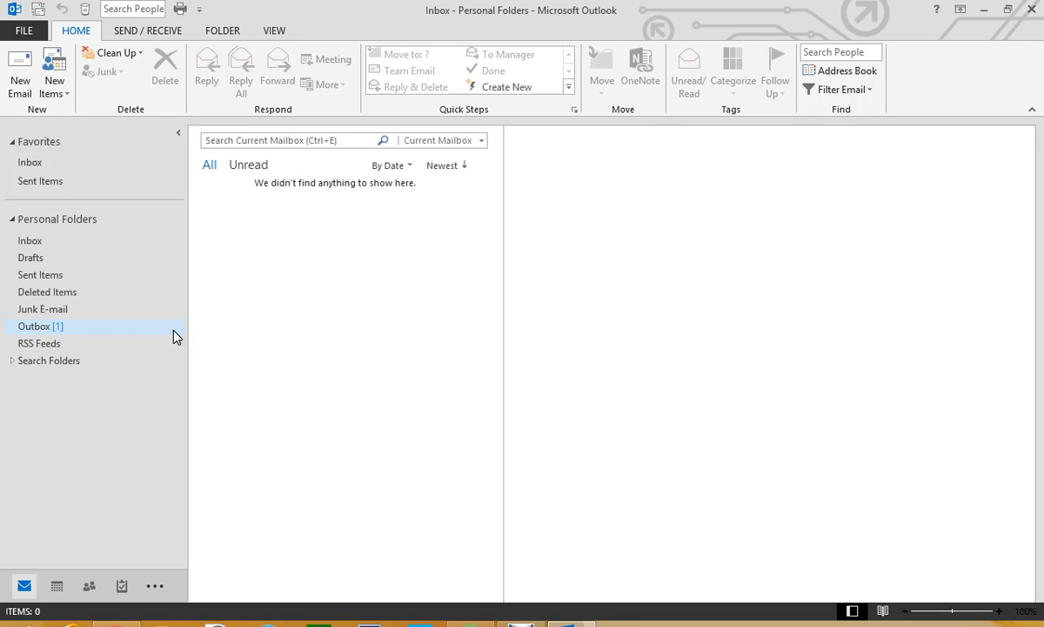
{"action": "mouse_move", "coordinate": [225, 377]}
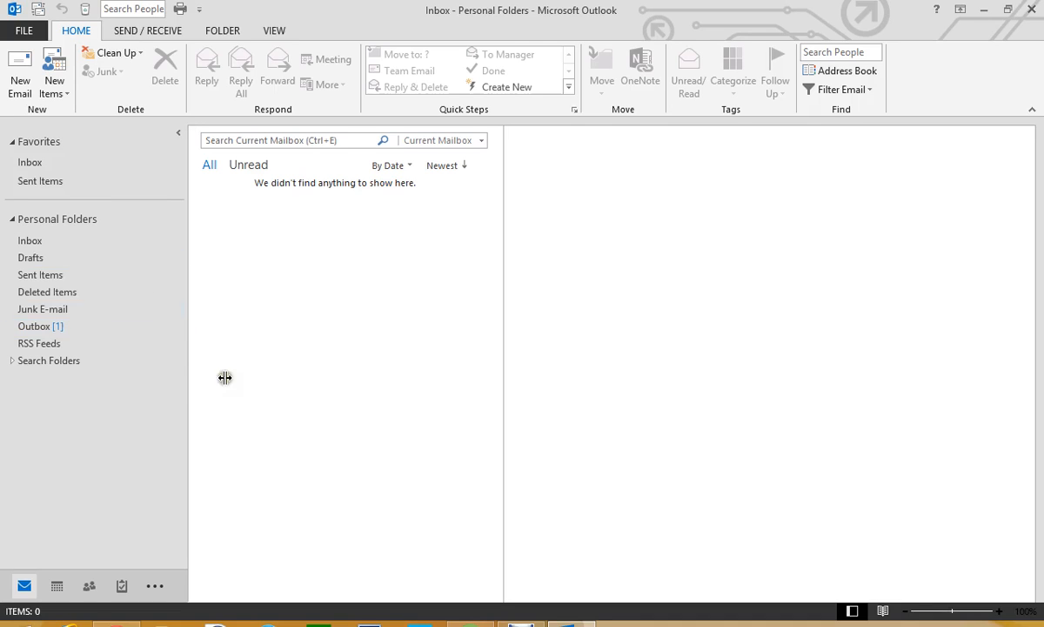
Step: Open the Account Settings dialog from File, showing an empty e-mail account list
{"action": "left_click", "coordinate": [29, 162]}
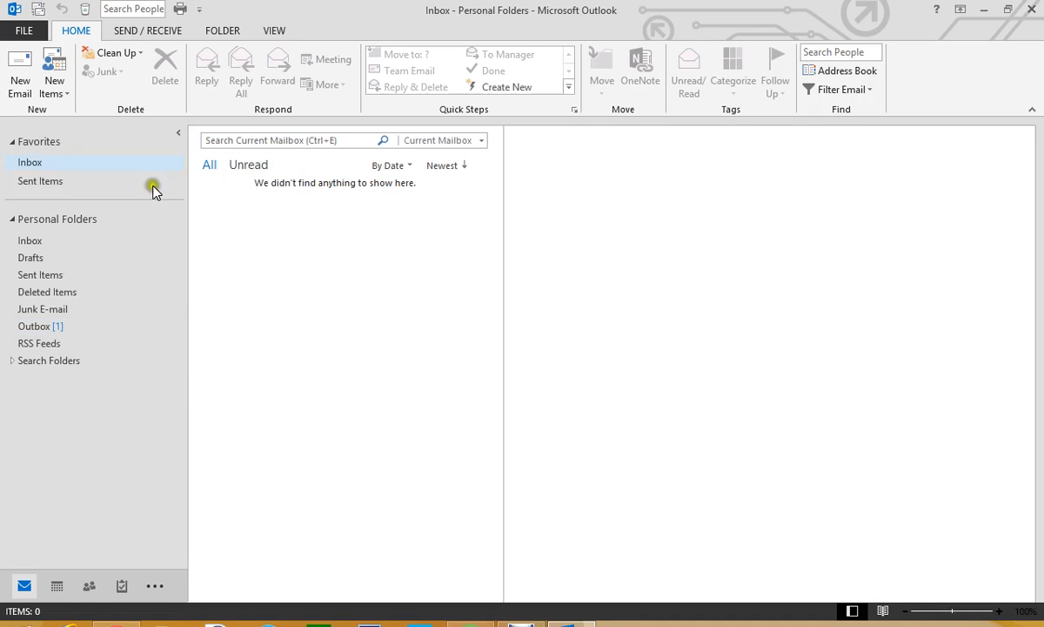
{"action": "mouse_move", "coordinate": [24, 31]}
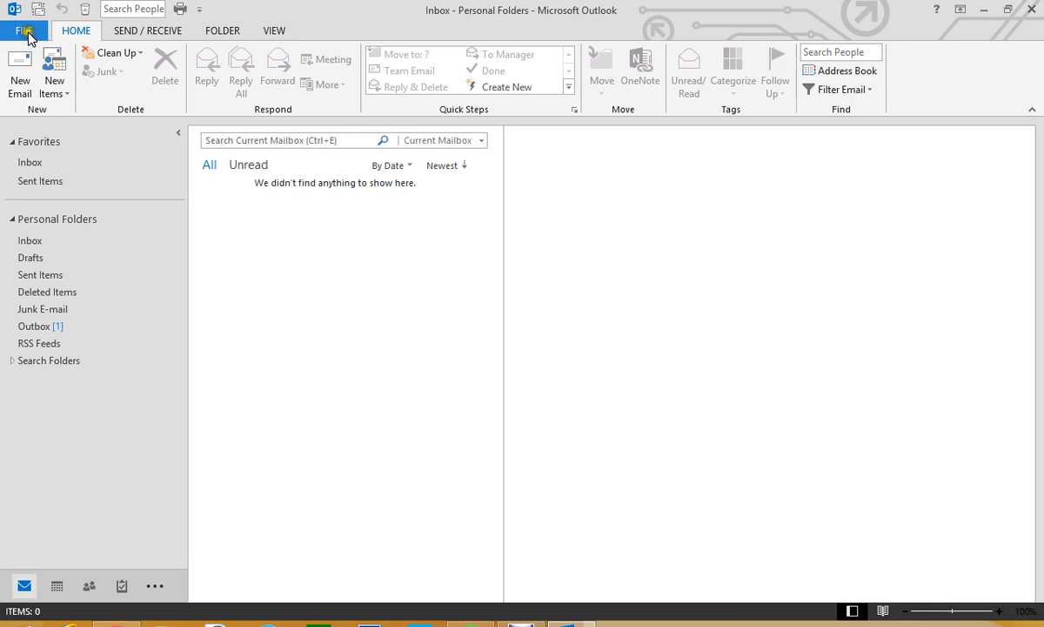
{"action": "left_click", "coordinate": [26, 31]}
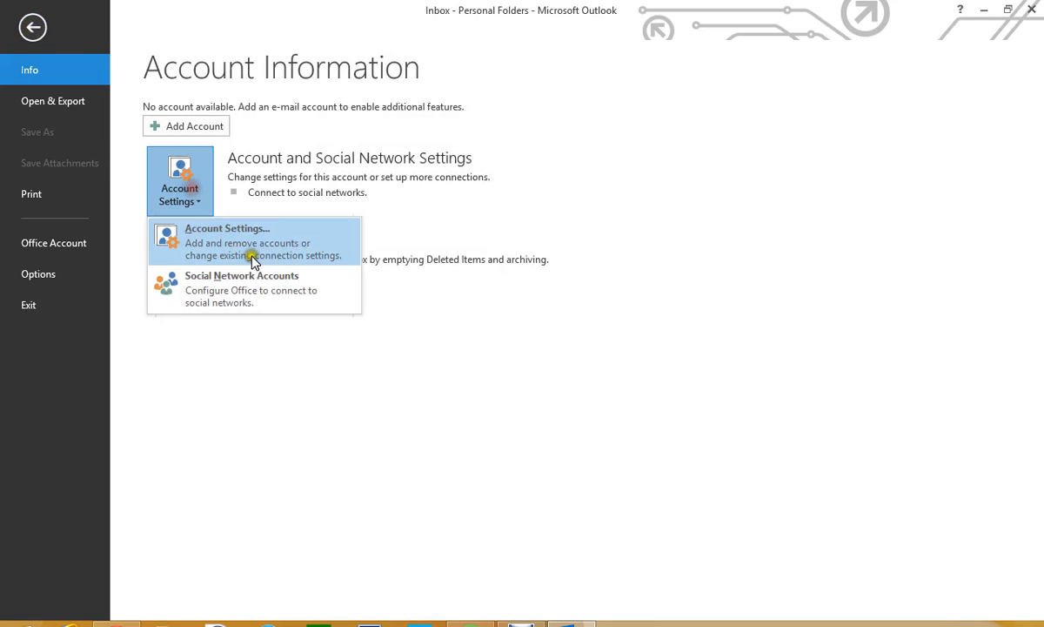
{"action": "left_click", "coordinate": [228, 241]}
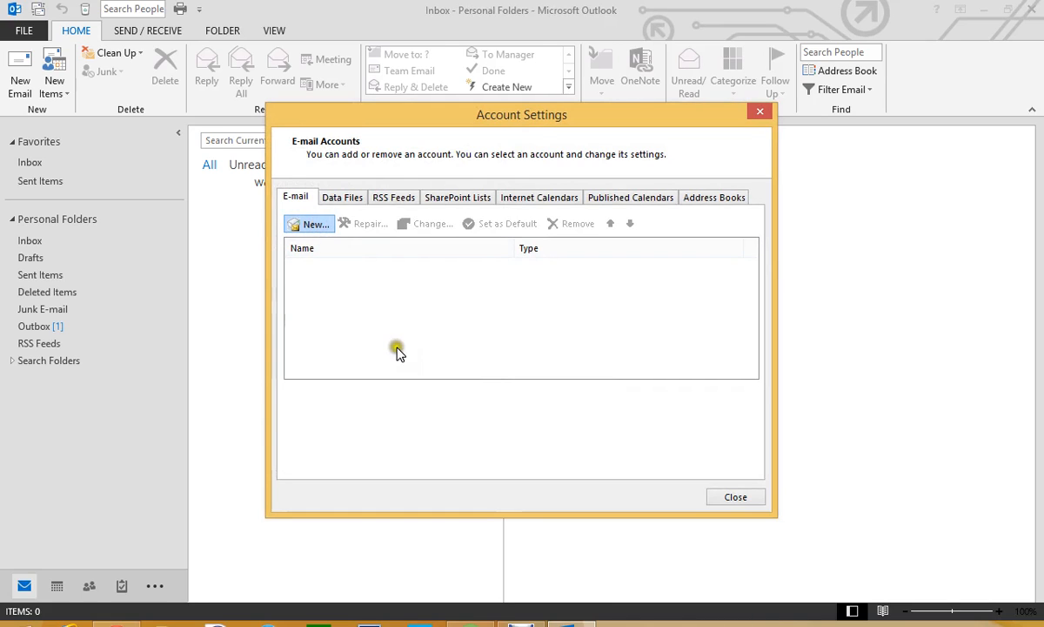
Step: Start a new account with manual setup and the POP or IMAP service type
{"action": "left_click", "coordinate": [309, 224]}
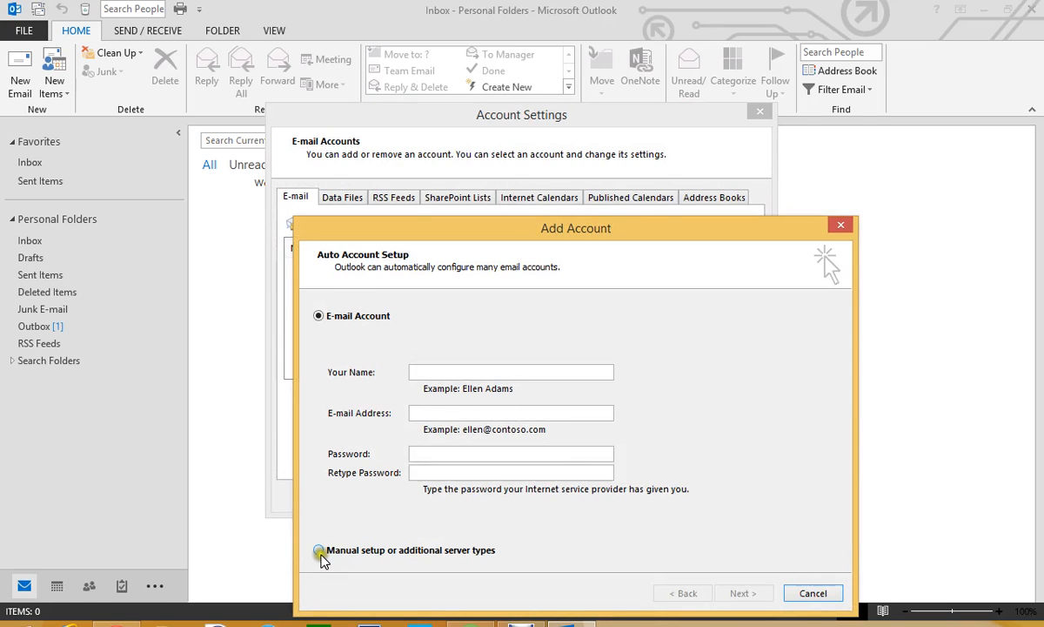
{"action": "left_click", "coordinate": [318, 550]}
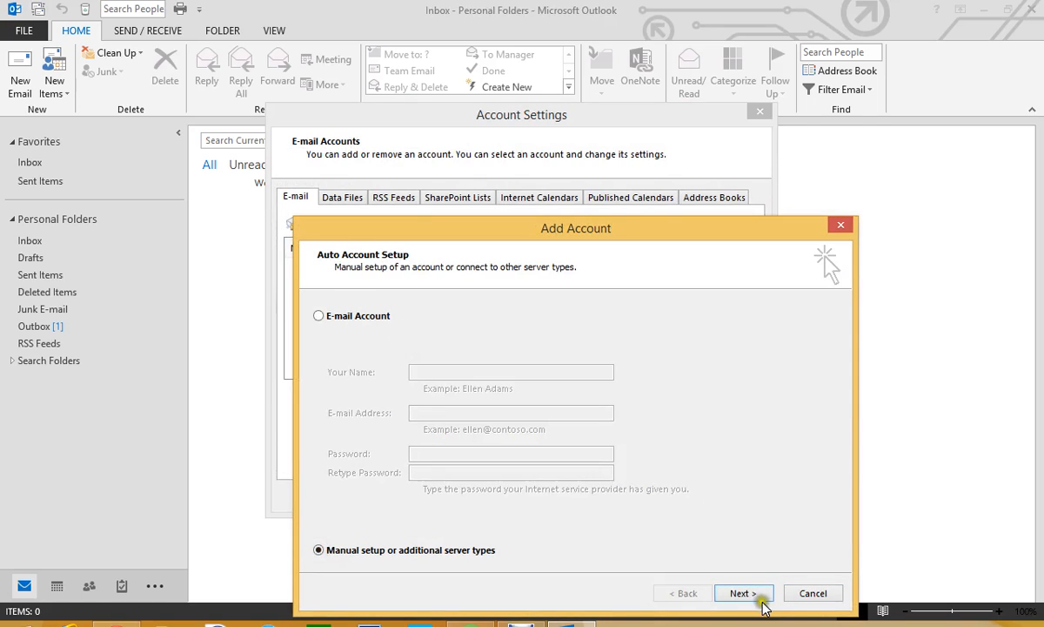
{"action": "left_click", "coordinate": [739, 593]}
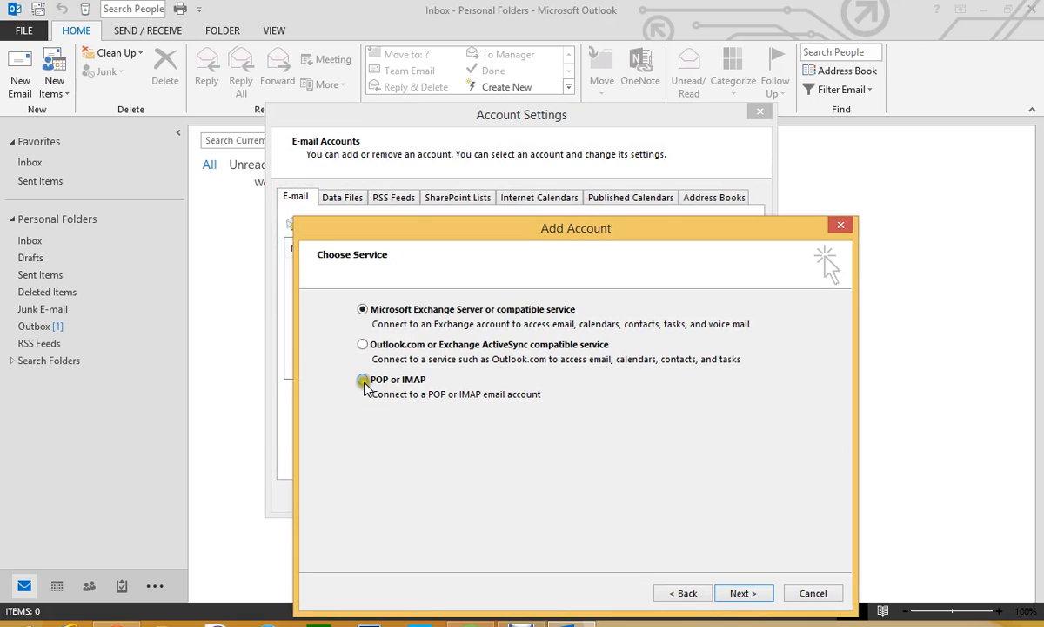
{"action": "left_click", "coordinate": [363, 379]}
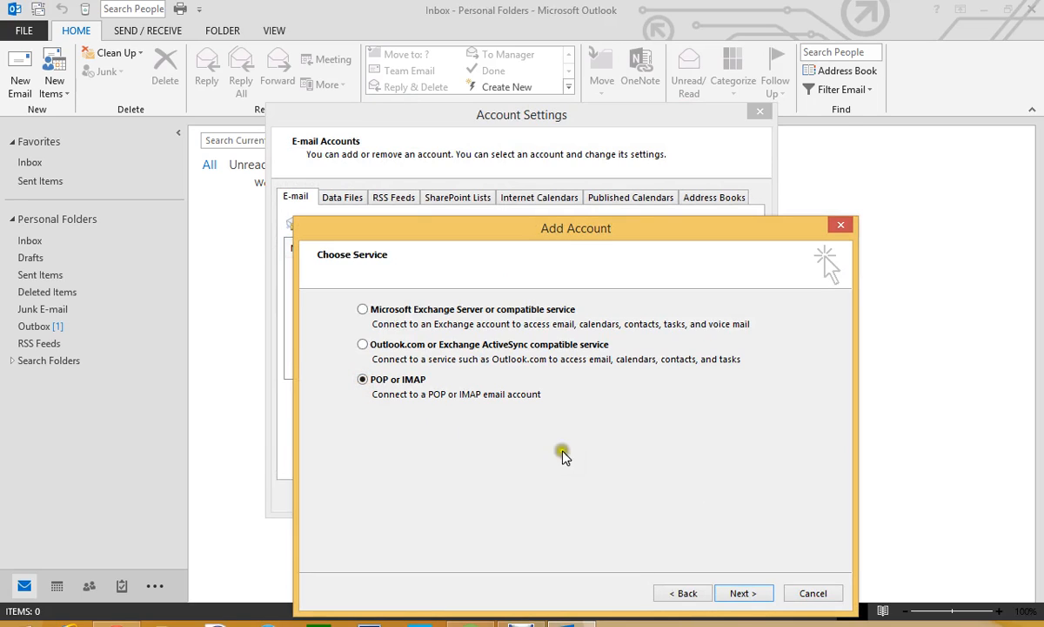
{"action": "left_click", "coordinate": [743, 592]}
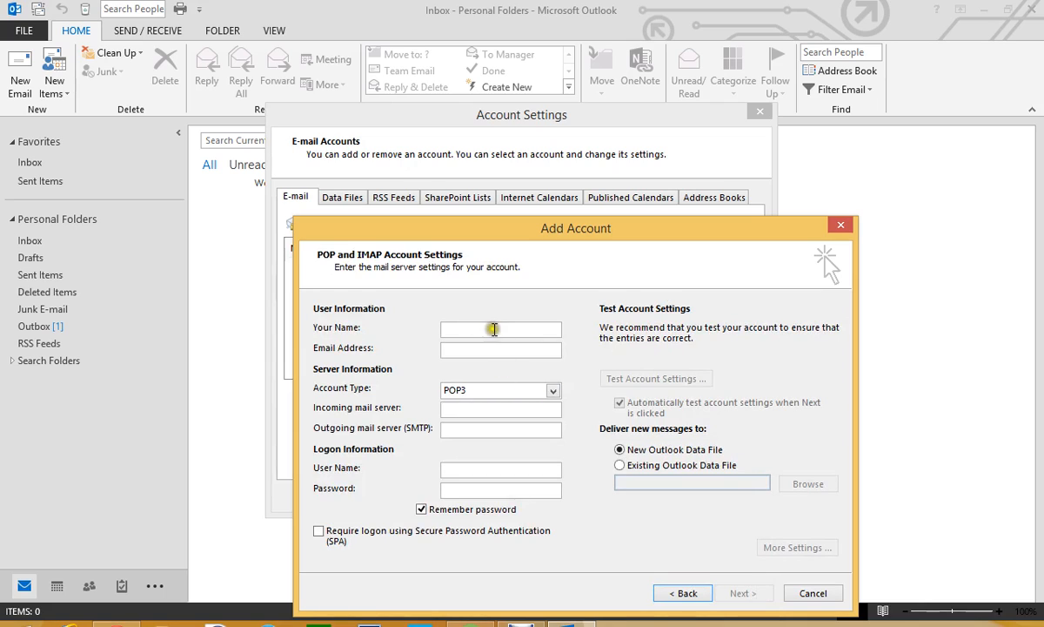
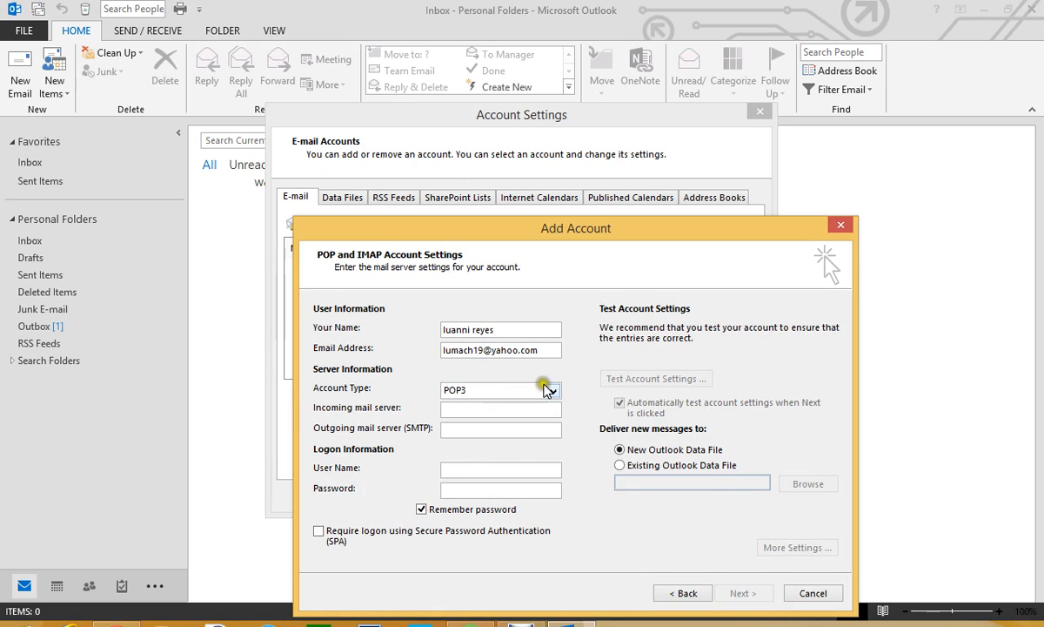
{"action": "left_click", "coordinate": [551, 389]}
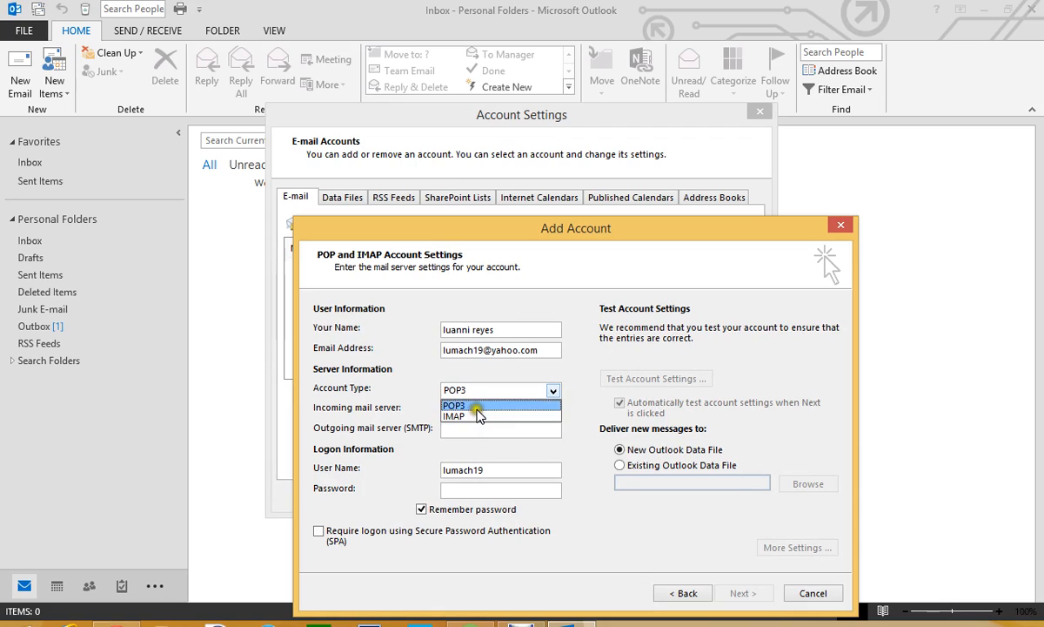
{"action": "mouse_move", "coordinate": [466, 416]}
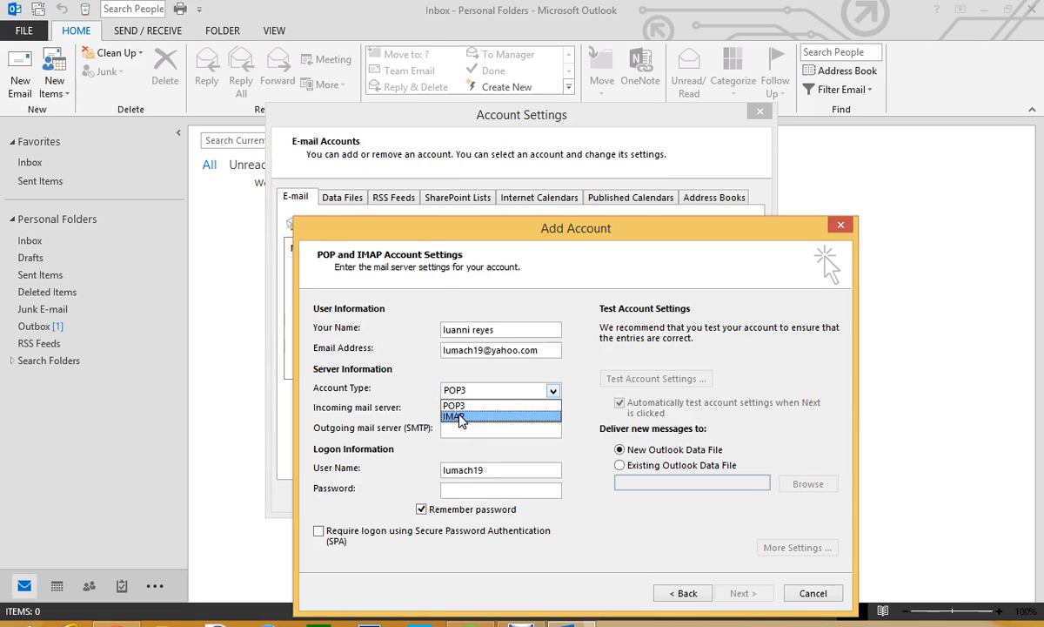
Step: Set the account type to IMAP with incoming server imap.mail.yahoo.com
{"action": "left_click", "coordinate": [453, 416]}
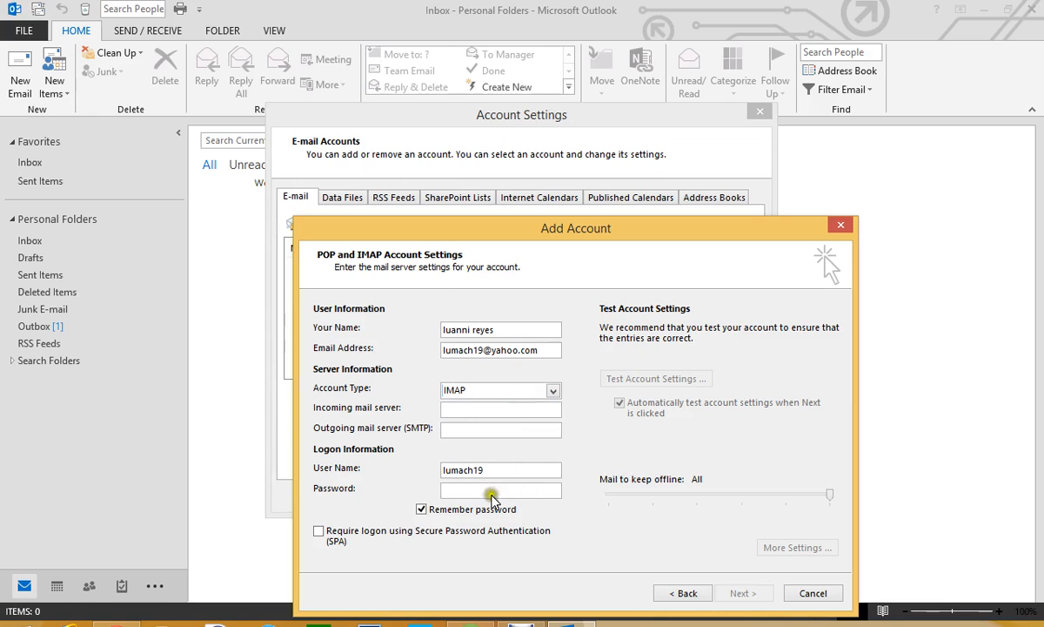
{"action": "mouse_move", "coordinate": [330, 406]}
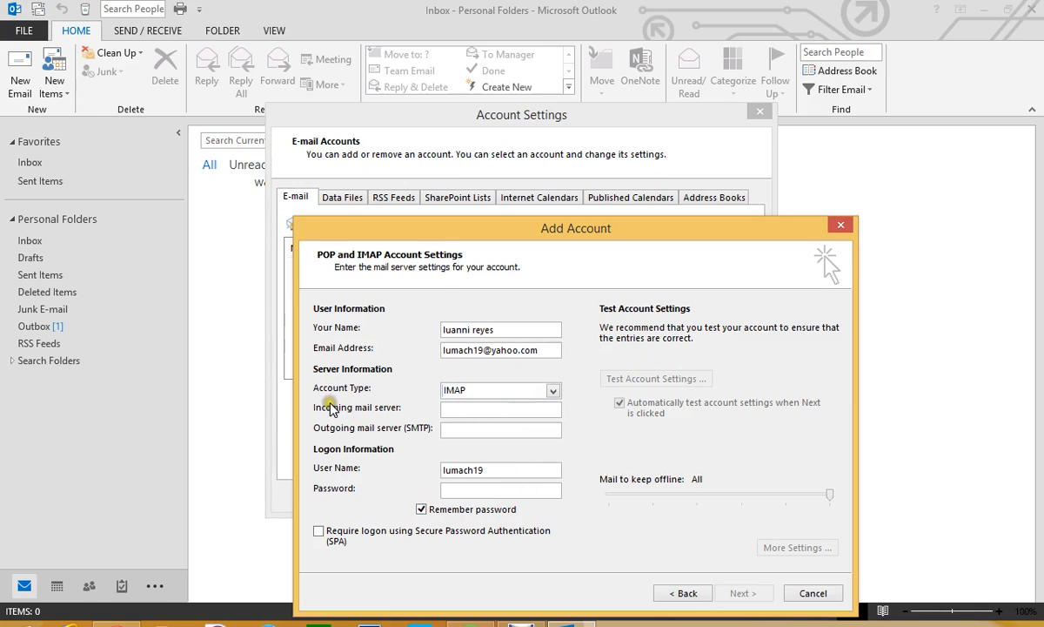
{"action": "mouse_move", "coordinate": [427, 414]}
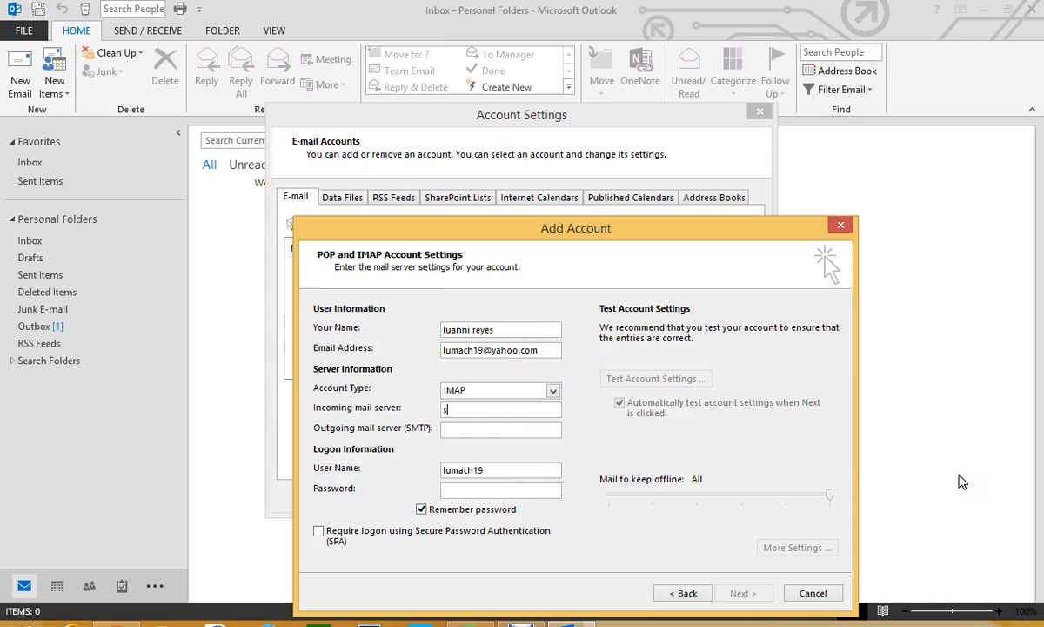
{"action": "type", "text": "ima"}
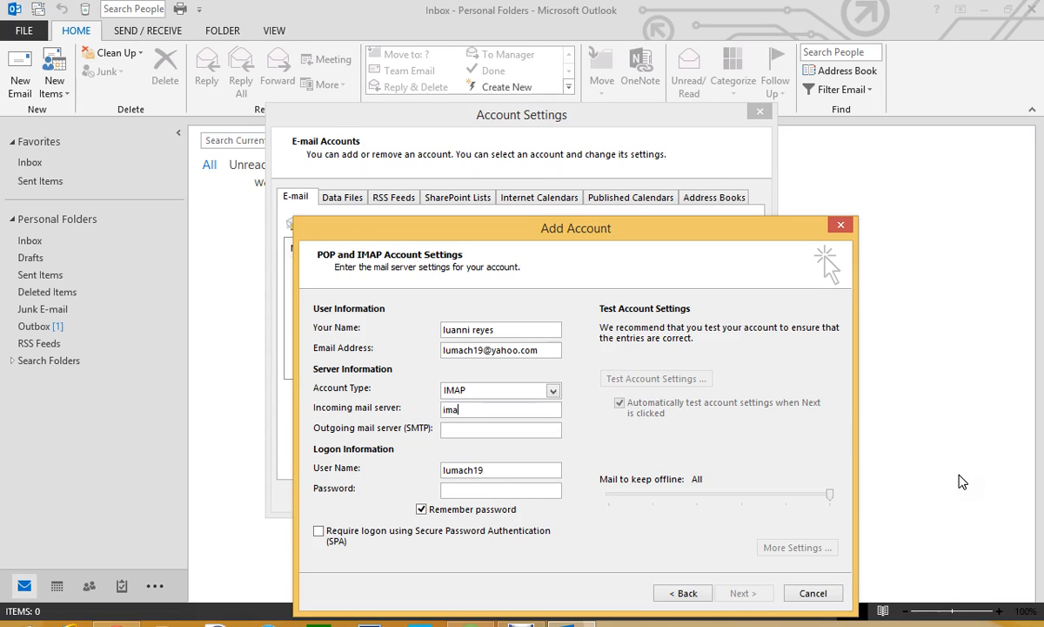
{"action": "type", "text": "p."}
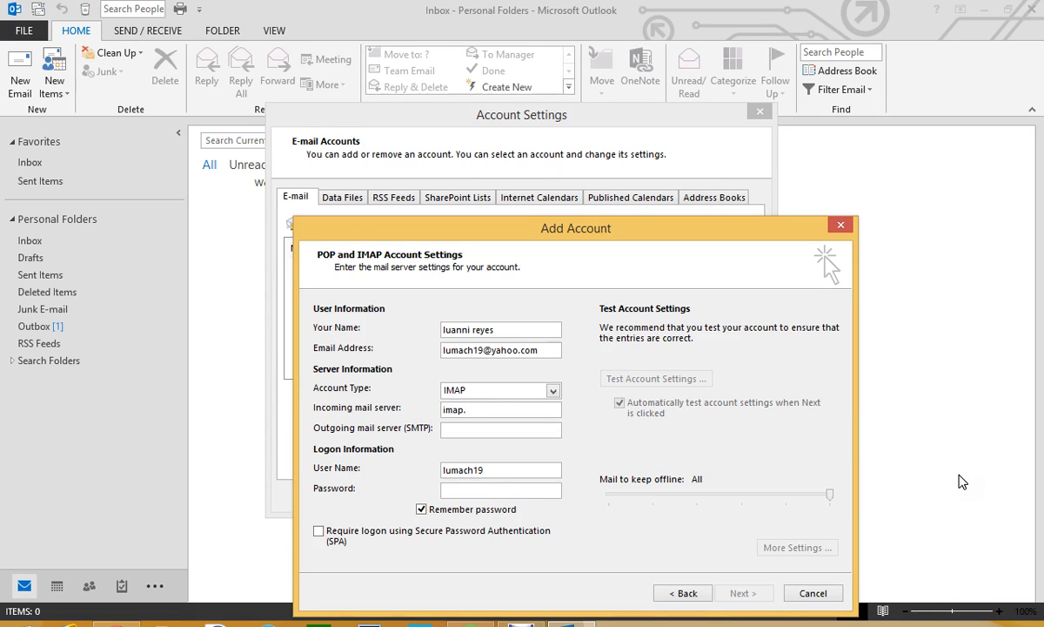
{"action": "type", "text": "mai"}
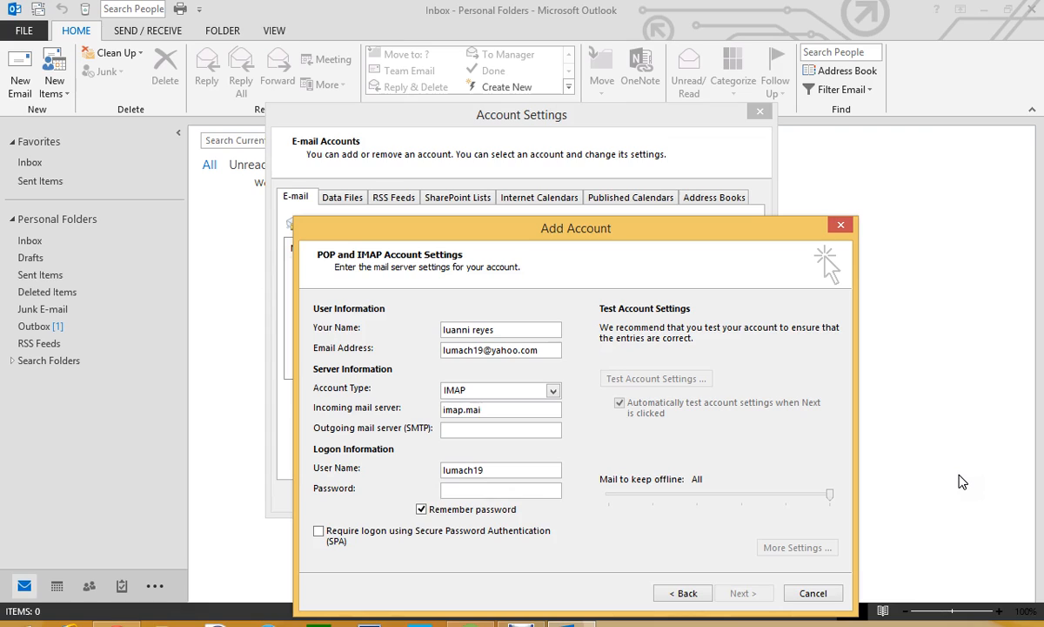
{"action": "type", "text": "l."}
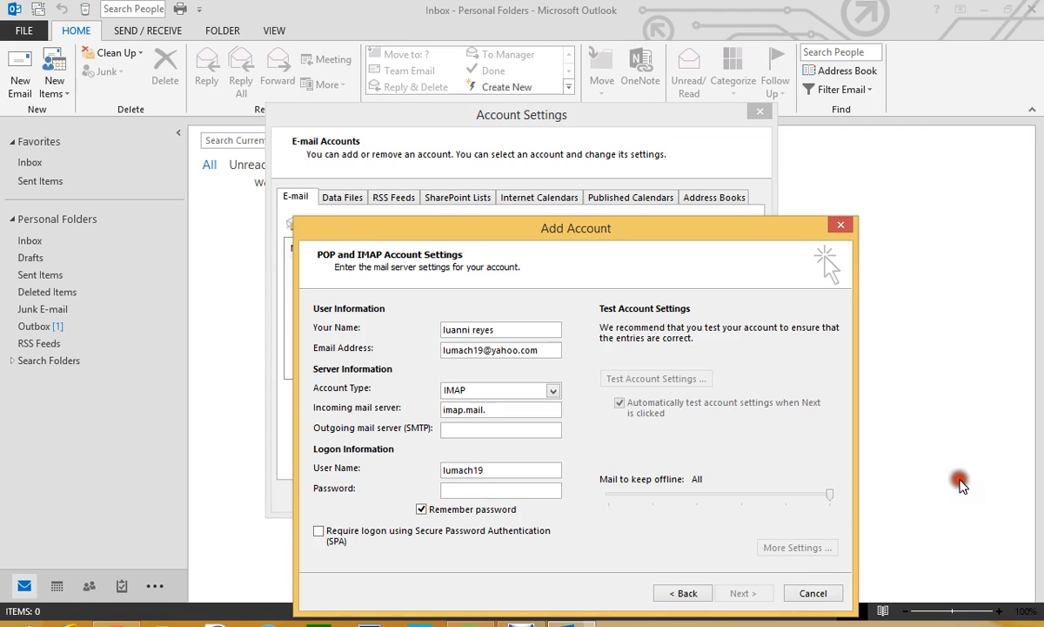
{"action": "type", "text": "yaho"}
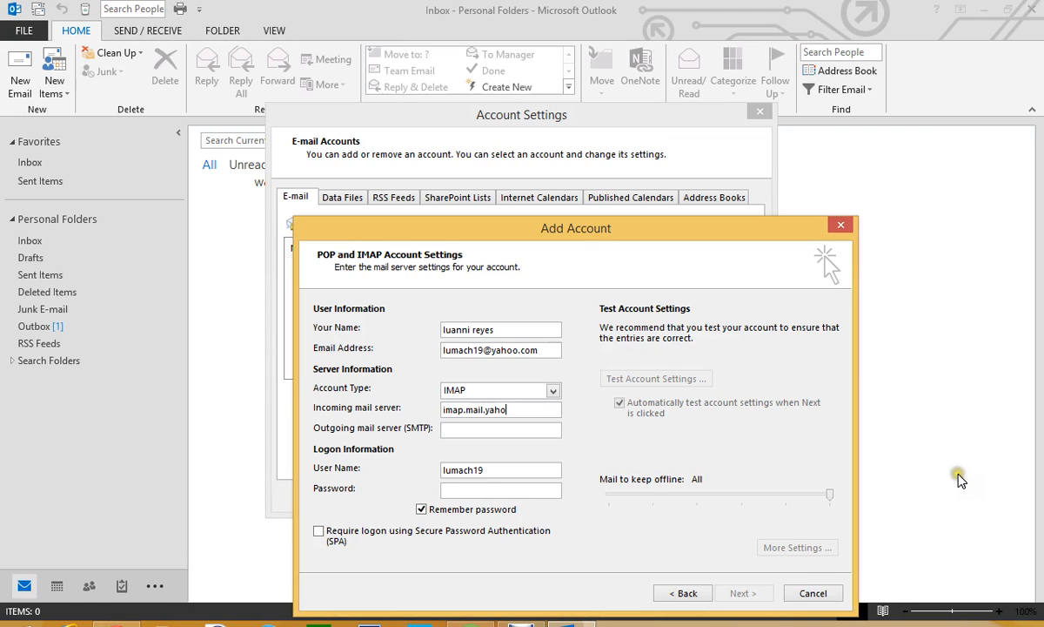
{"action": "type", "text": "o.com"}
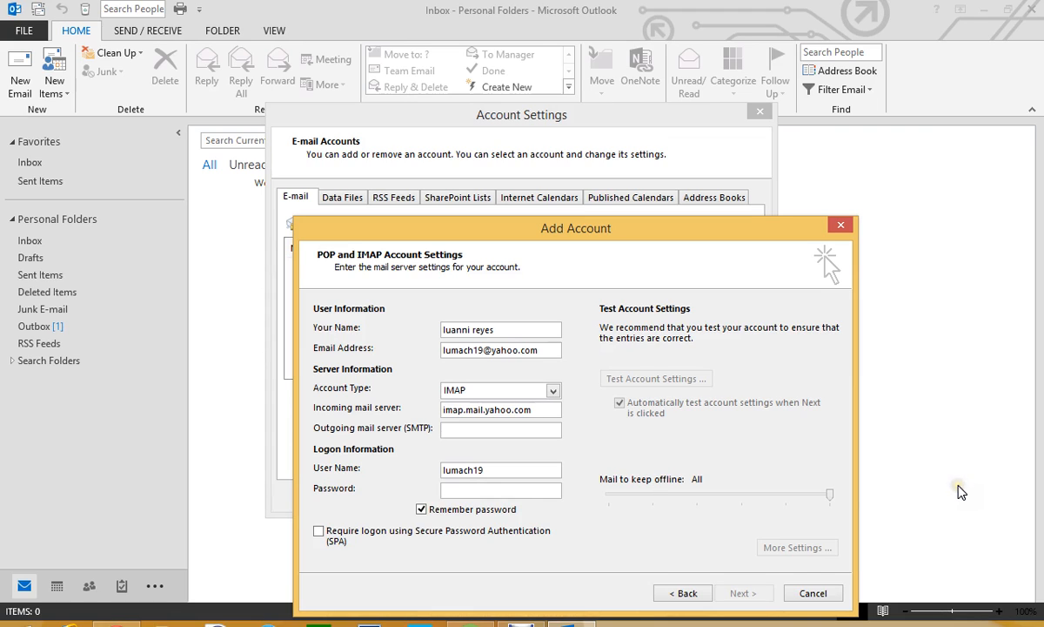
Step: Enter smtp.mail.yahoo.com as the outgoing mail server
{"action": "type", "text": "sm"}
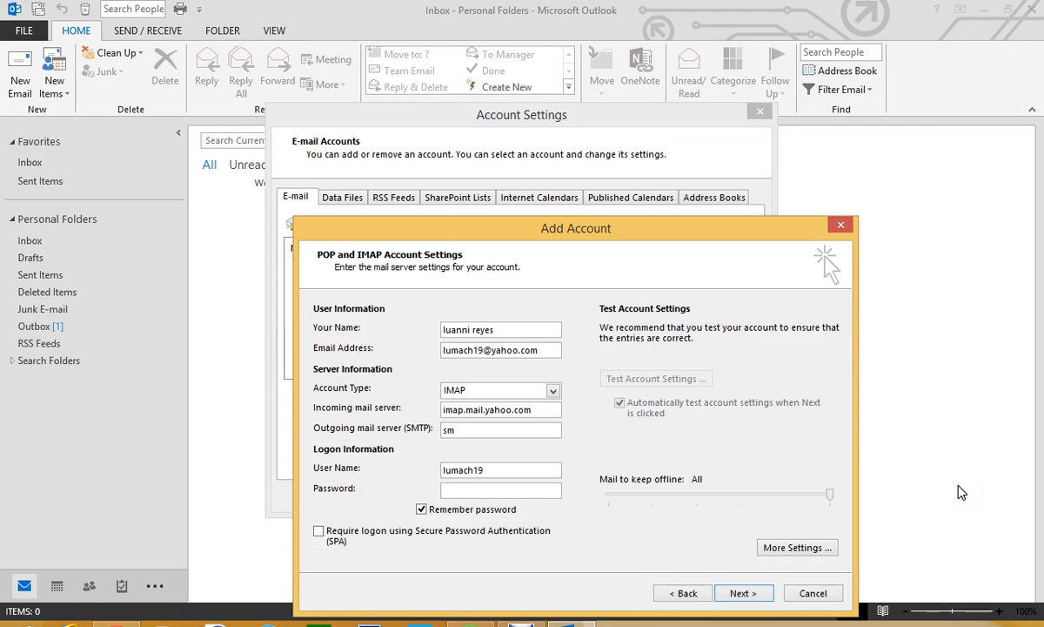
{"action": "type", "text": "tp."}
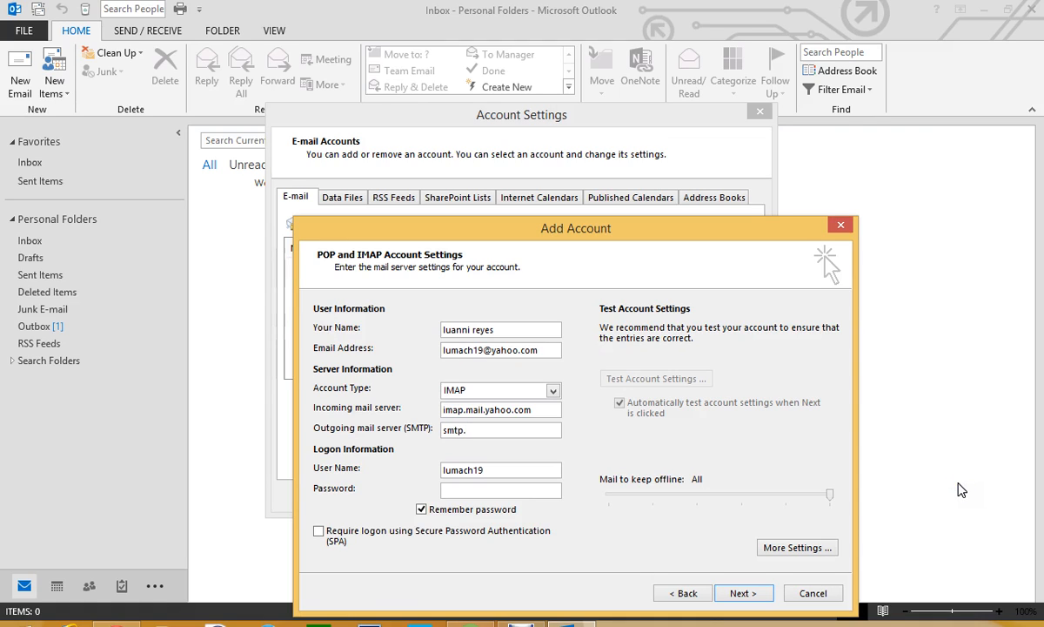
{"action": "type", "text": "mail."}
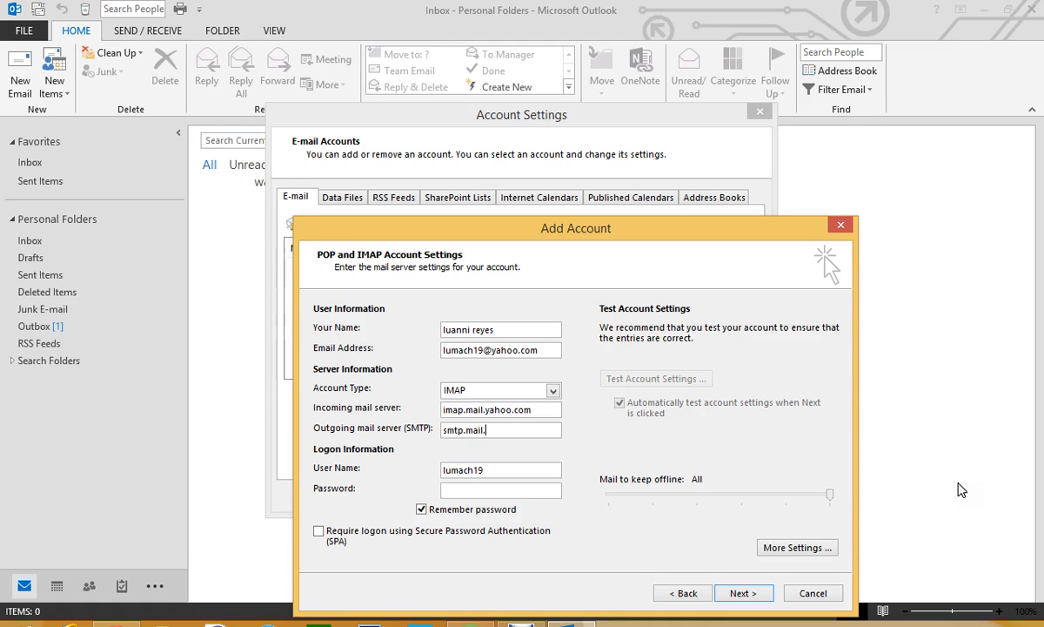
{"action": "type", "text": "yahoo.com"}
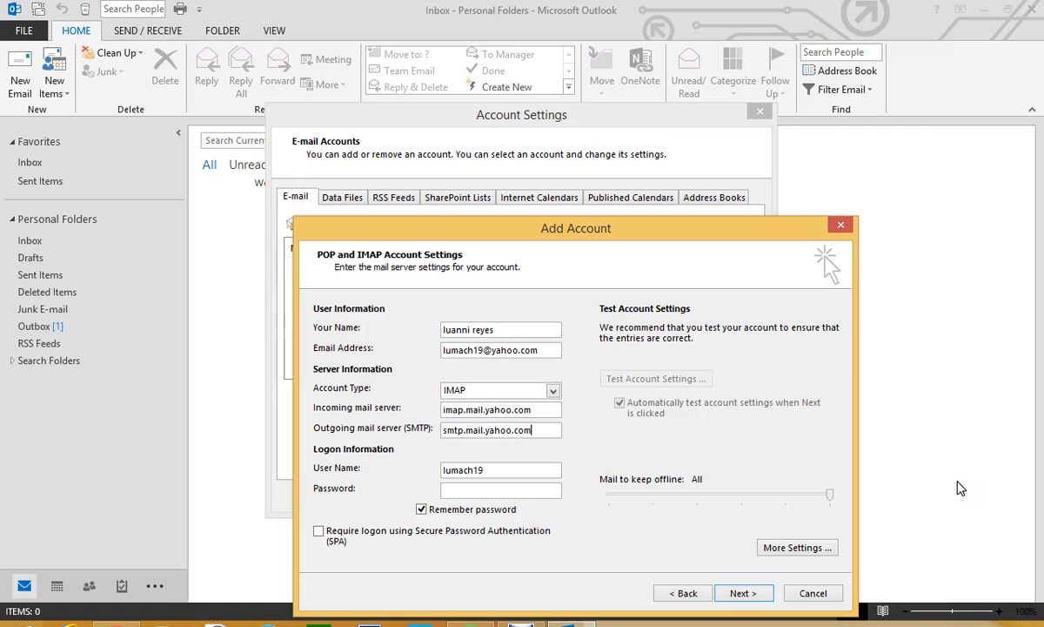
{"action": "left_click", "coordinate": [492, 469]}
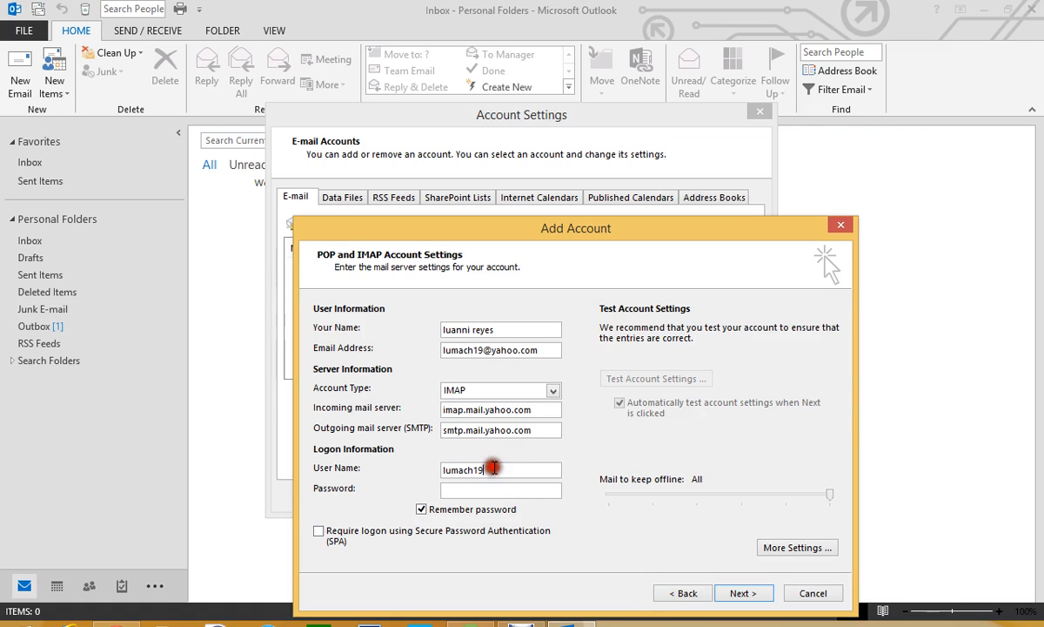
{"action": "type", "text": "@yahoo.com"}
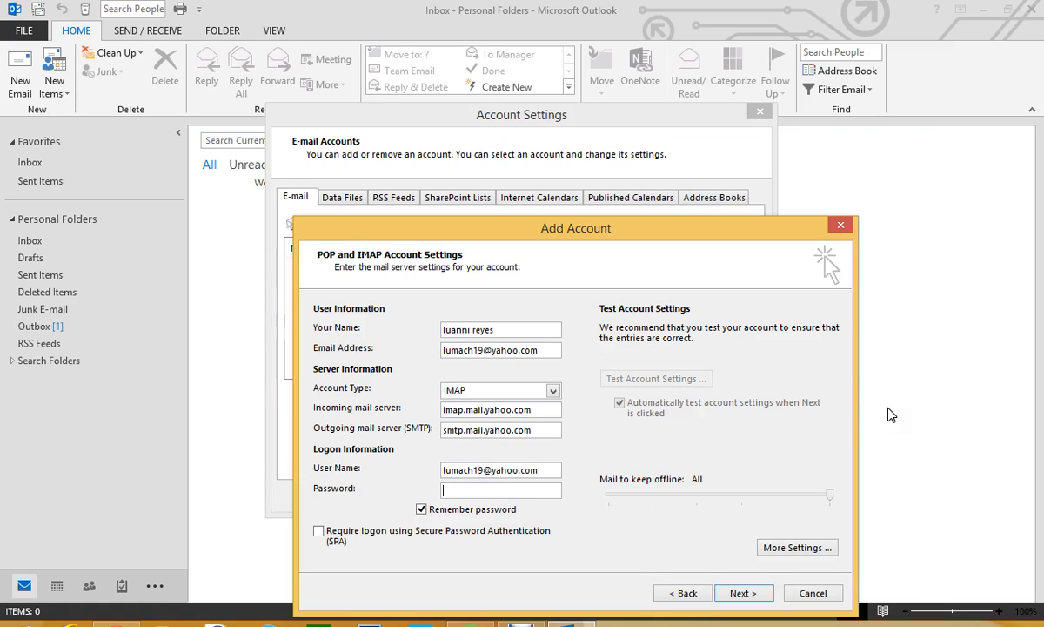
{"action": "mouse_move", "coordinate": [906, 409]}
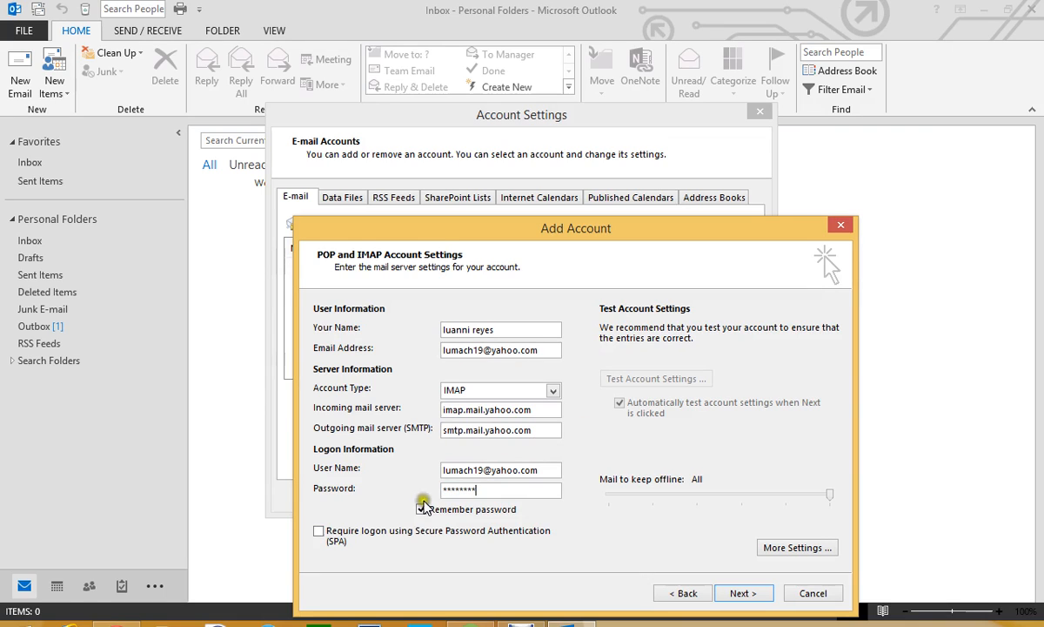
{"action": "left_click", "coordinate": [421, 509]}
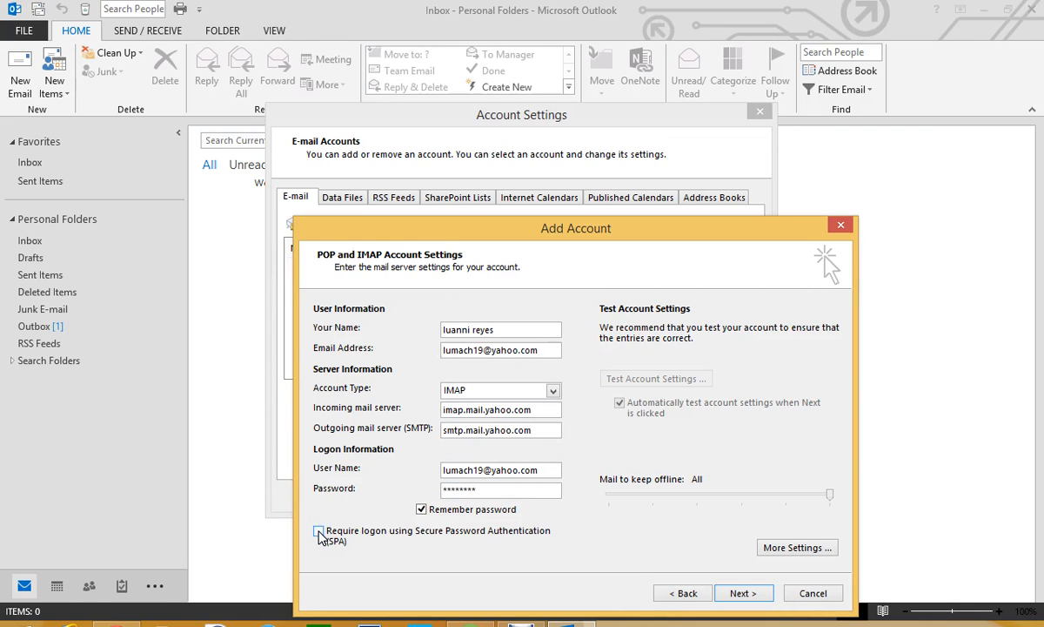
{"action": "left_click", "coordinate": [319, 530]}
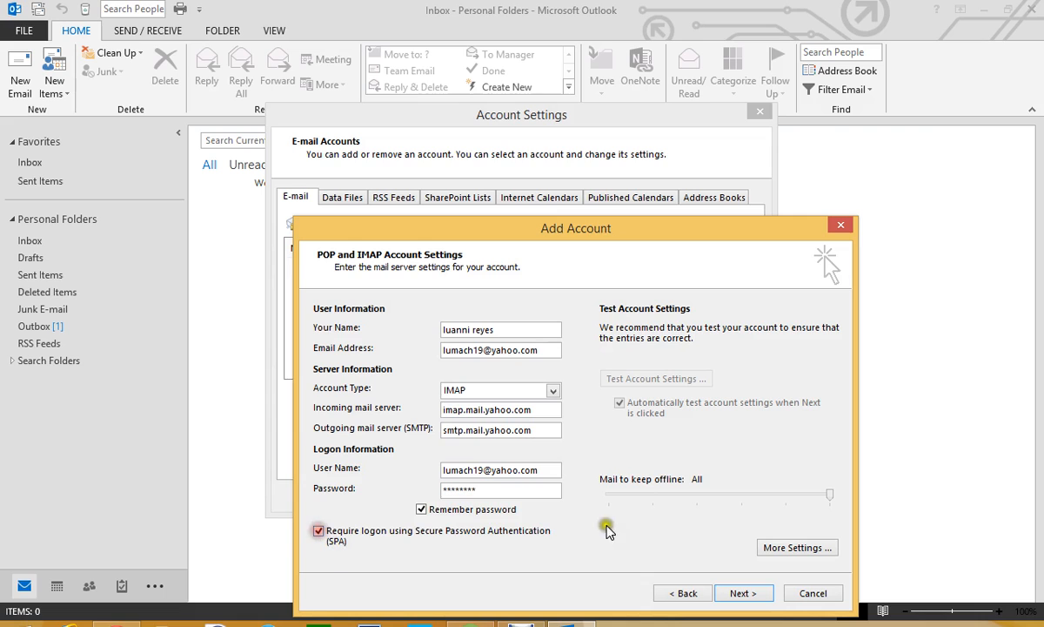
{"action": "left_click", "coordinate": [795, 546]}
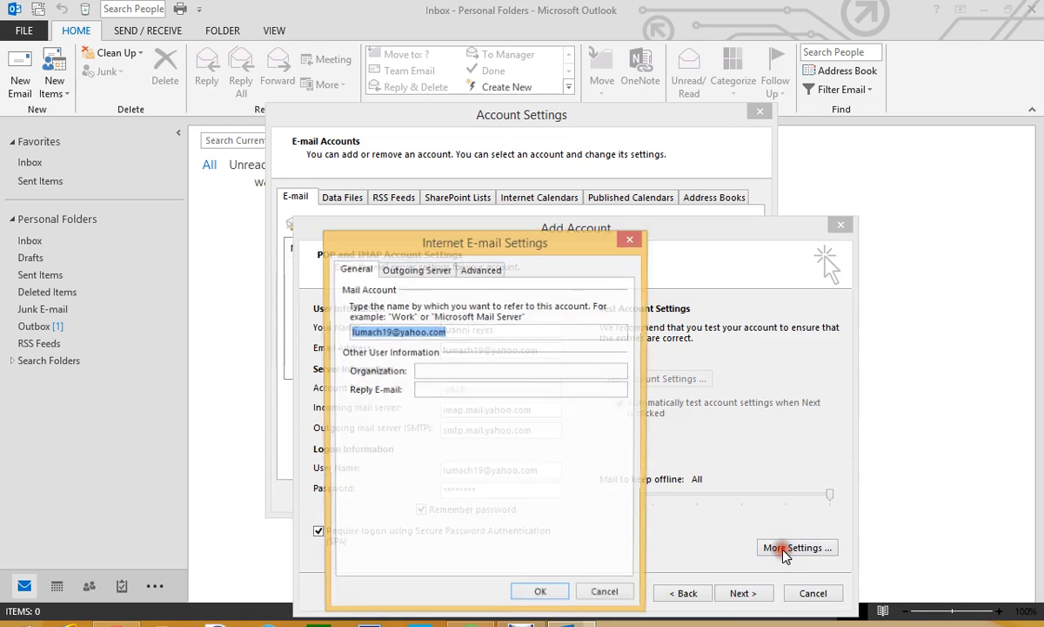
Step: Require SMTP authentication and use SSL for both servers with outgoing port 465
{"action": "left_click", "coordinate": [417, 269]}
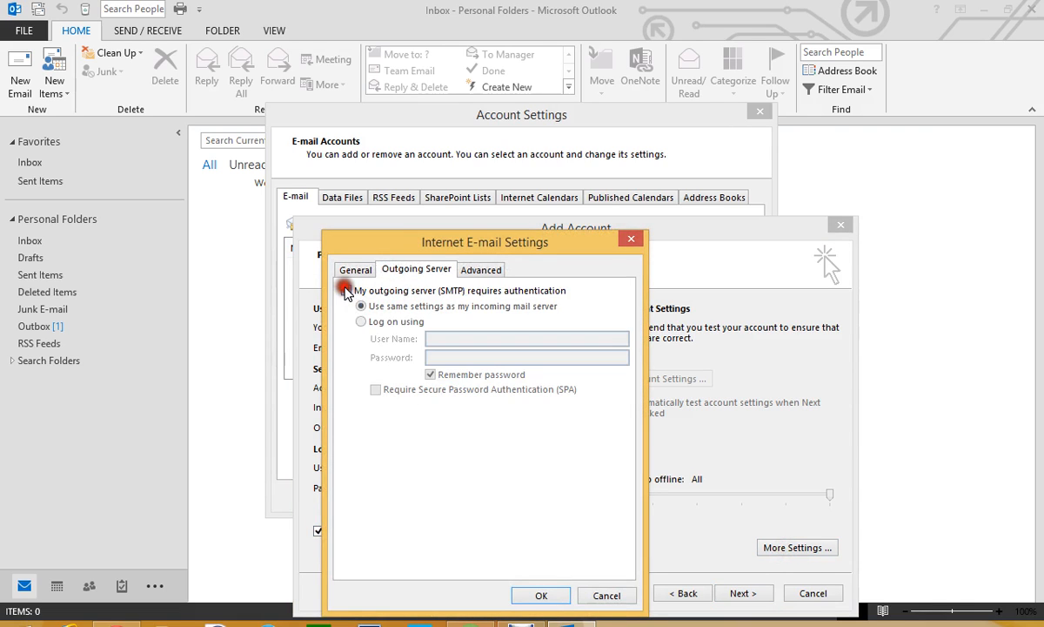
{"action": "left_click", "coordinate": [481, 269]}
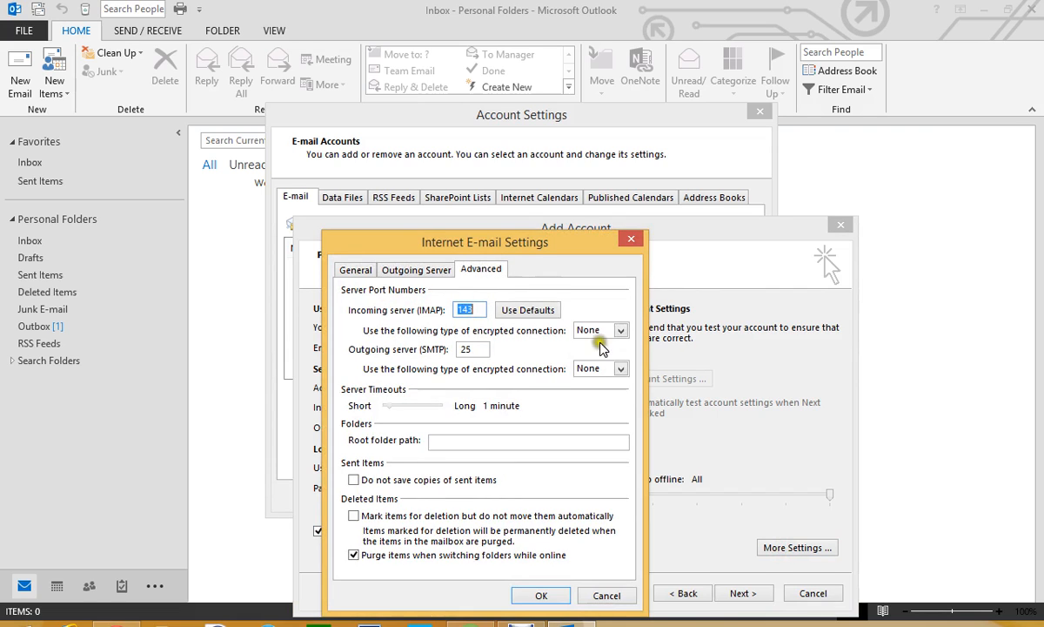
{"action": "left_click", "coordinate": [622, 330]}
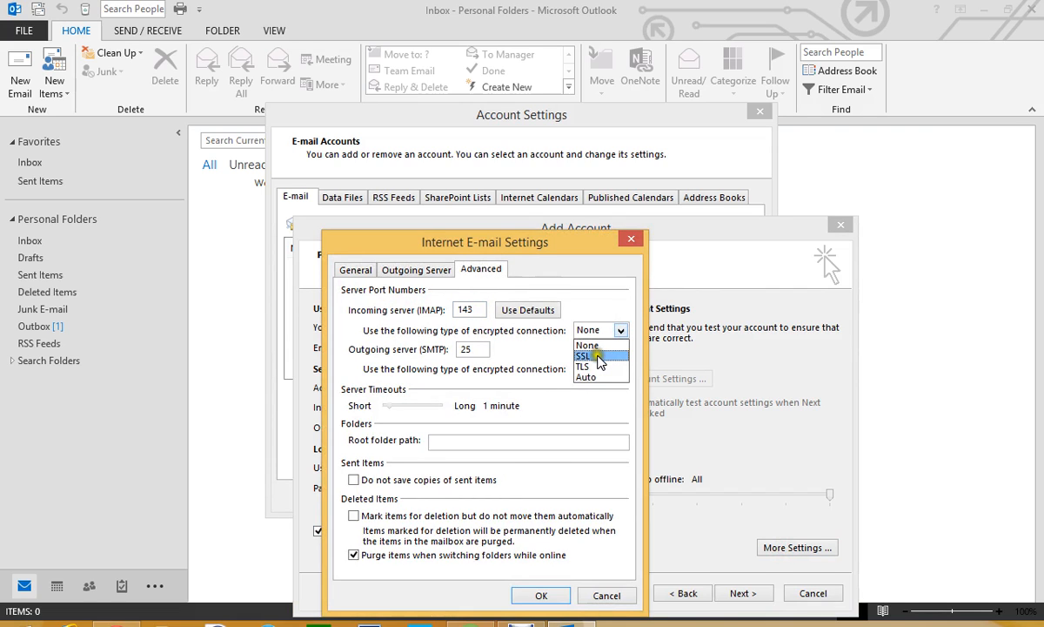
{"action": "left_click", "coordinate": [587, 356]}
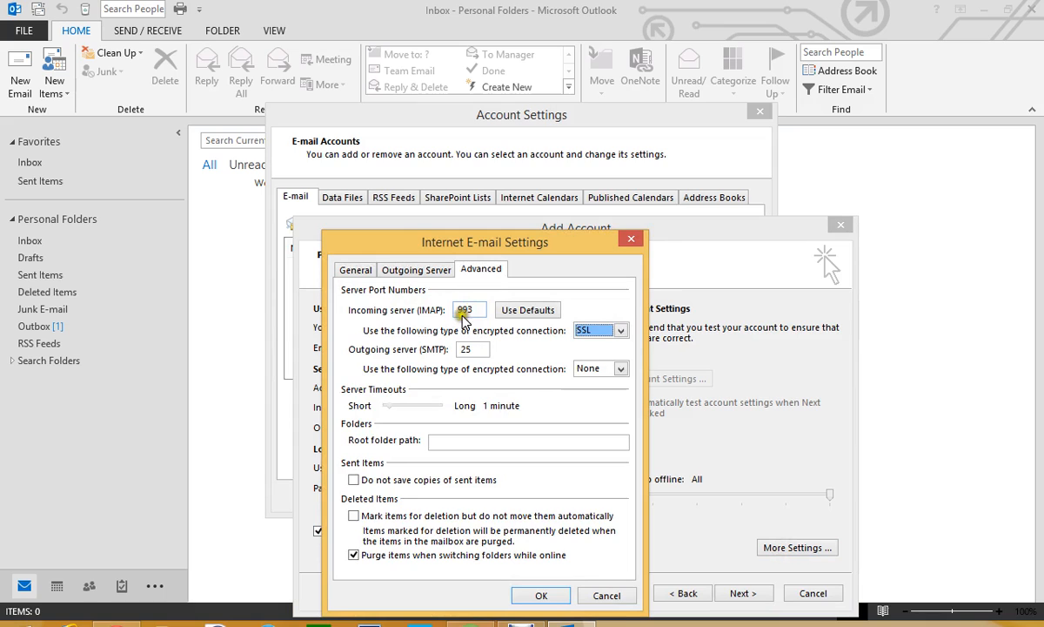
{"action": "left_click", "coordinate": [621, 368]}
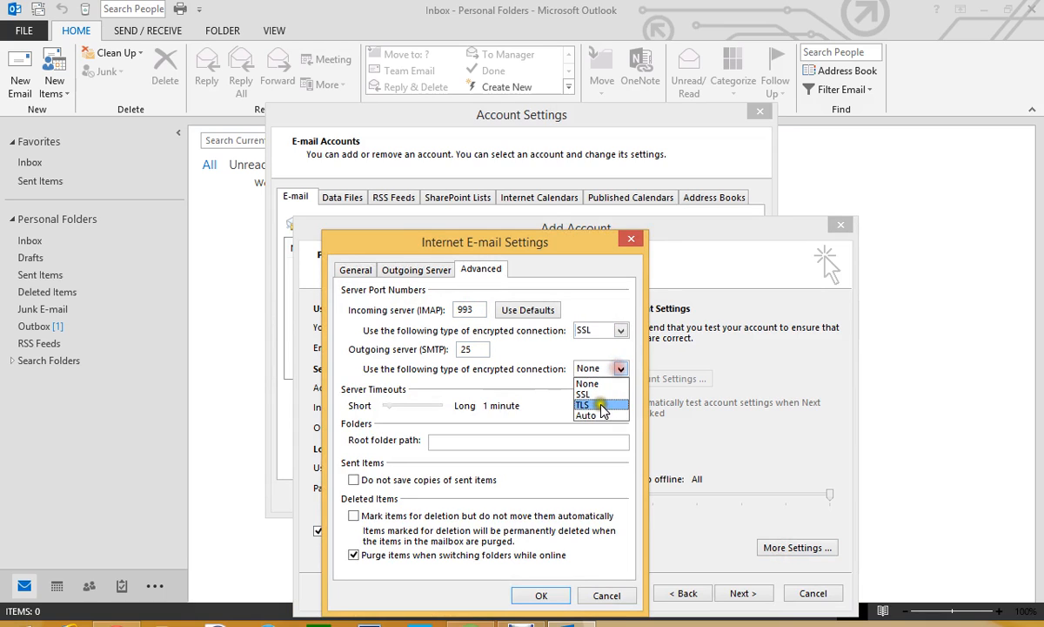
{"action": "mouse_move", "coordinate": [592, 395]}
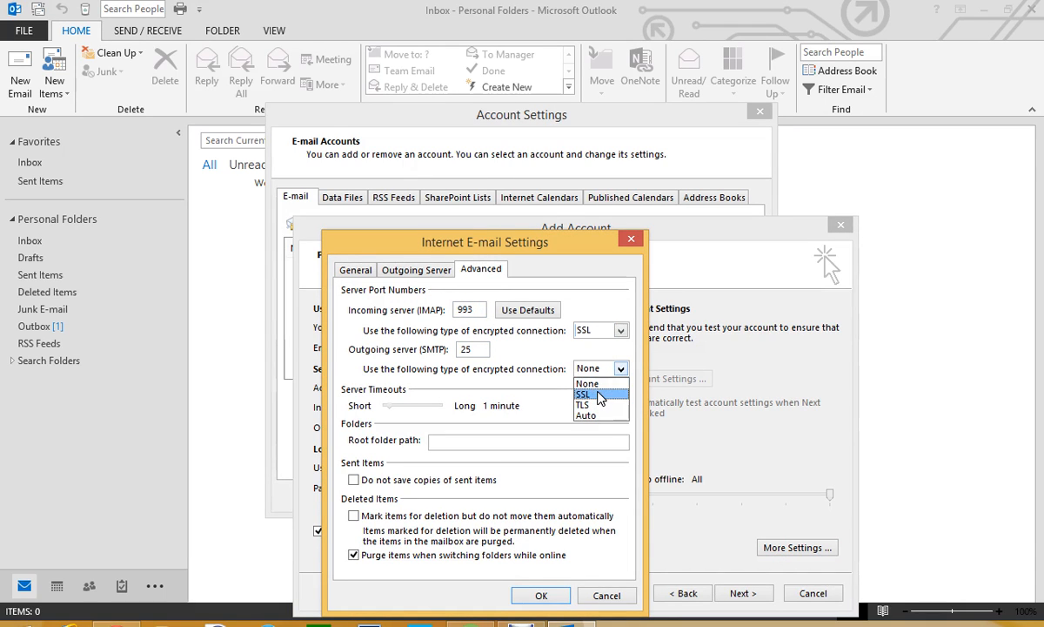
{"action": "left_click", "coordinate": [585, 394]}
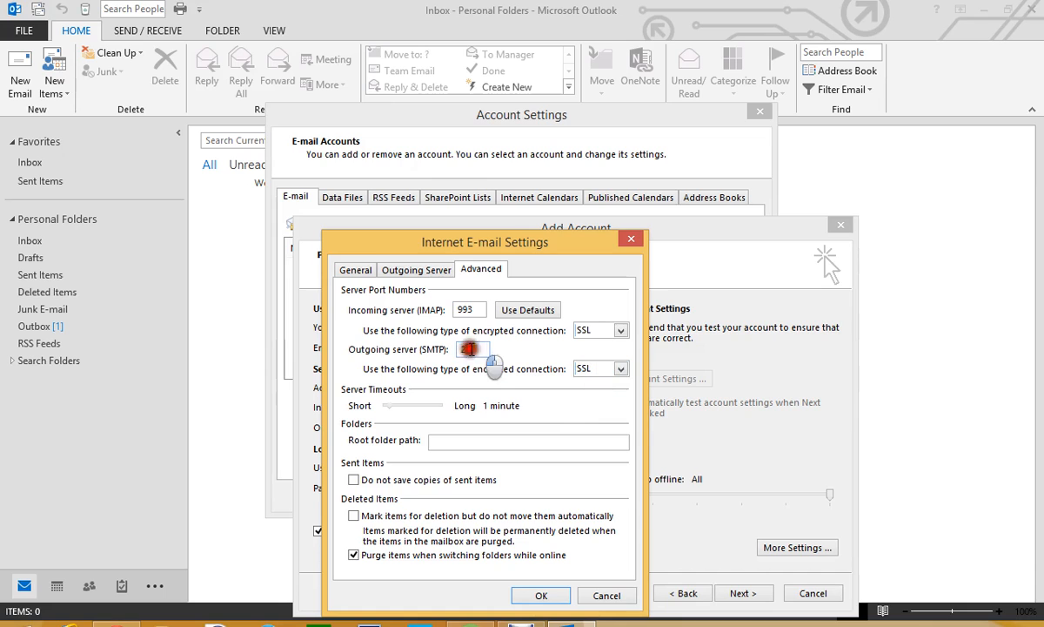
{"action": "type", "text": "46"}
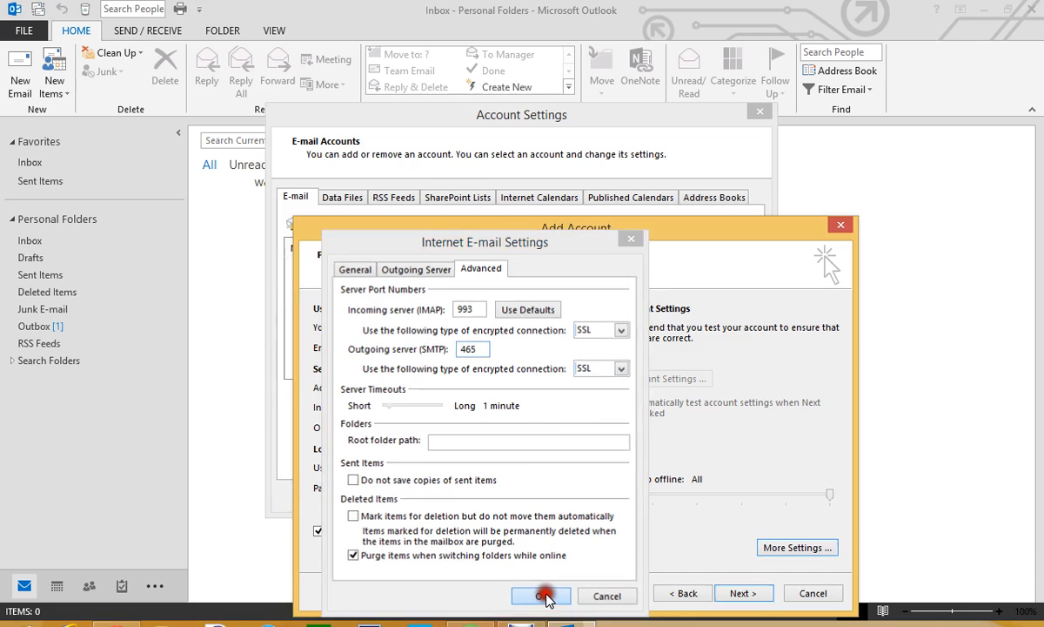
{"action": "left_click", "coordinate": [541, 595]}
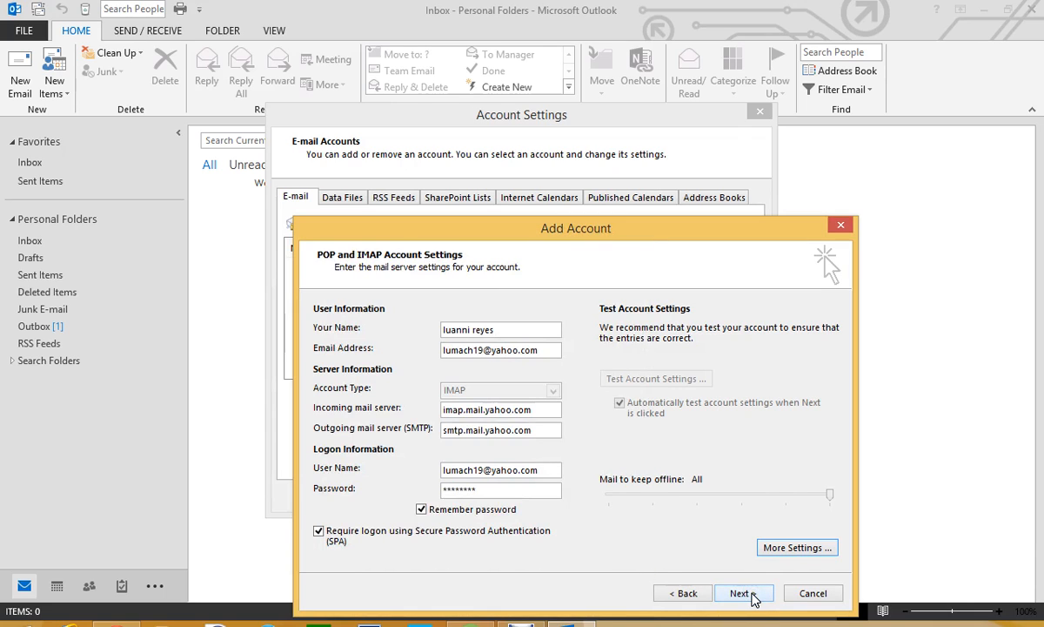
{"action": "mouse_move", "coordinate": [585, 540]}
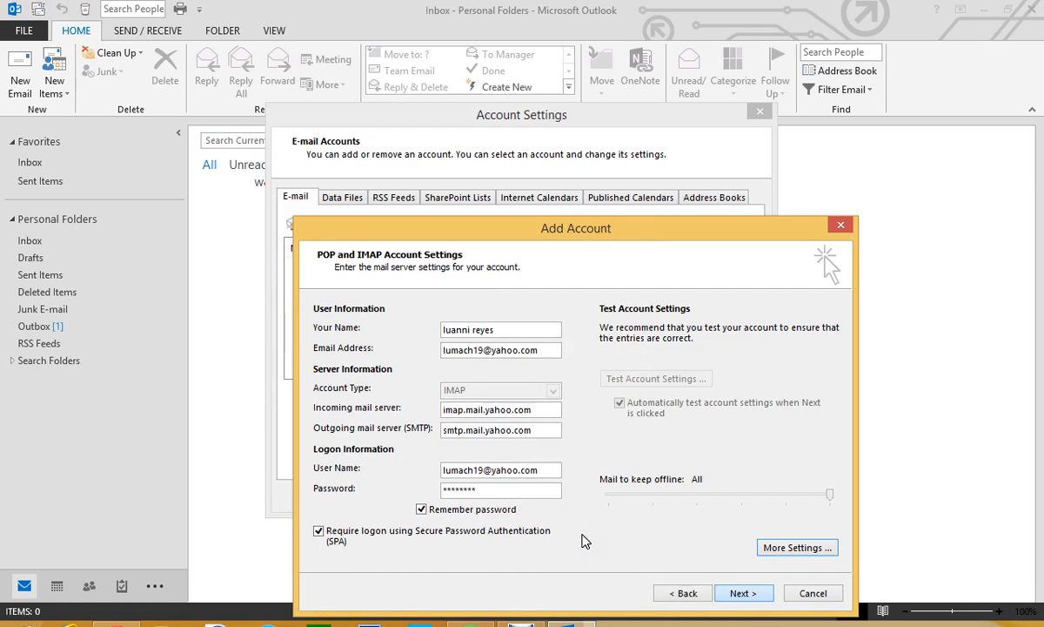
Step: Run the account test, close the successful results, and finish adding the Yahoo account
{"action": "left_click", "coordinate": [744, 592]}
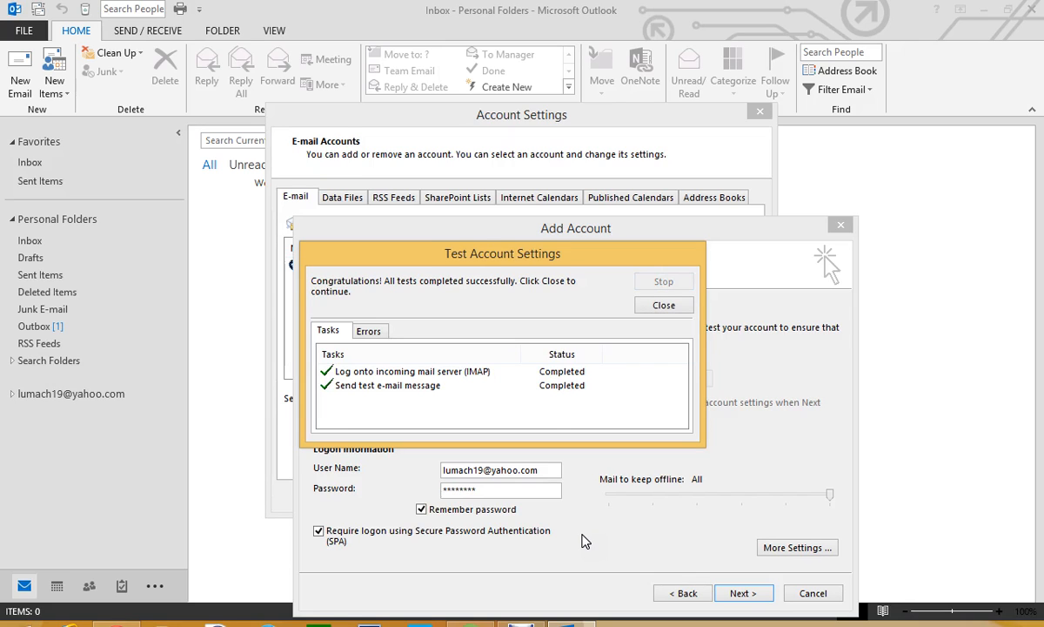
{"action": "left_click", "coordinate": [664, 304]}
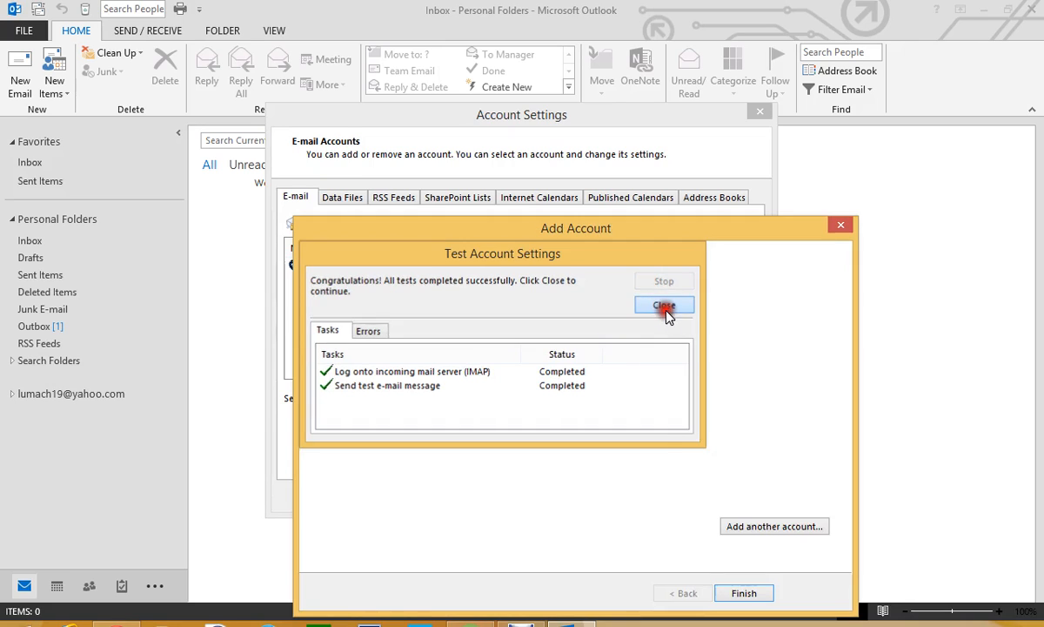
{"action": "left_click", "coordinate": [664, 305]}
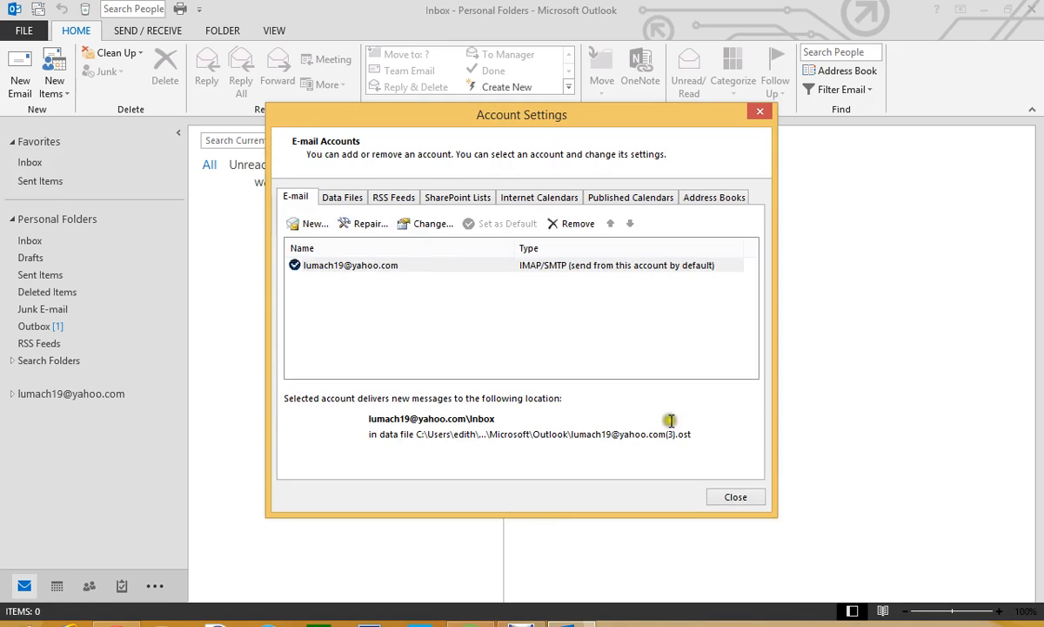
{"action": "mouse_move", "coordinate": [56, 393]}
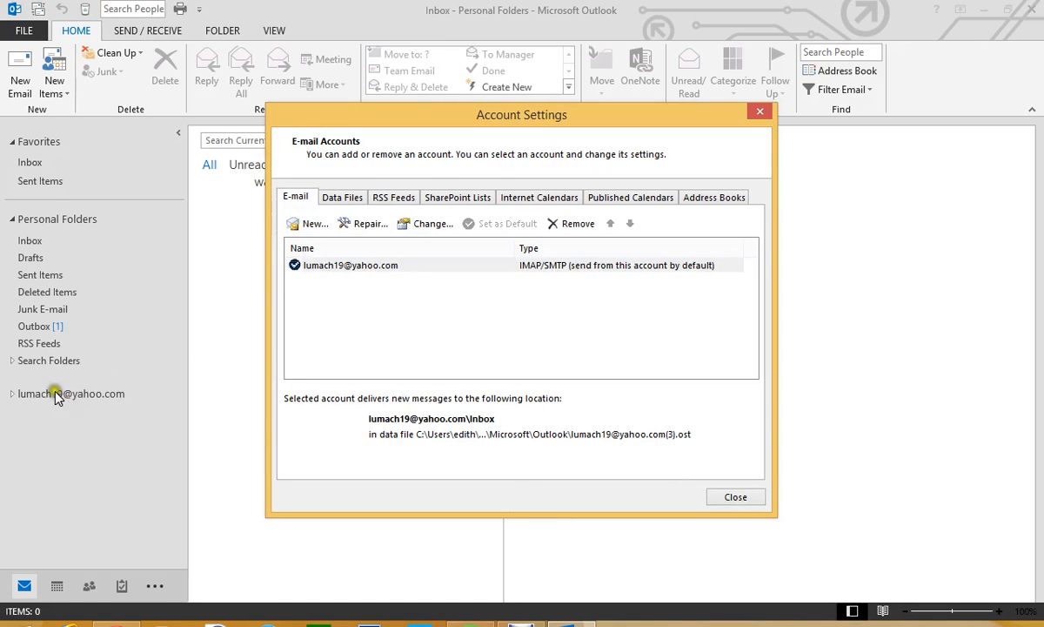
{"action": "mouse_move", "coordinate": [108, 386]}
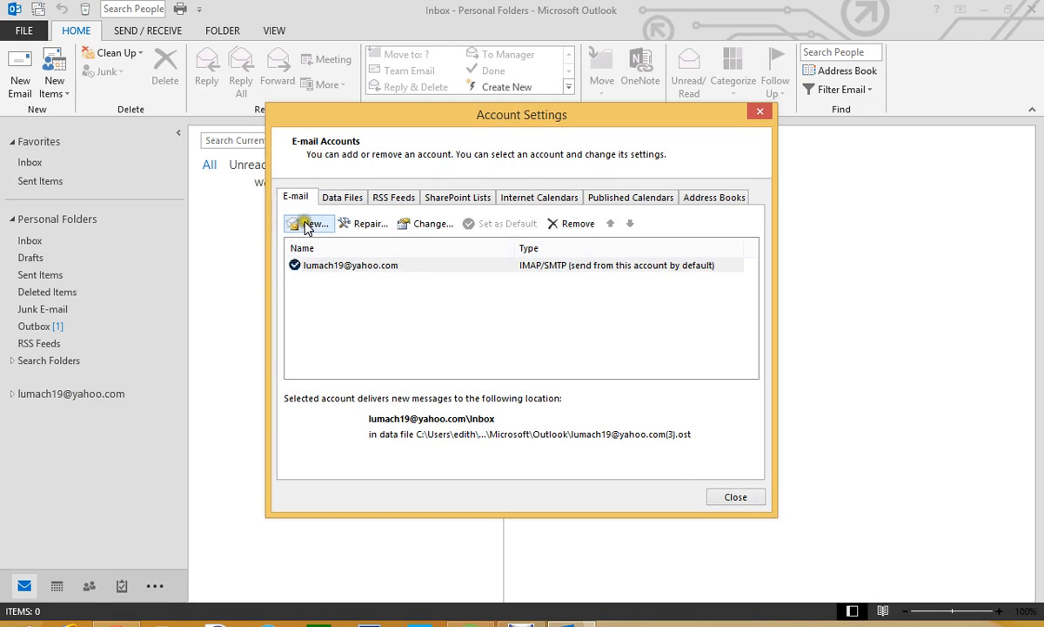
Step: Begin a second manual POP or IMAP account setup from Account Settings
{"action": "left_click", "coordinate": [310, 223]}
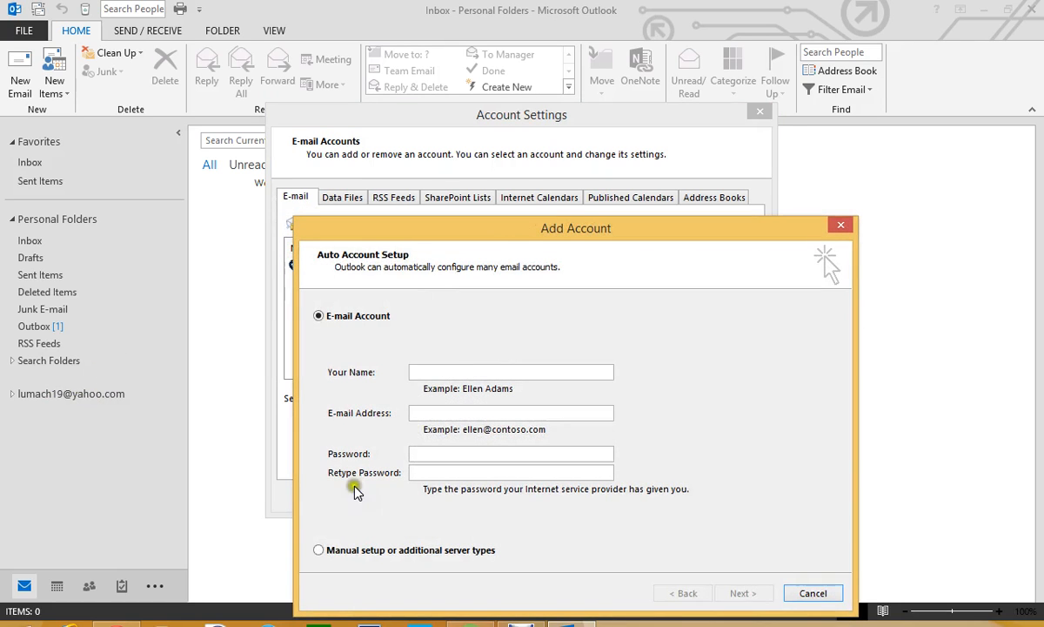
{"action": "left_click", "coordinate": [744, 593]}
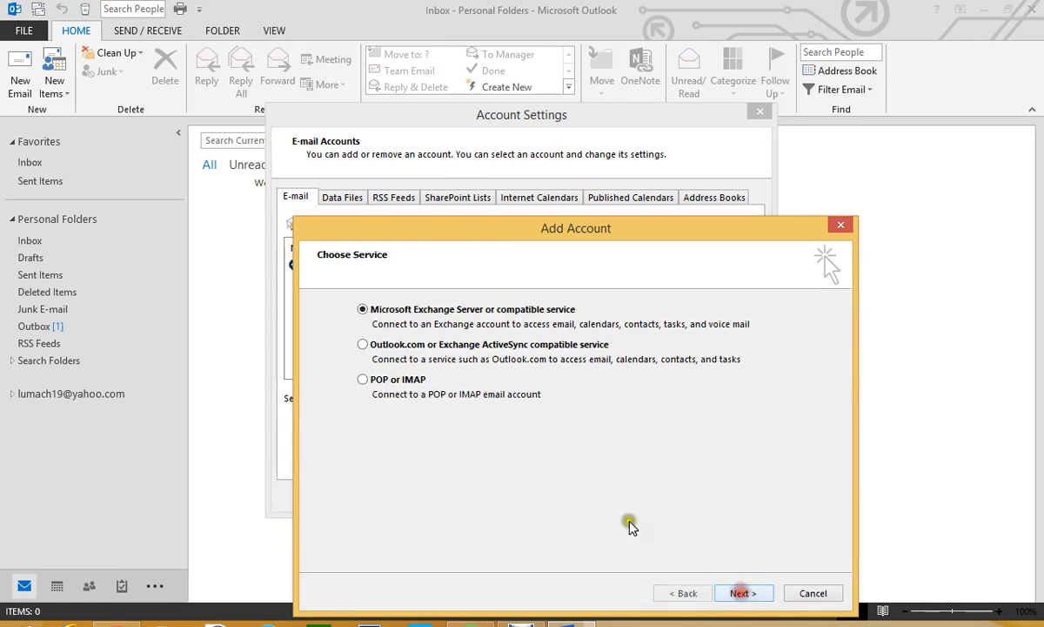
{"action": "left_click", "coordinate": [363, 379]}
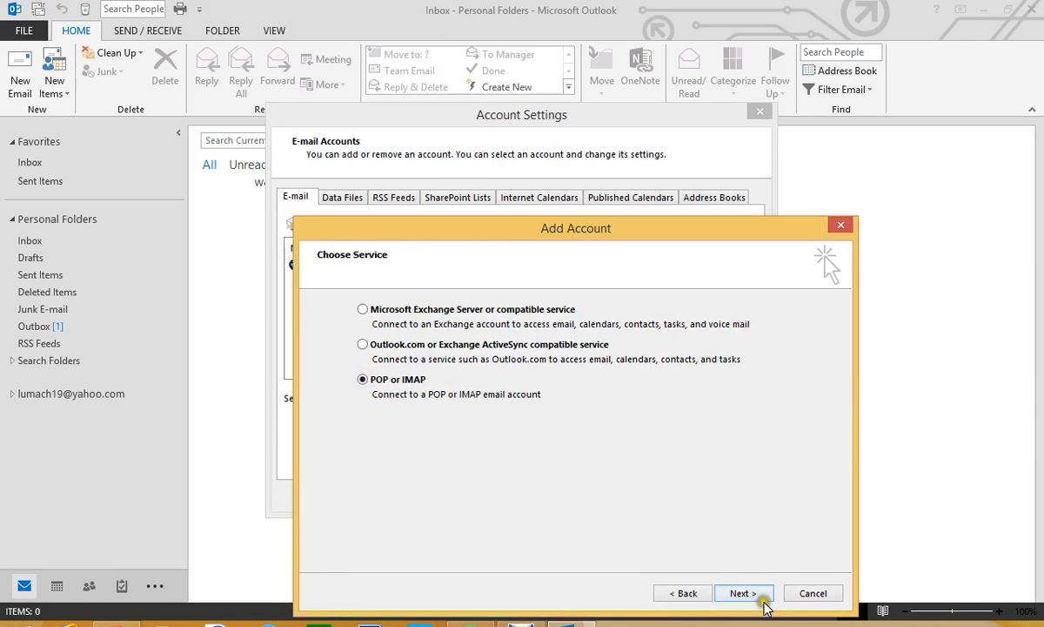
{"action": "left_click", "coordinate": [744, 593]}
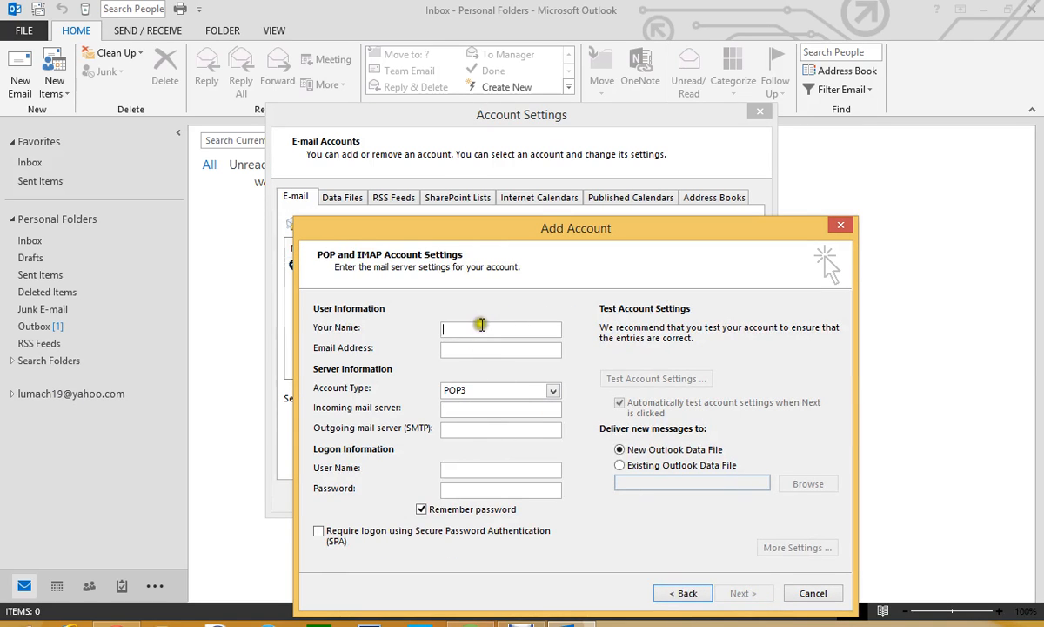
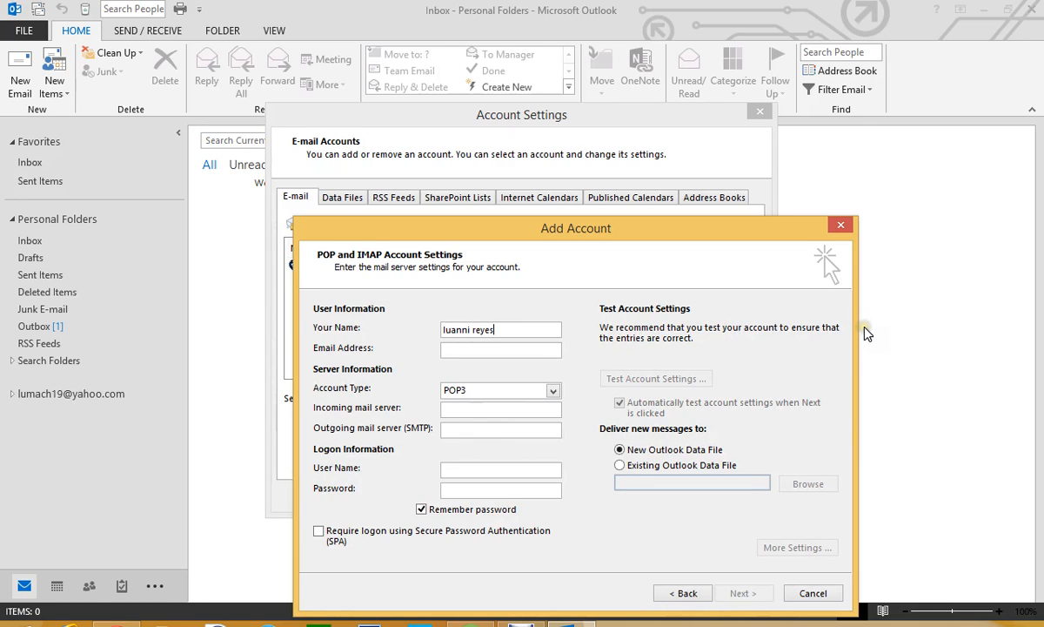
{"action": "left_click", "coordinate": [501, 349]}
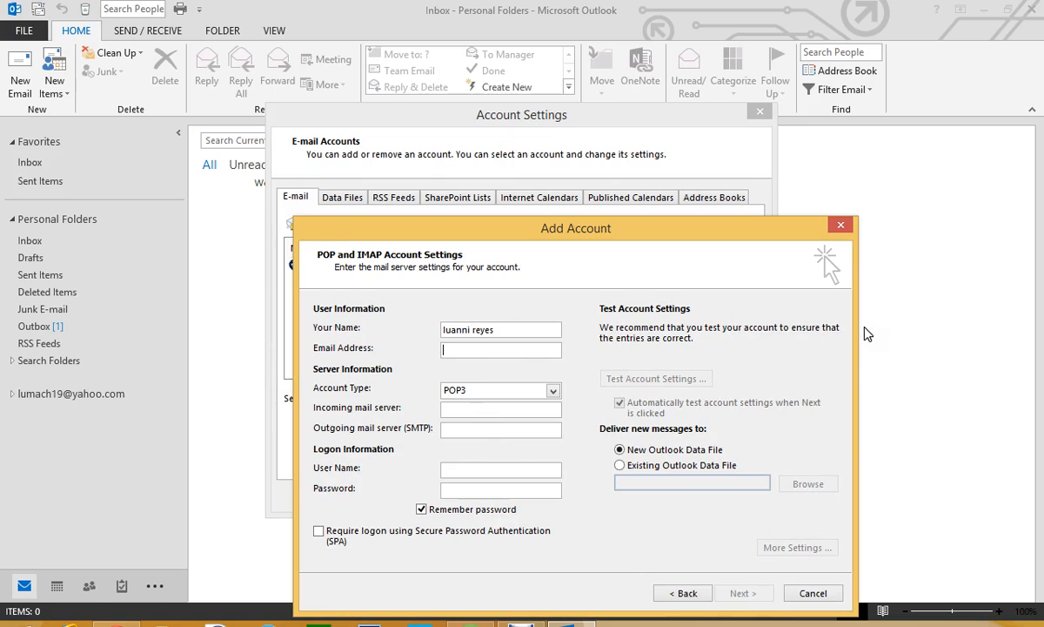
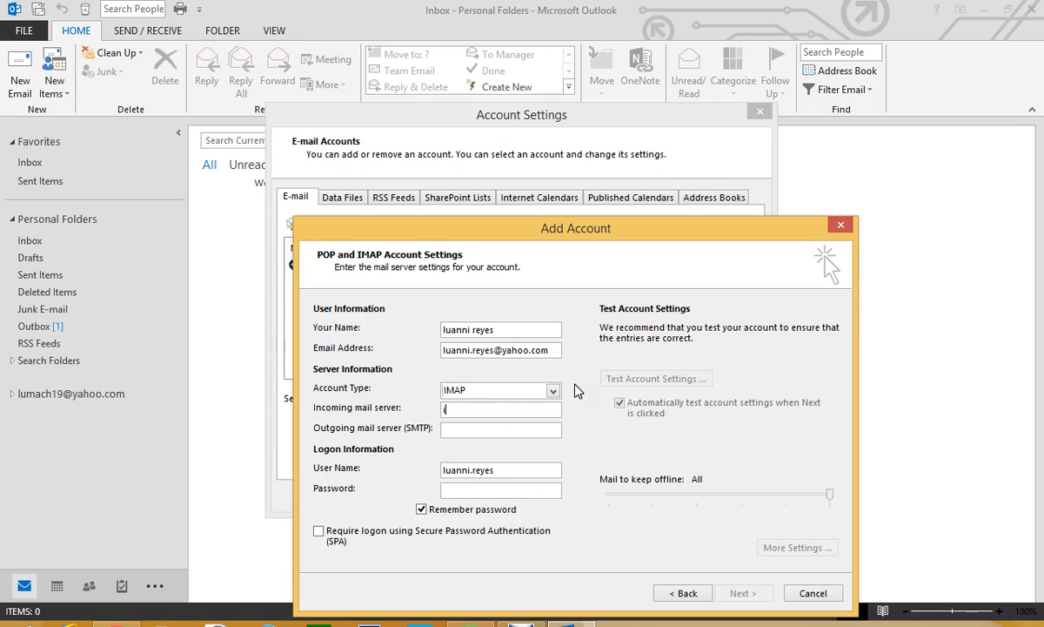
Step: Enter servers imap.mail.yahoo.com and smtp.mail.yahoo.com, the full-address user name, and password
{"action": "type", "text": "map"}
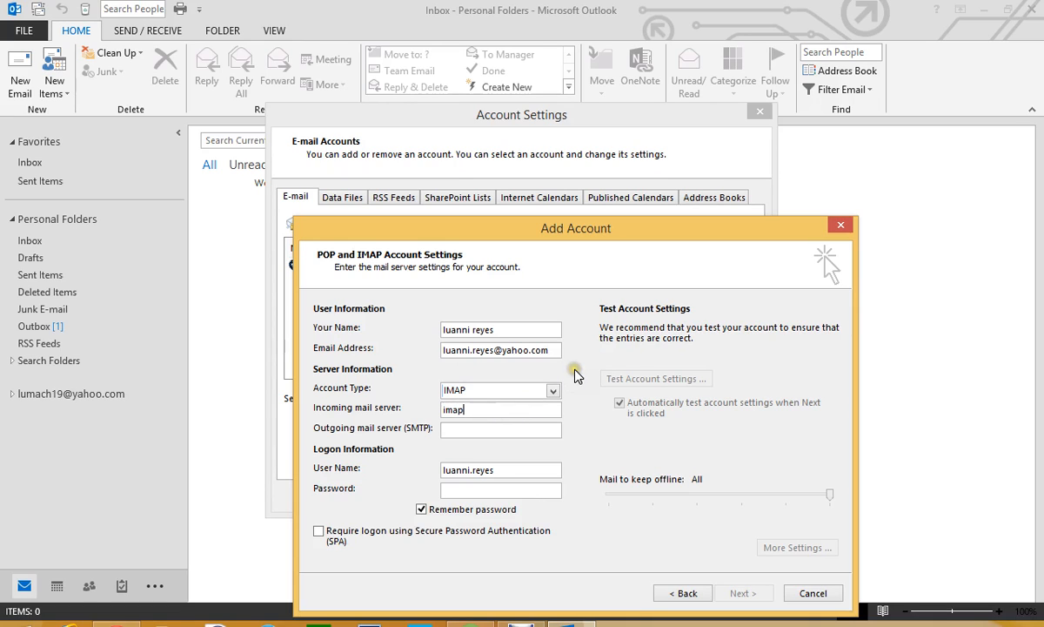
{"action": "type", "text": ".mail."}
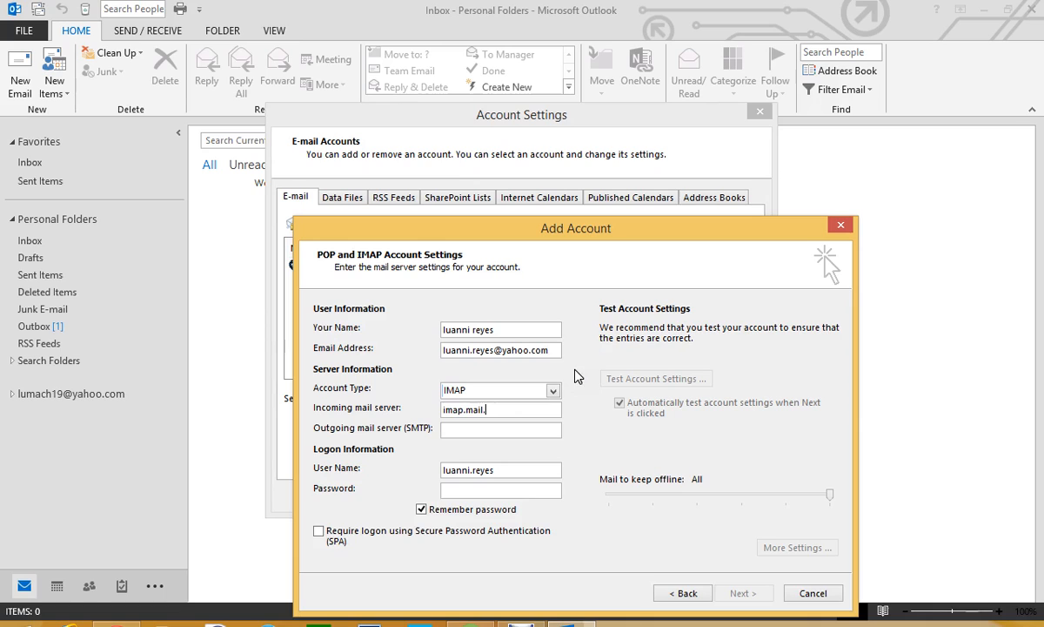
{"action": "type", "text": ".yahoo.com"}
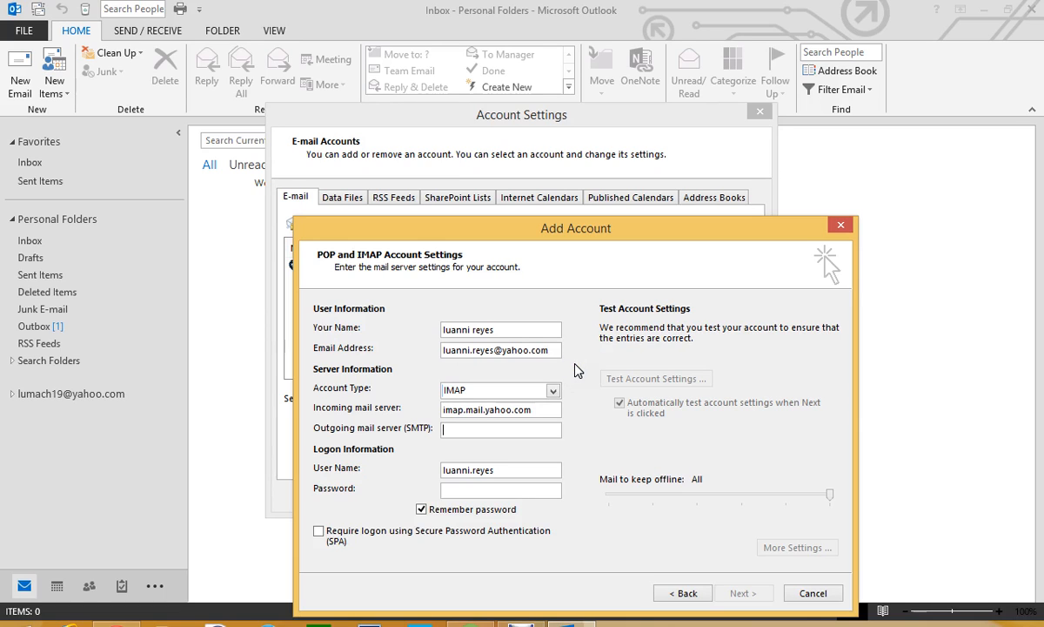
{"action": "type", "text": "smtp.mail."}
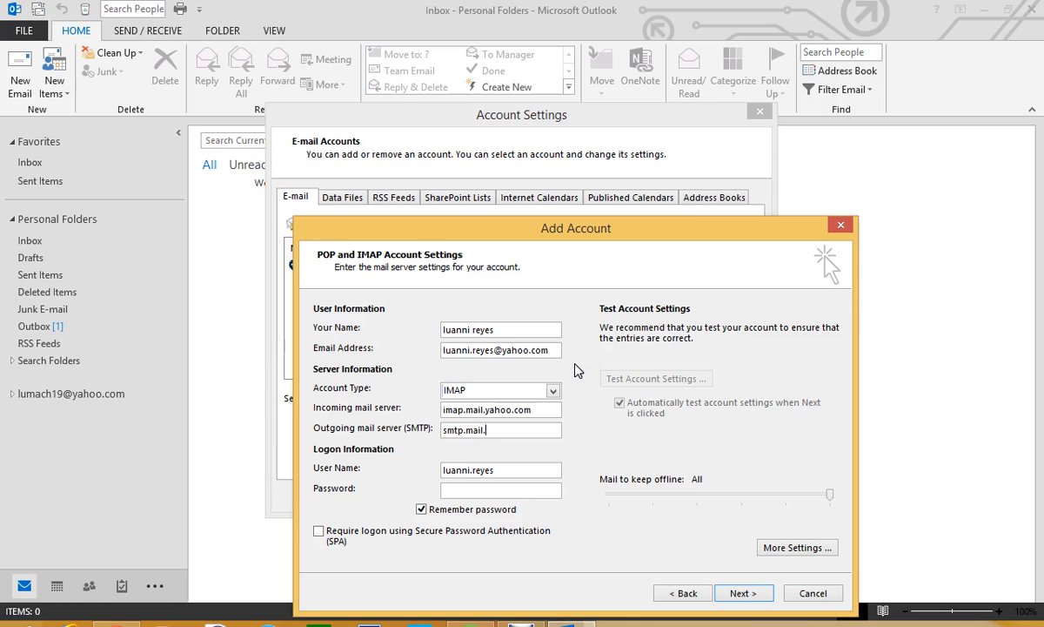
{"action": "type", "text": "yahoo.com"}
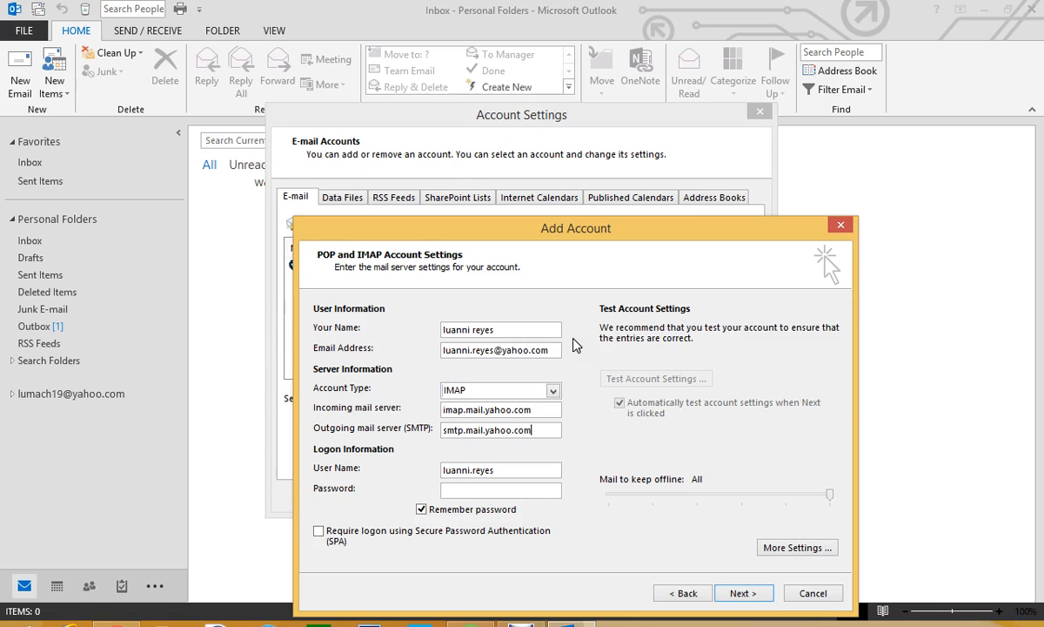
{"action": "left_click", "coordinate": [501, 469]}
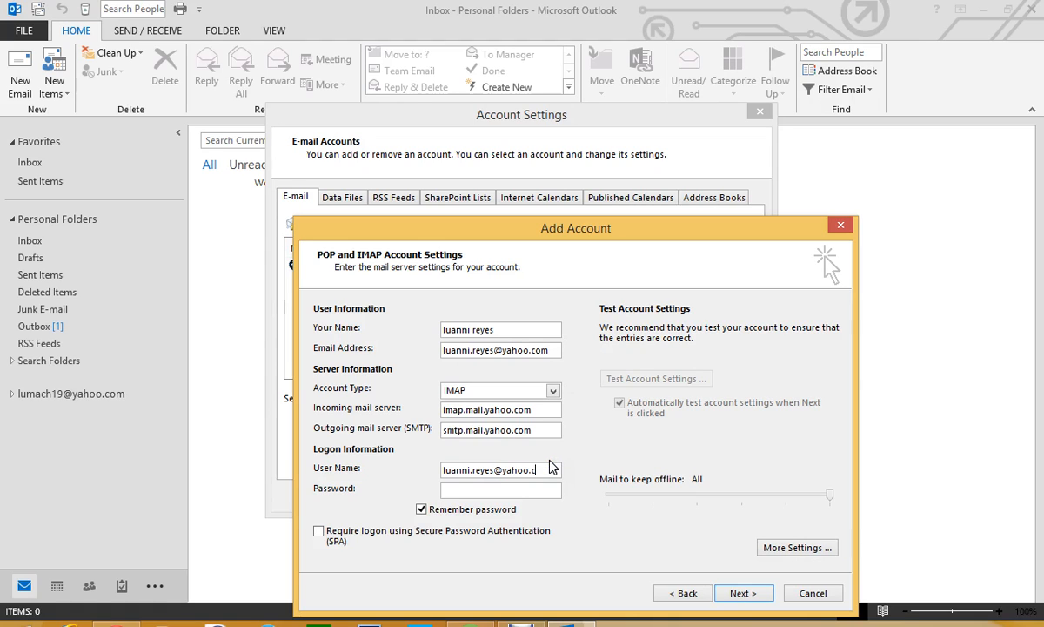
{"action": "type", "text": "**"}
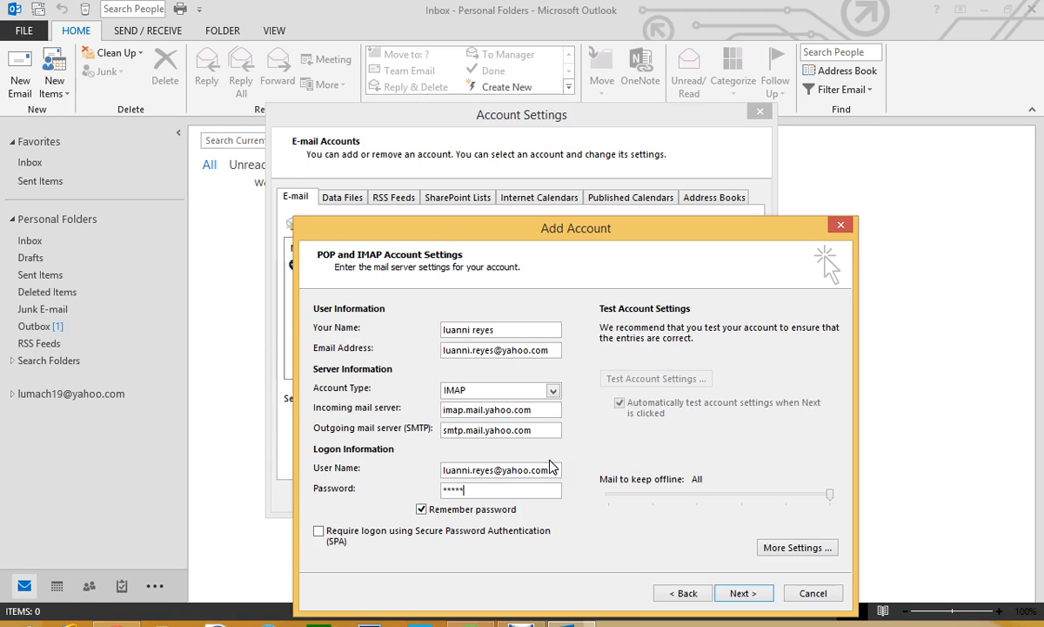
{"action": "type", "text": "***"}
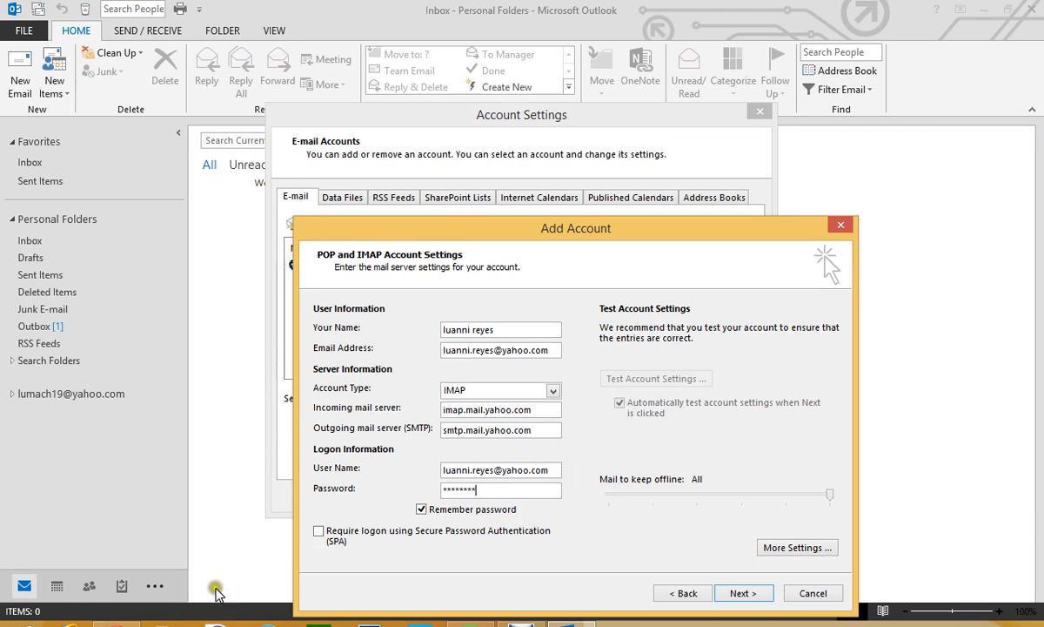
Step: Require SPA and set SSL on IMAP port 993 and SMTP port 465
{"action": "left_click", "coordinate": [319, 530]}
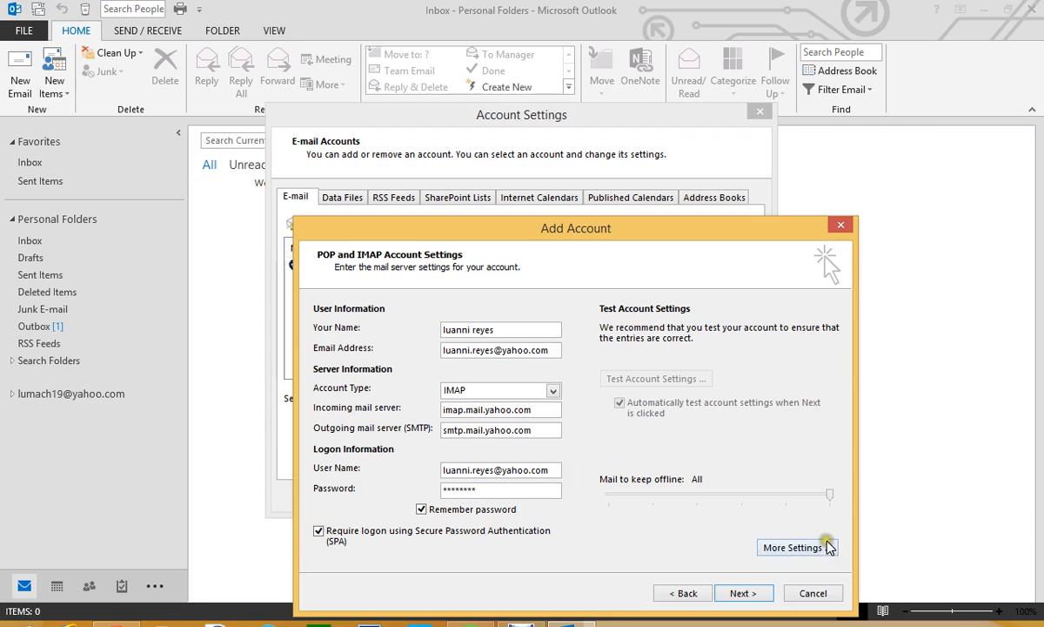
{"action": "left_click", "coordinate": [795, 546]}
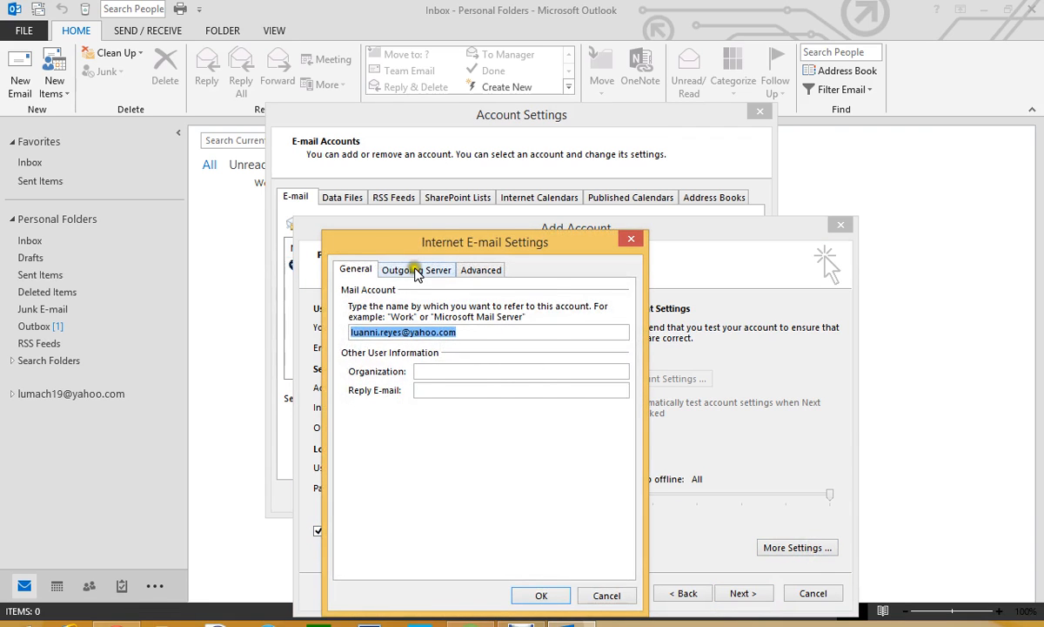
{"action": "left_click", "coordinate": [480, 269]}
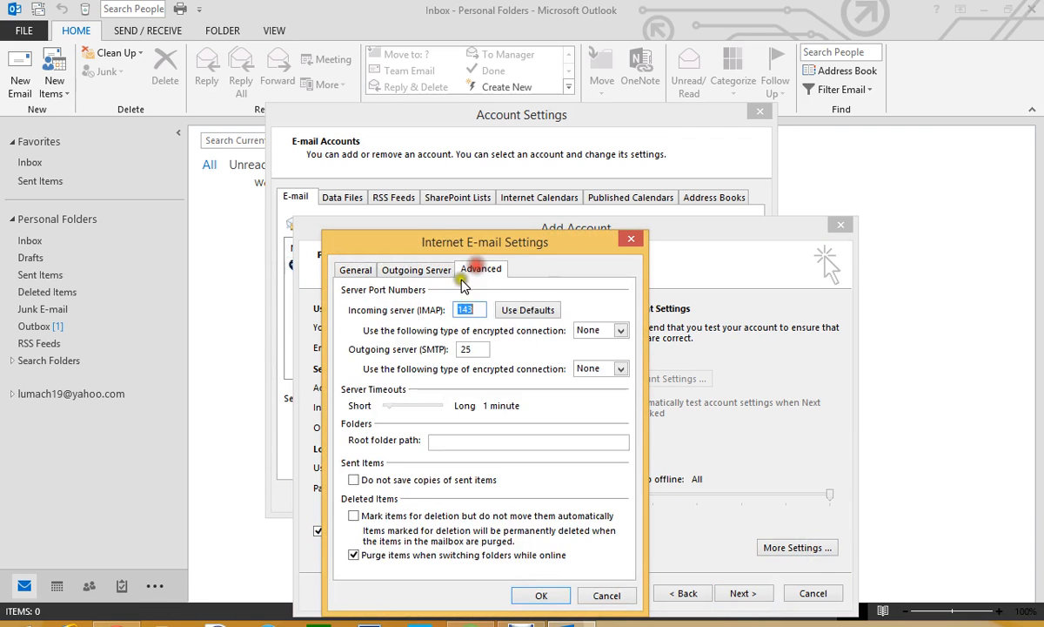
{"action": "left_click", "coordinate": [584, 329]}
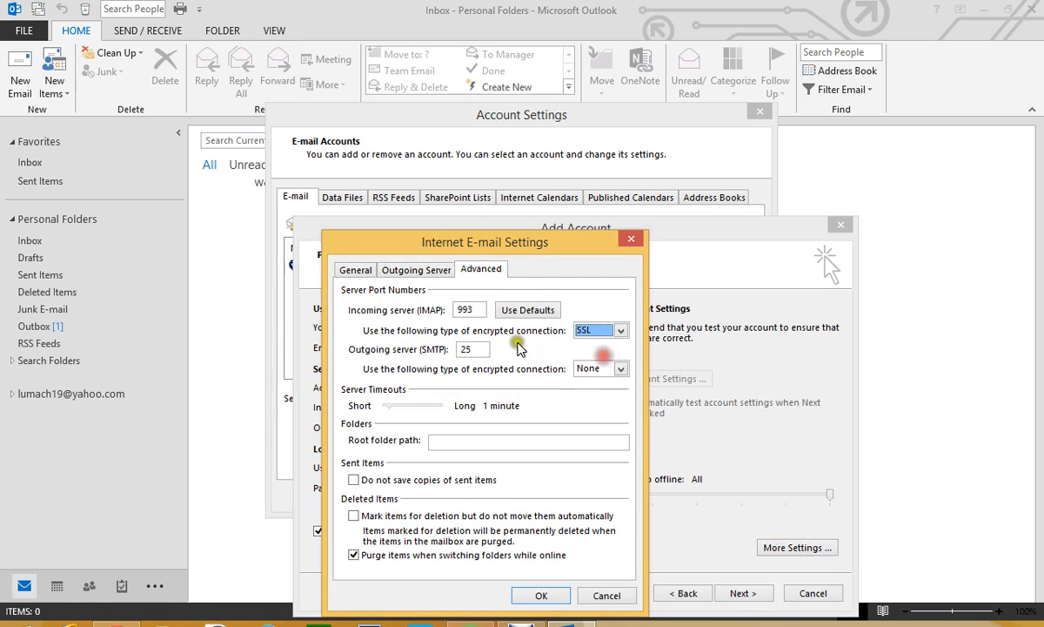
{"action": "left_click", "coordinate": [618, 369]}
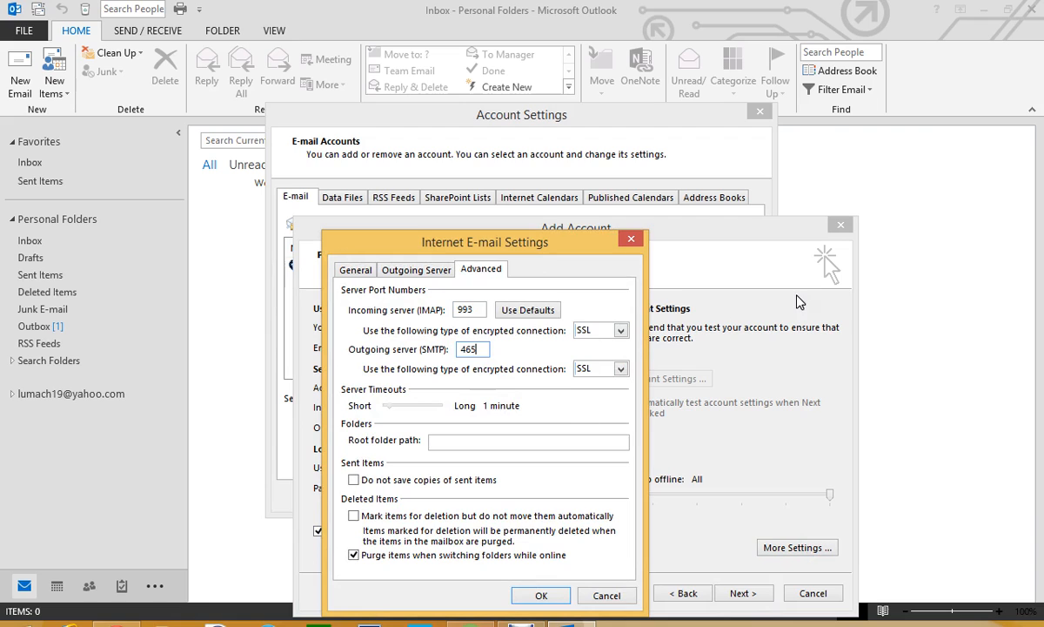
{"action": "left_click", "coordinate": [540, 596]}
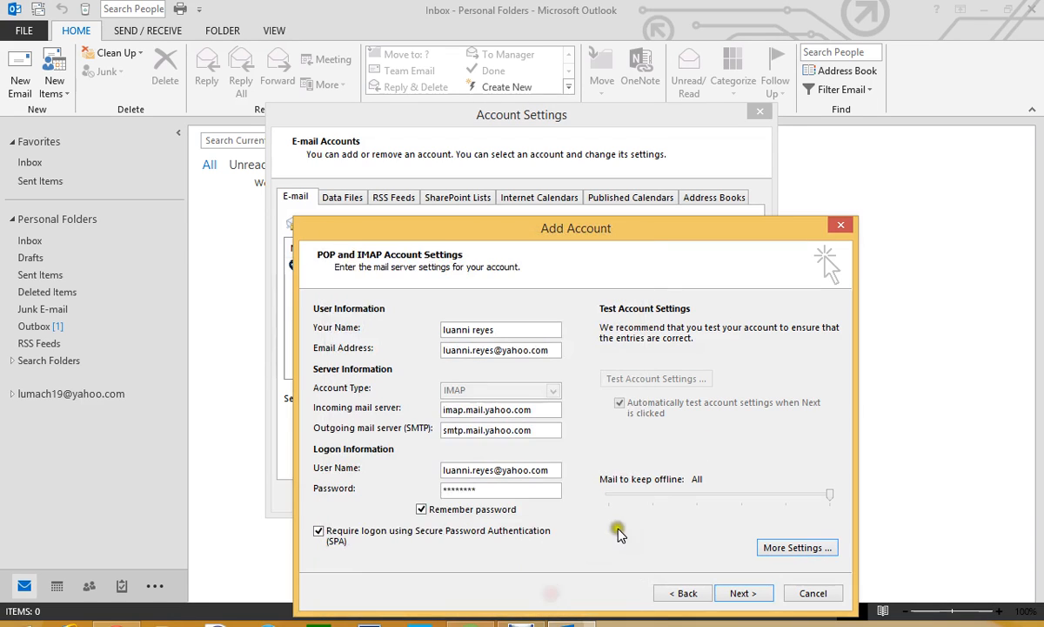
{"action": "mouse_move", "coordinate": [664, 541]}
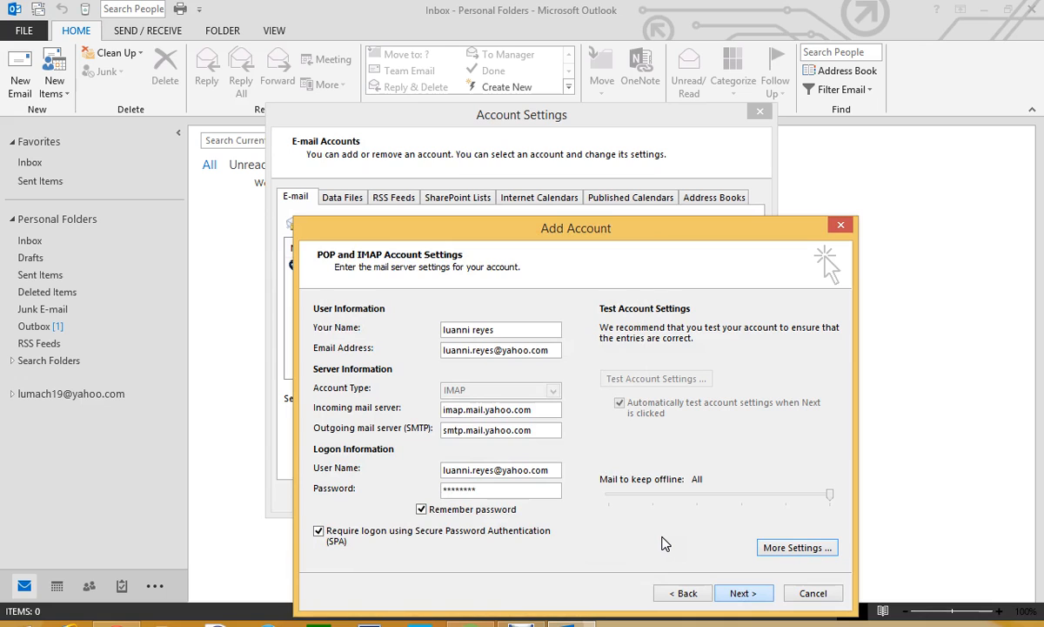
Step: Run the second Yahoo account's settings test, close the successful results, and finish adding it
{"action": "left_click", "coordinate": [743, 593]}
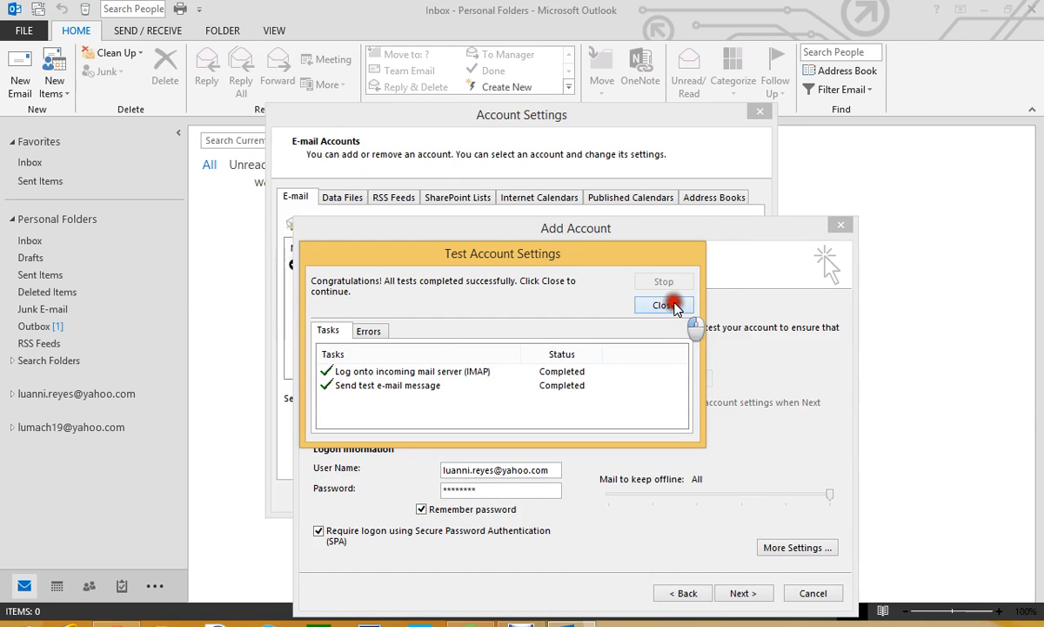
{"action": "left_click", "coordinate": [664, 304]}
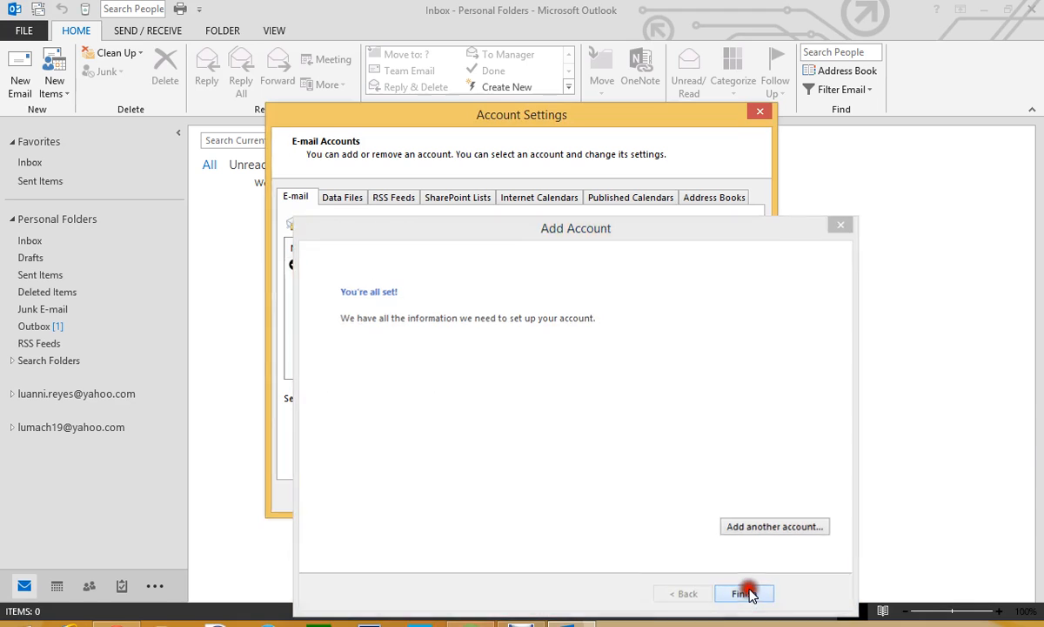
{"action": "left_click", "coordinate": [743, 593]}
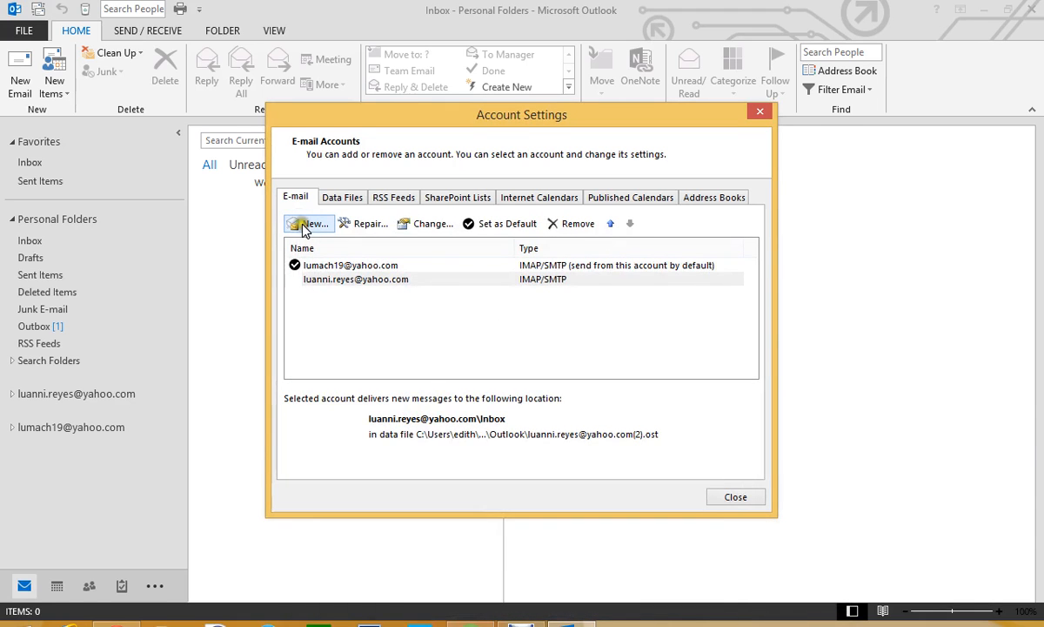
{"action": "mouse_move", "coordinate": [322, 265]}
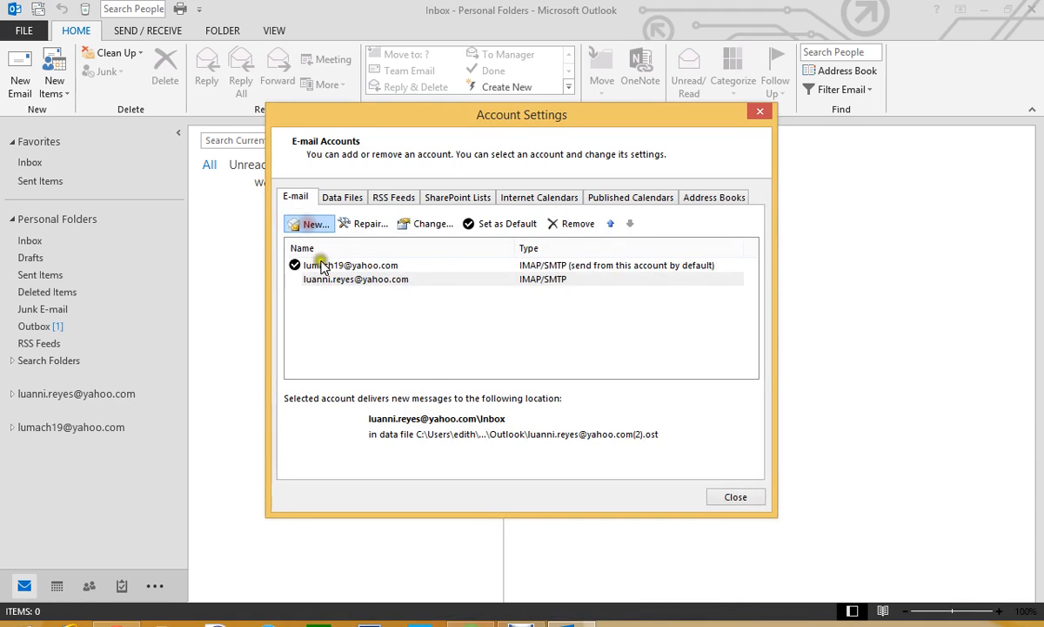
Step: Start a third account using manual setup with the POP or IMAP service type
{"action": "left_click", "coordinate": [310, 223]}
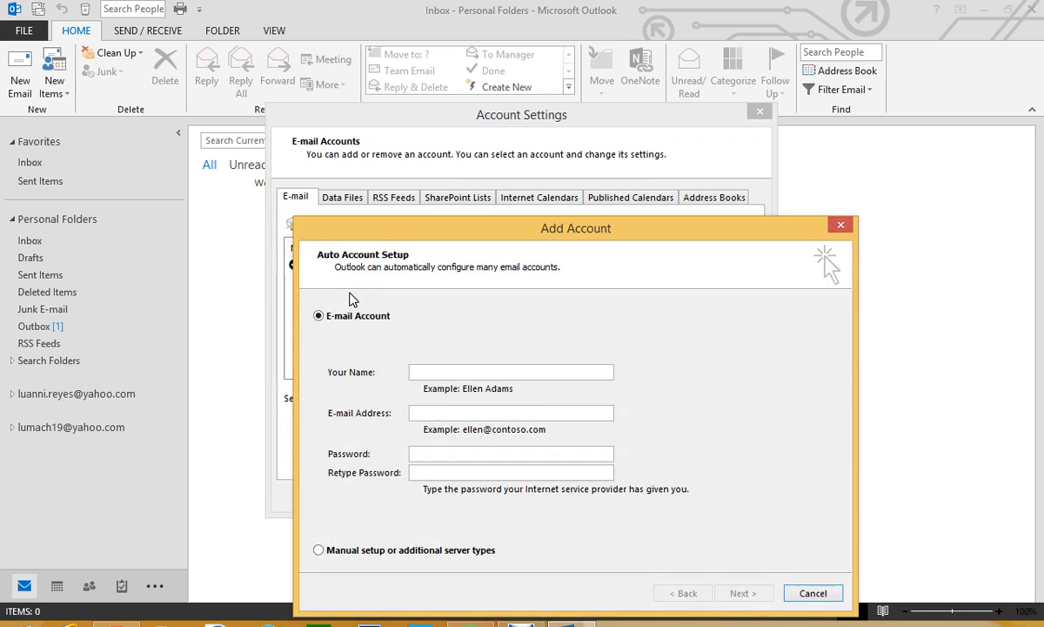
{"action": "left_click", "coordinate": [318, 549]}
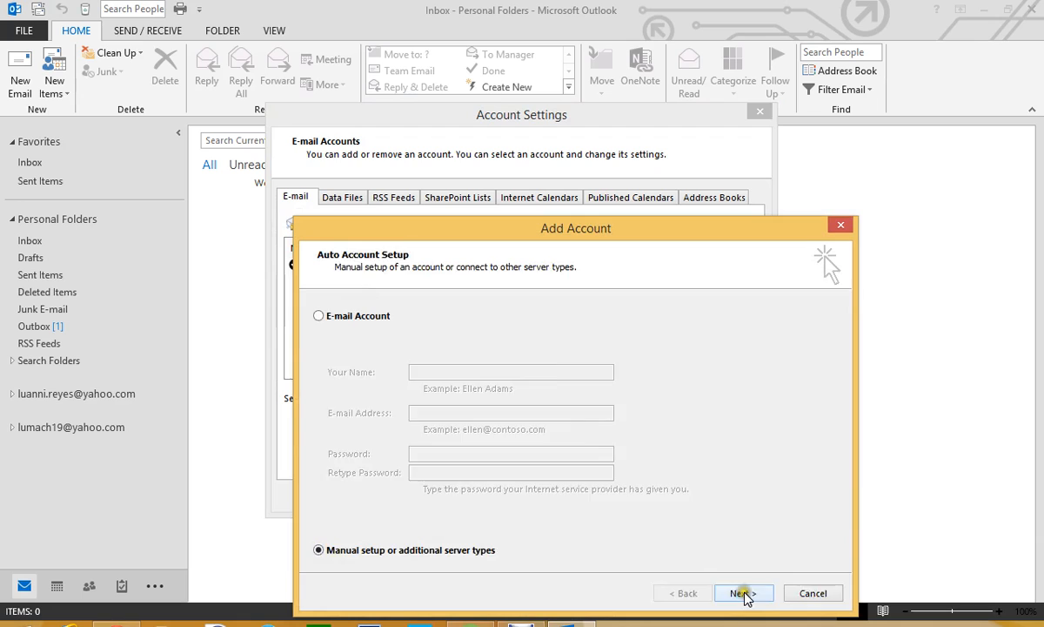
{"action": "left_click", "coordinate": [741, 593]}
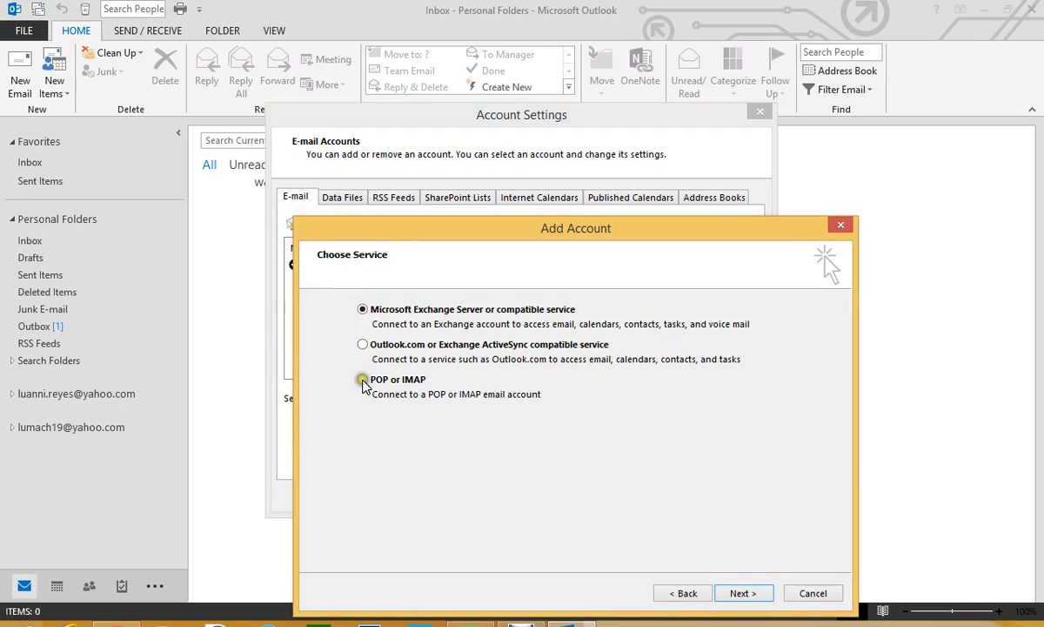
{"action": "left_click", "coordinate": [363, 378]}
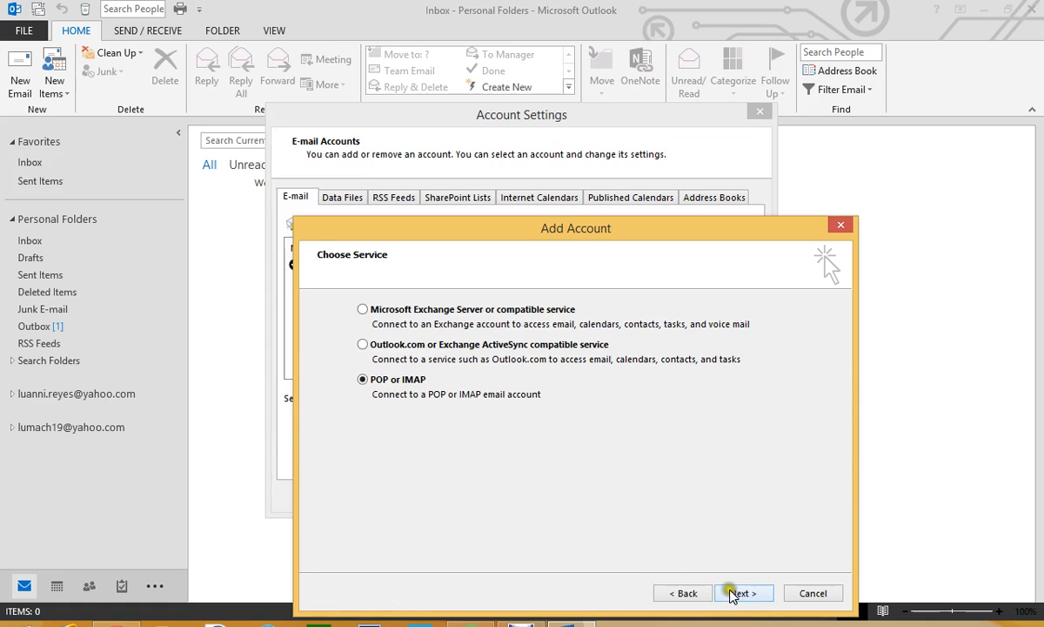
{"action": "left_click", "coordinate": [742, 593]}
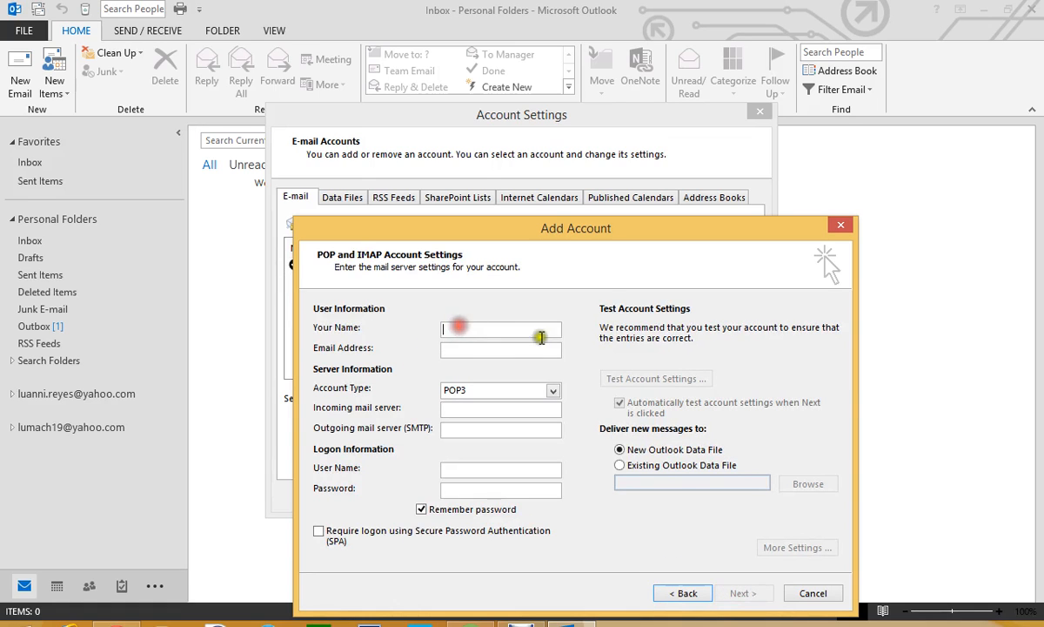
{"action": "mouse_move", "coordinate": [613, 280]}
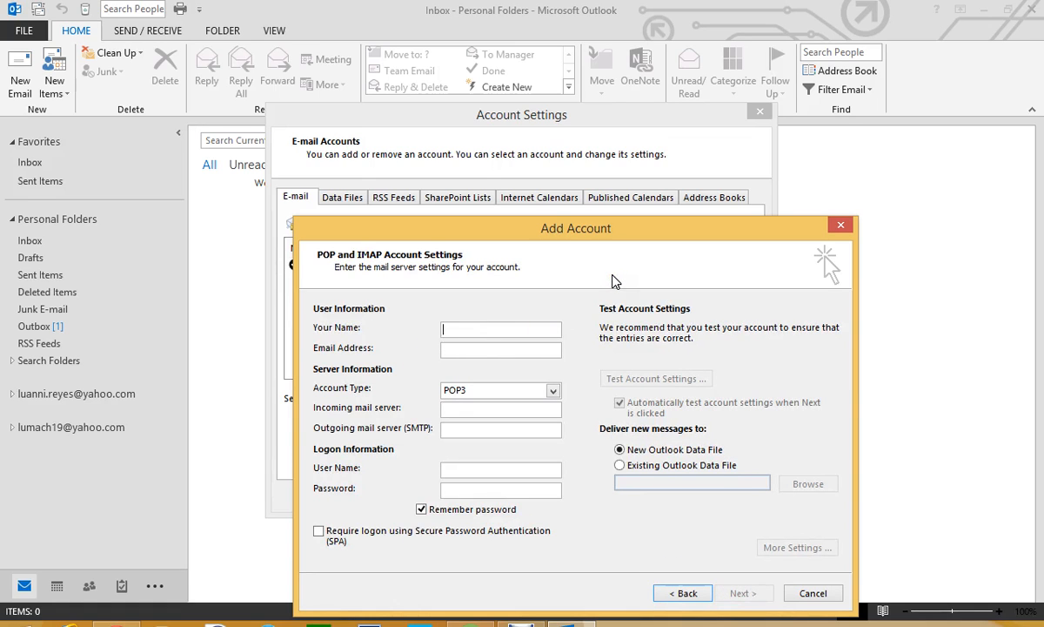
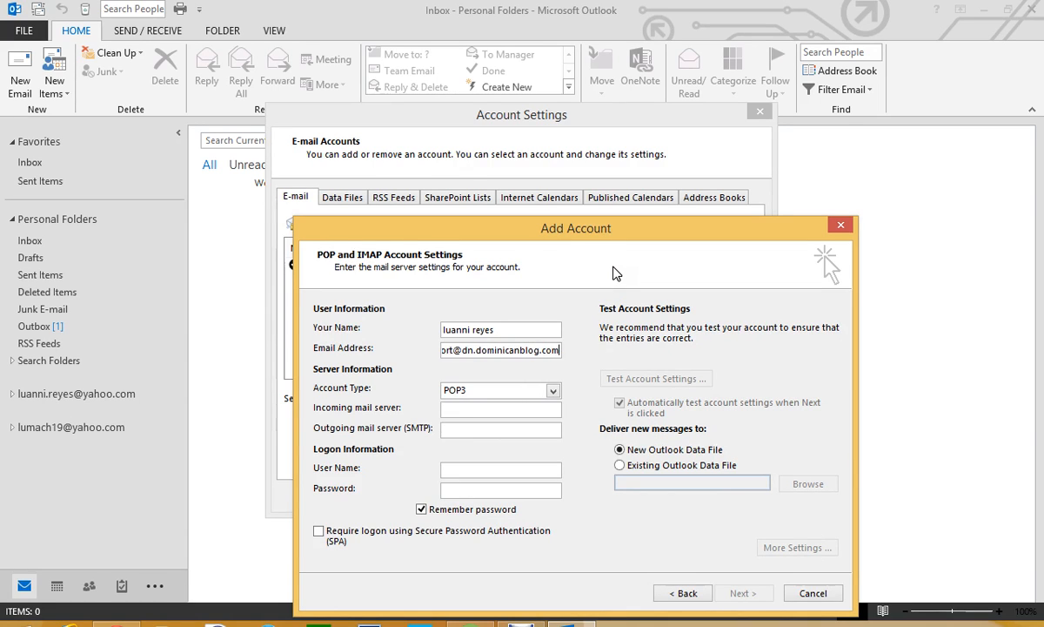
{"action": "mouse_move", "coordinate": [503, 350]}
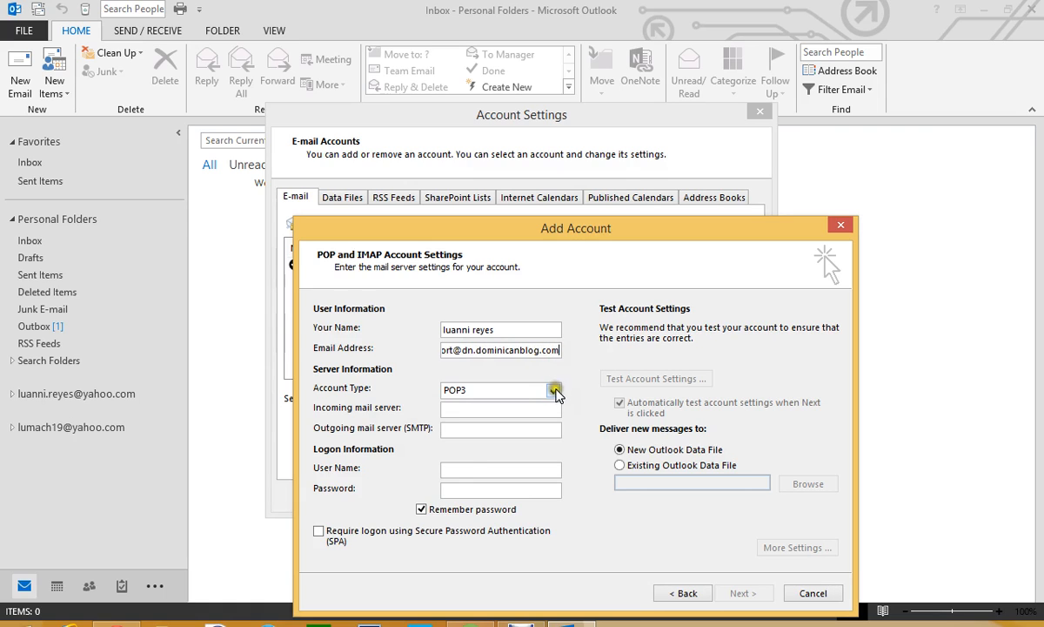
{"action": "left_click", "coordinate": [553, 389]}
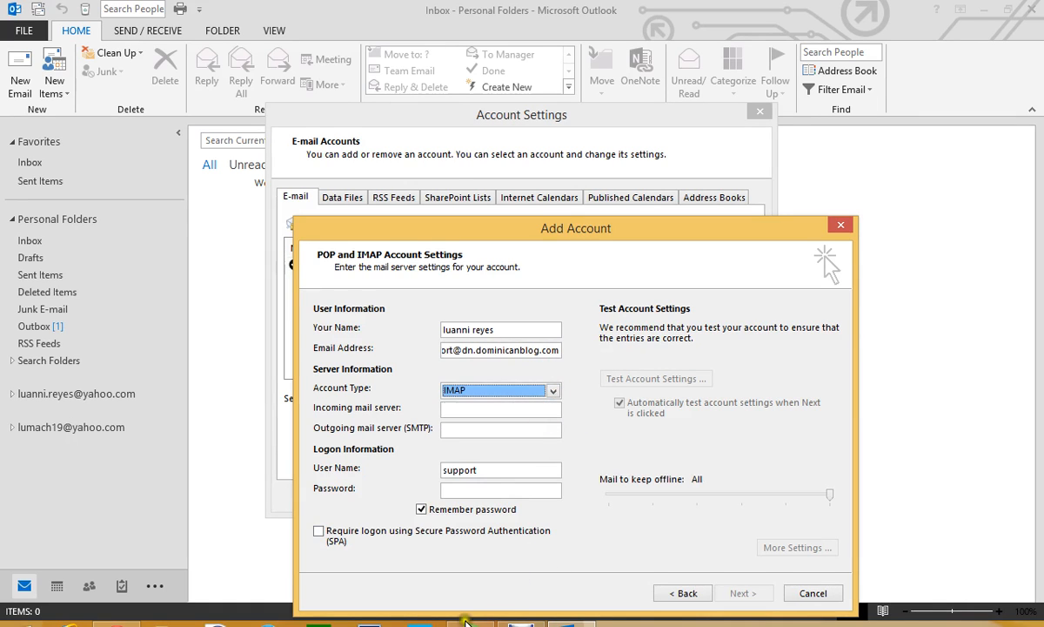
{"action": "mouse_move", "coordinate": [114, 623]}
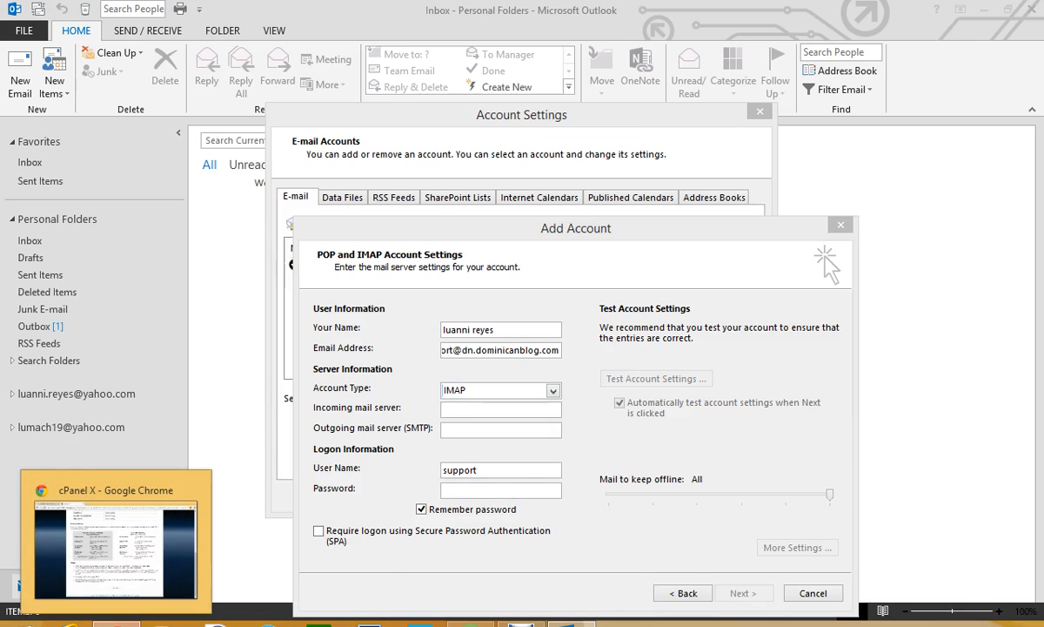
{"action": "left_click", "coordinate": [114, 539]}
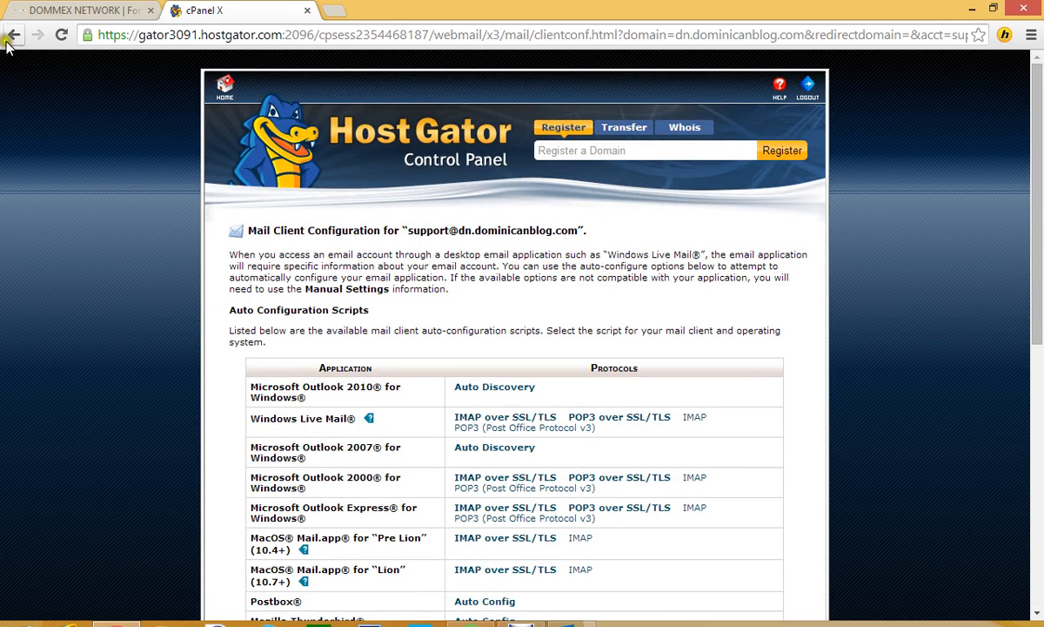
Step: Go back in Chrome from the mail client configuration page to the webmail home
{"action": "left_click", "coordinate": [13, 35]}
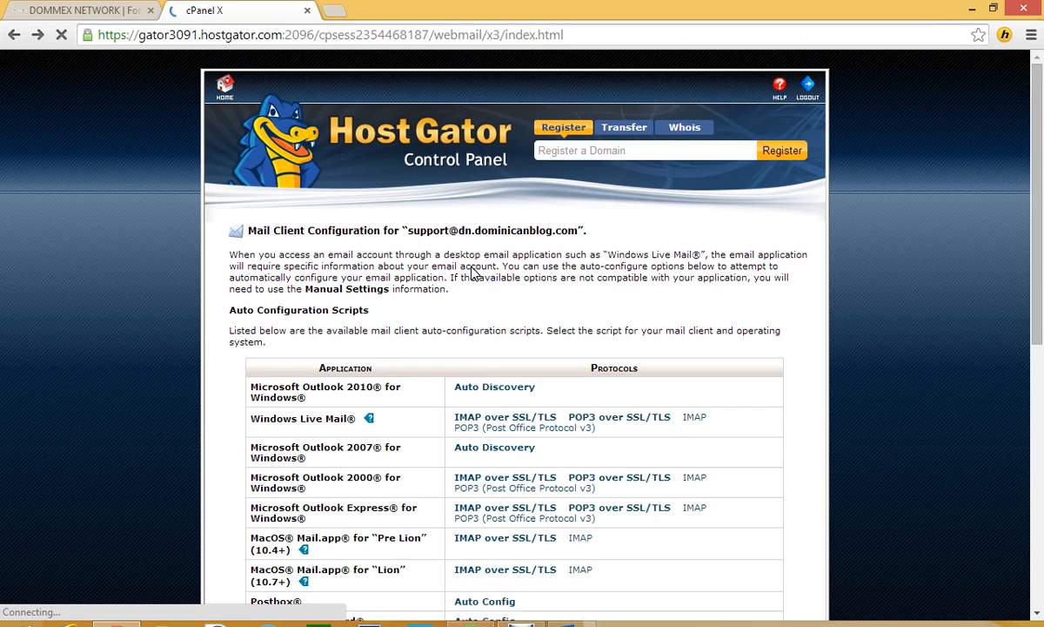
{"action": "mouse_move", "coordinate": [470, 205]}
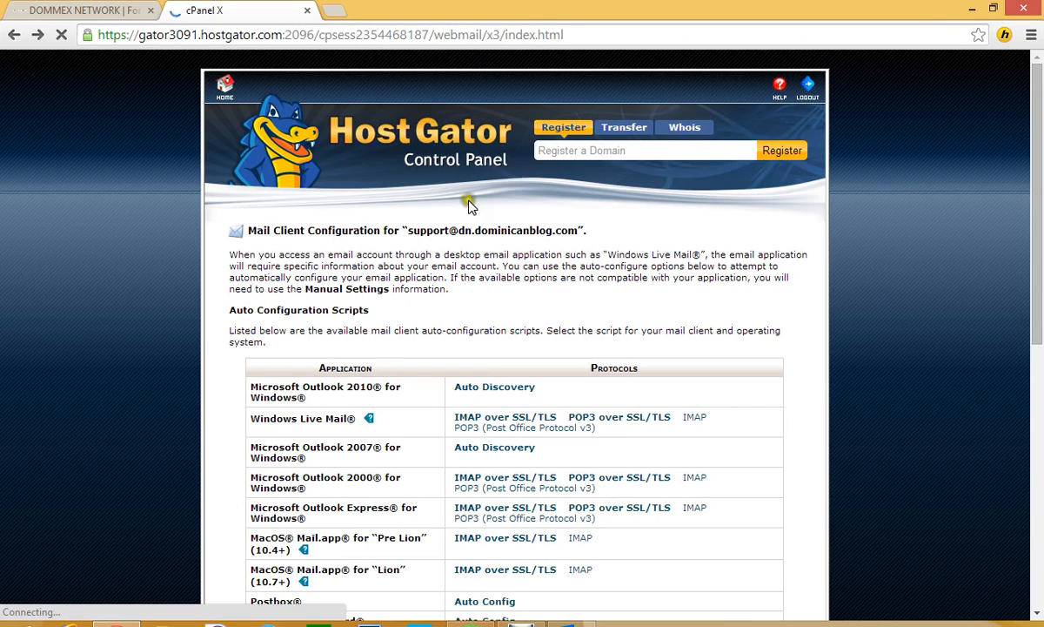
{"action": "mouse_move", "coordinate": [422, 164]}
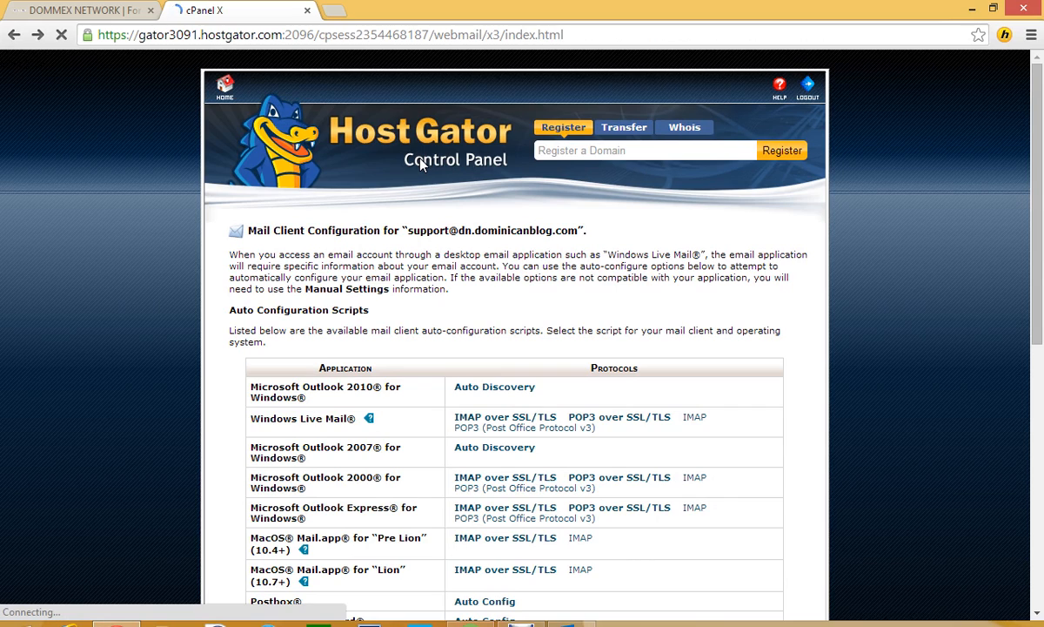
{"action": "mouse_move", "coordinate": [394, 197]}
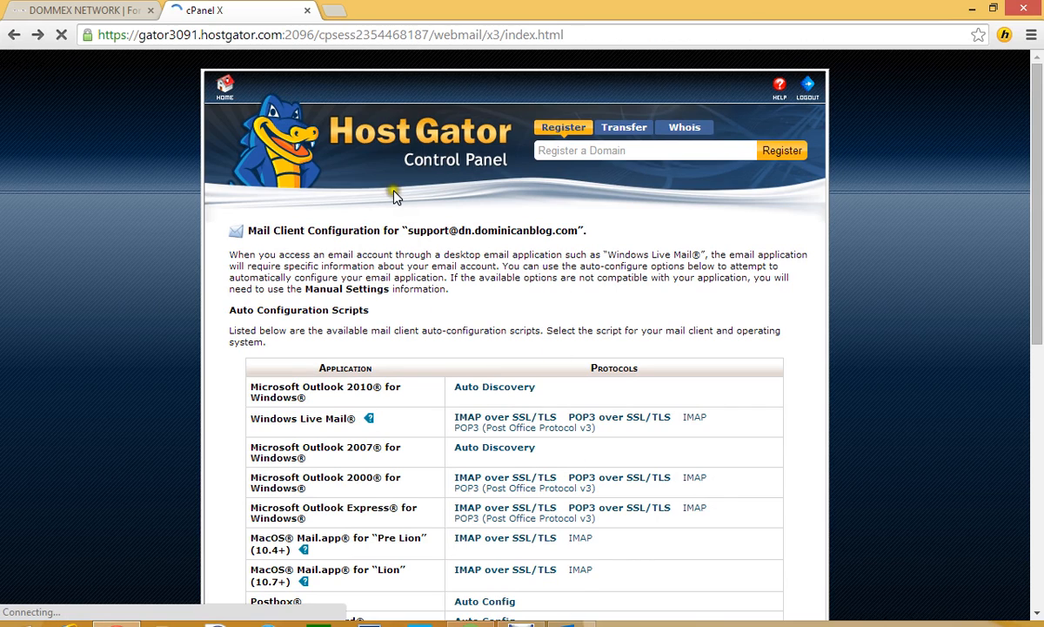
{"action": "mouse_move", "coordinate": [416, 178]}
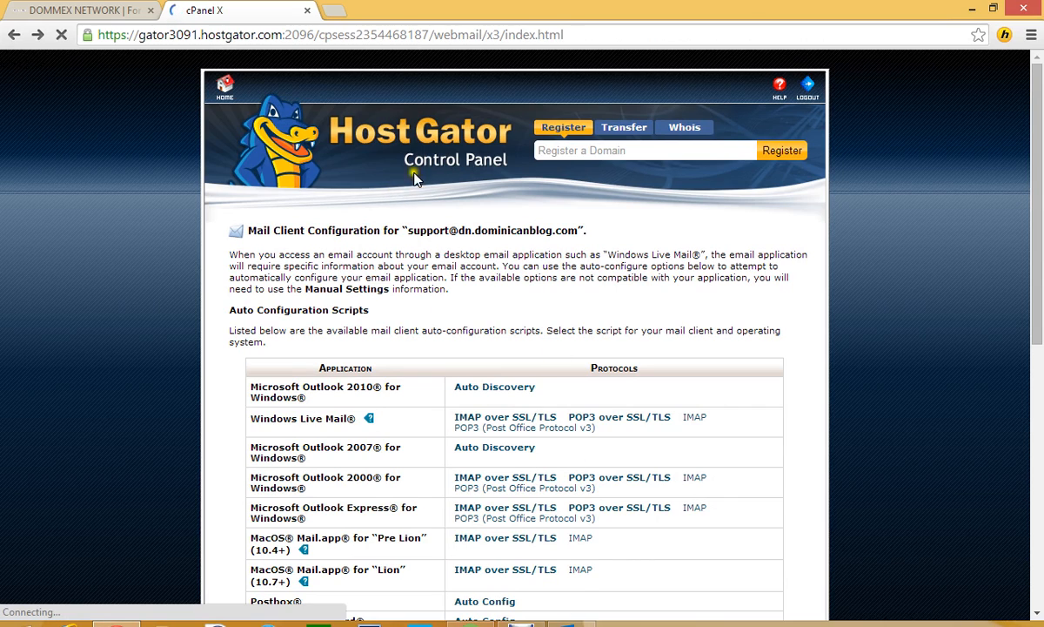
{"action": "mouse_move", "coordinate": [372, 164]}
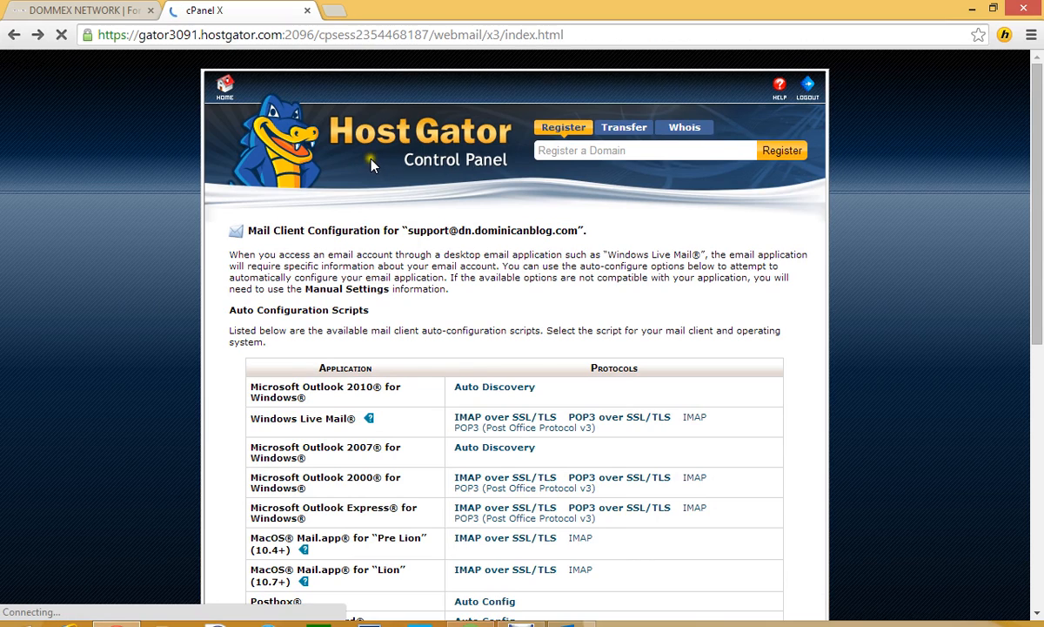
{"action": "mouse_move", "coordinate": [1039, 180]}
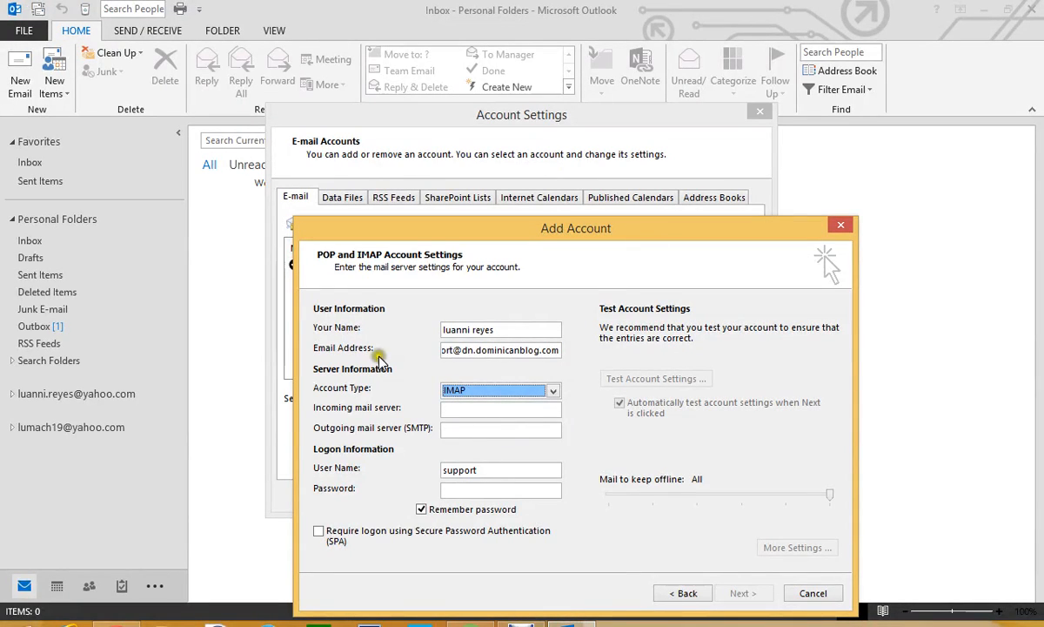
Step: Bring the HostGator webmail home forward and reopen Configure Mail Client
{"action": "left_click", "coordinate": [501, 408]}
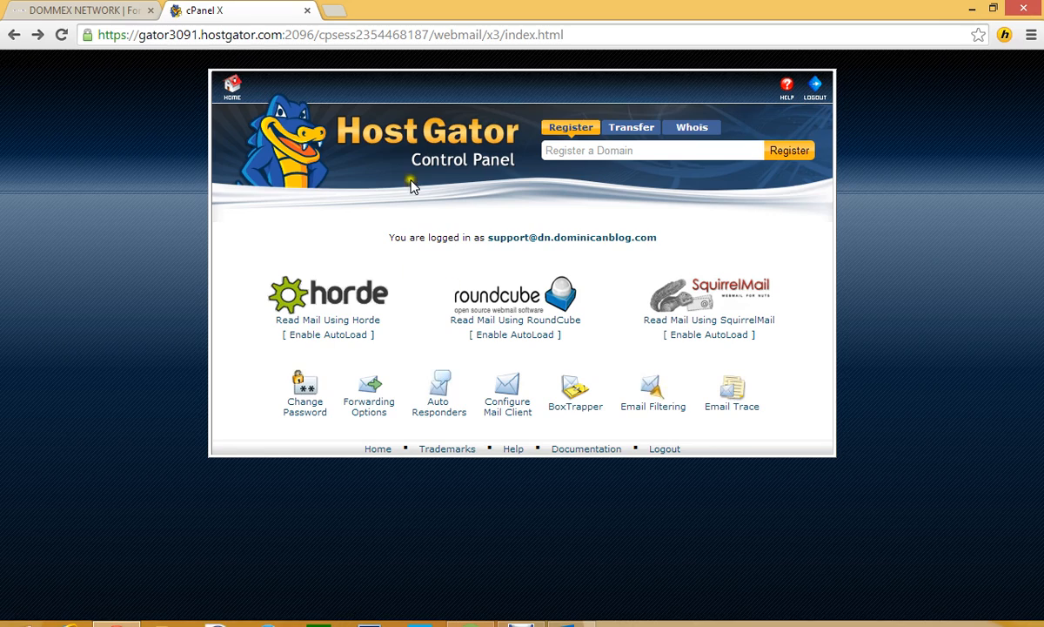
{"action": "mouse_move", "coordinate": [498, 245]}
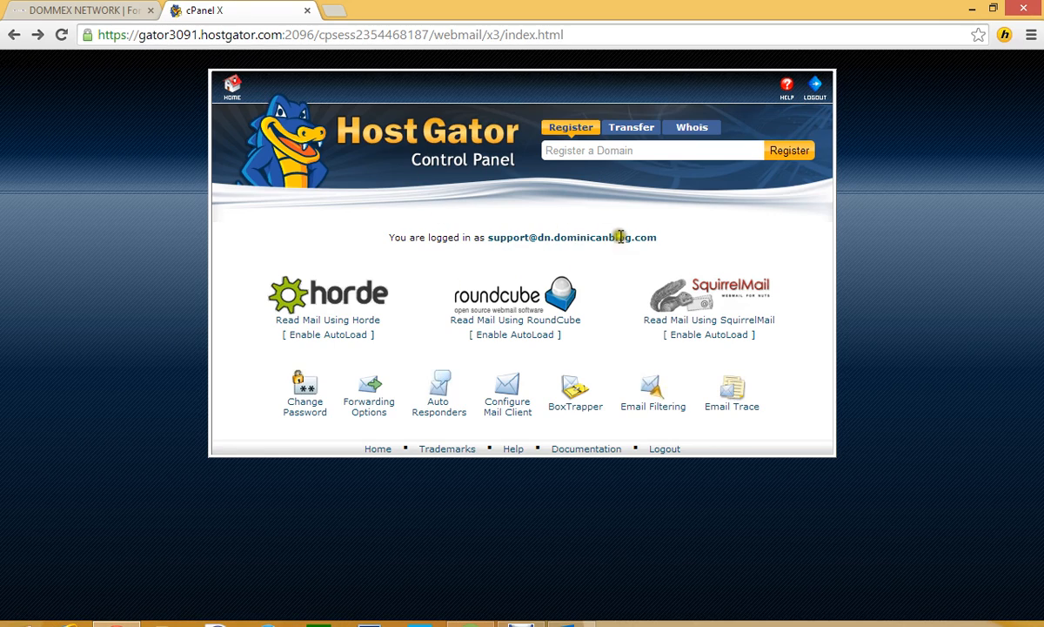
{"action": "mouse_move", "coordinate": [508, 406]}
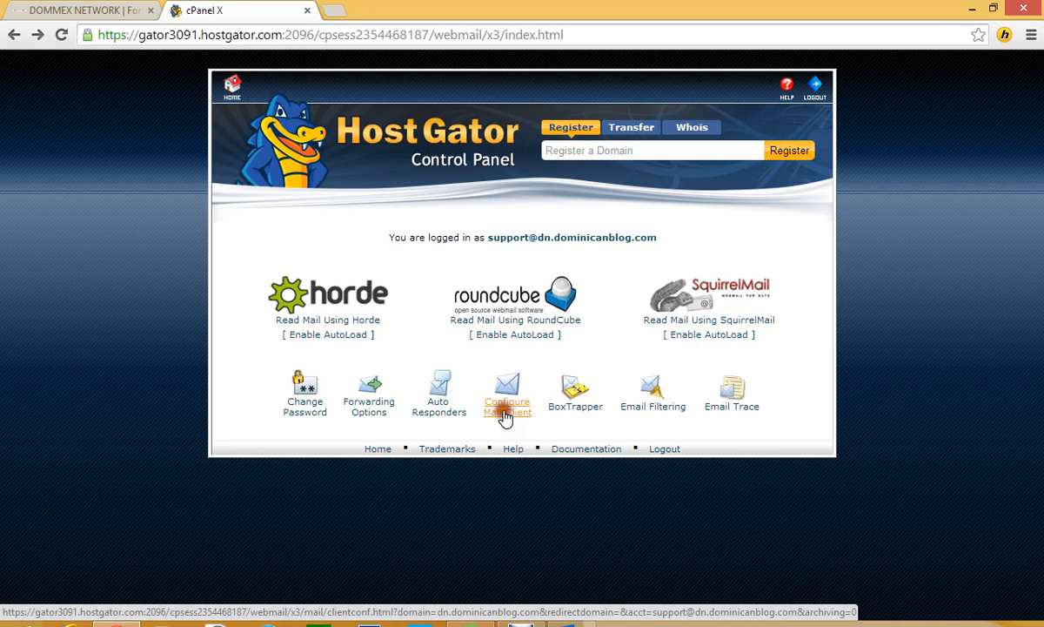
{"action": "left_click", "coordinate": [508, 393]}
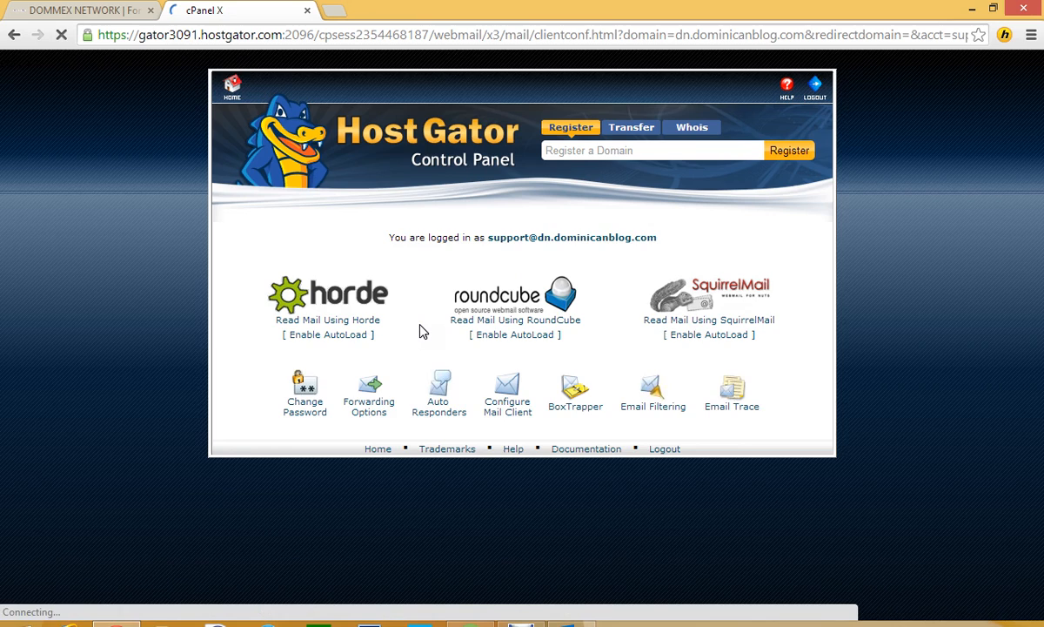
Step: Copy the SSL/TLS incoming server name gator3091.hostgator.com from Manual Settings
{"action": "left_click", "coordinate": [507, 392]}
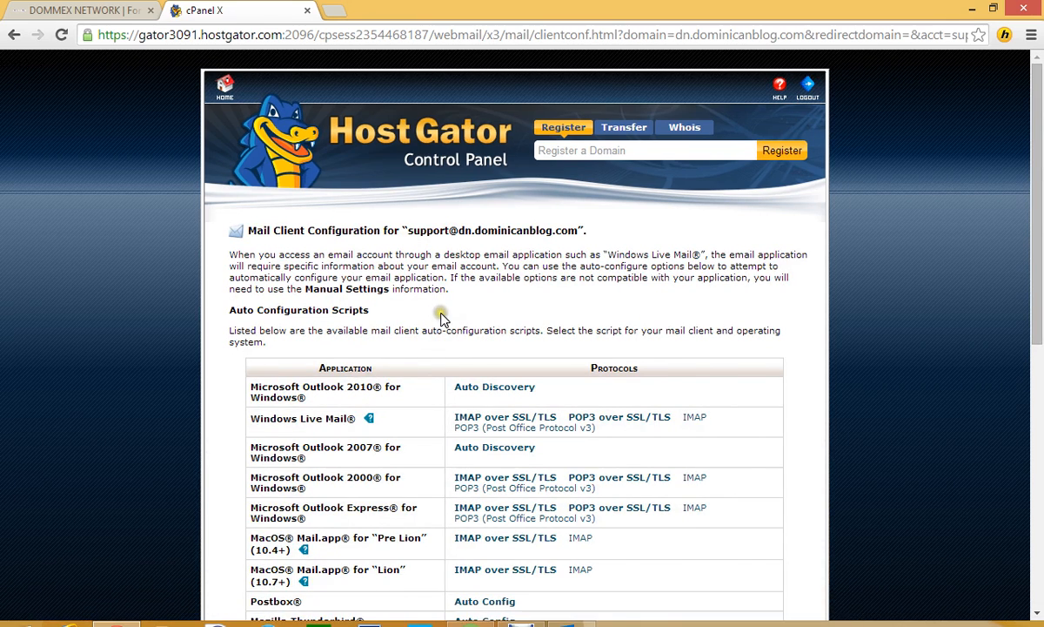
{"action": "scroll", "scroll_direction": "down", "scroll_amount": 3}
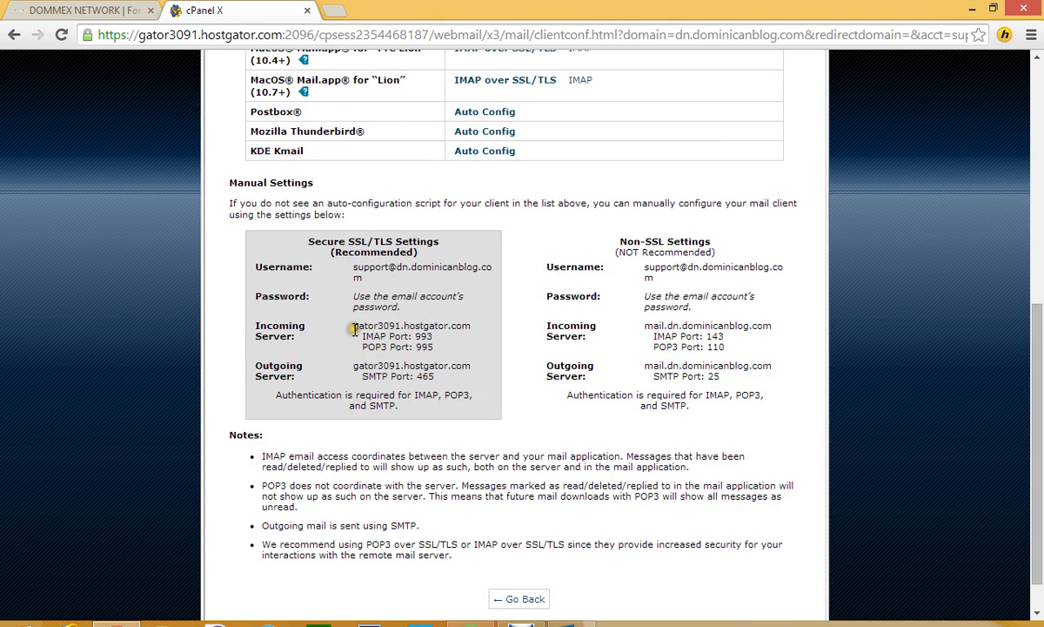
{"action": "mouse_move", "coordinate": [354, 339]}
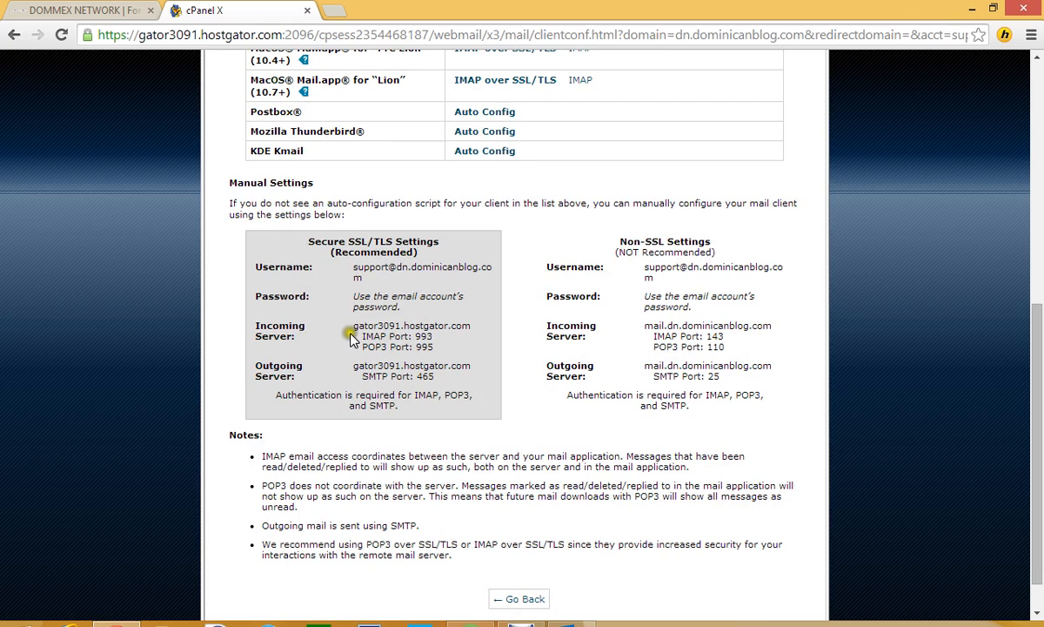
{"action": "mouse_move", "coordinate": [355, 323]}
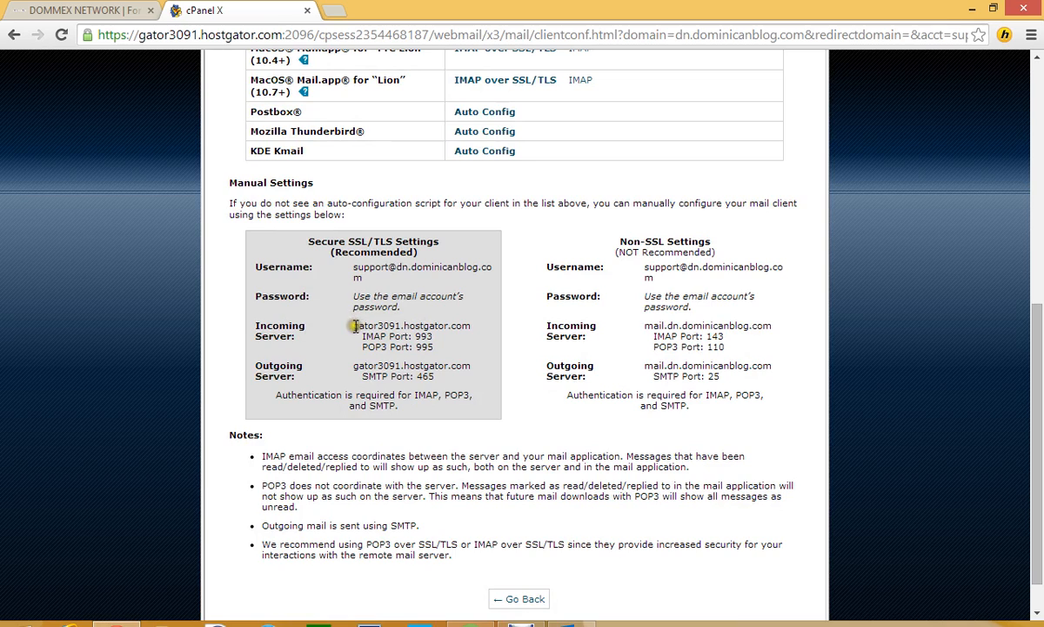
{"action": "right_click", "coordinate": [409, 324]}
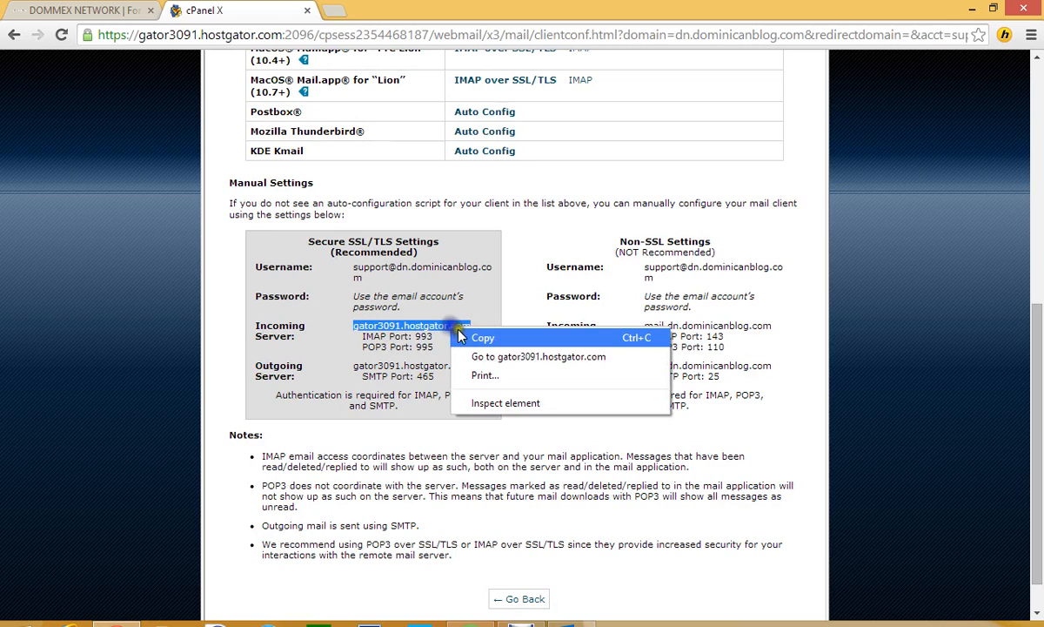
{"action": "left_click", "coordinate": [476, 353]}
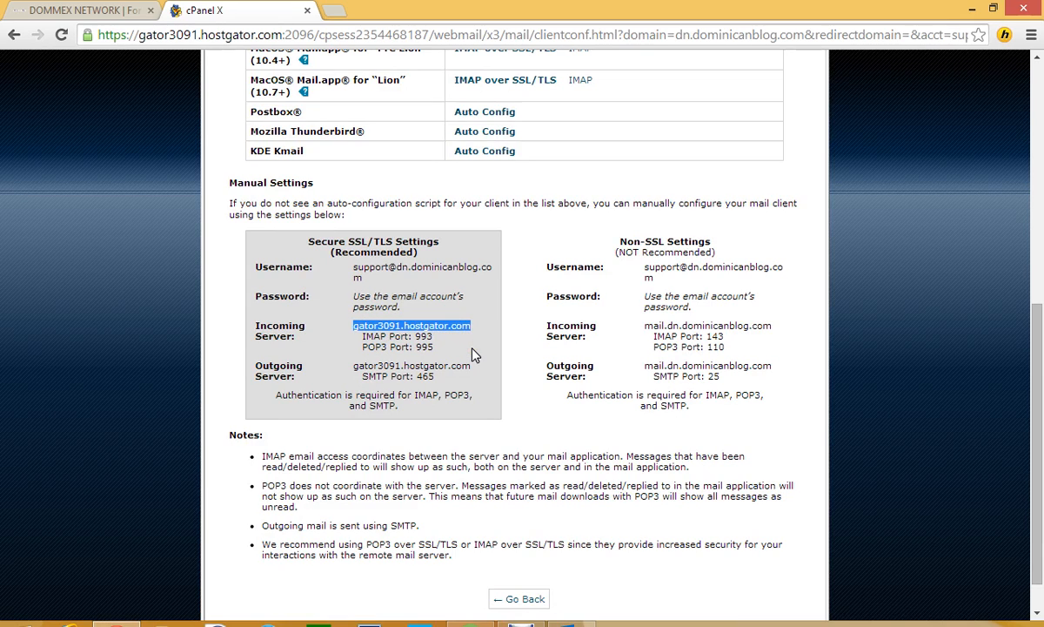
{"action": "mouse_move", "coordinate": [402, 367]}
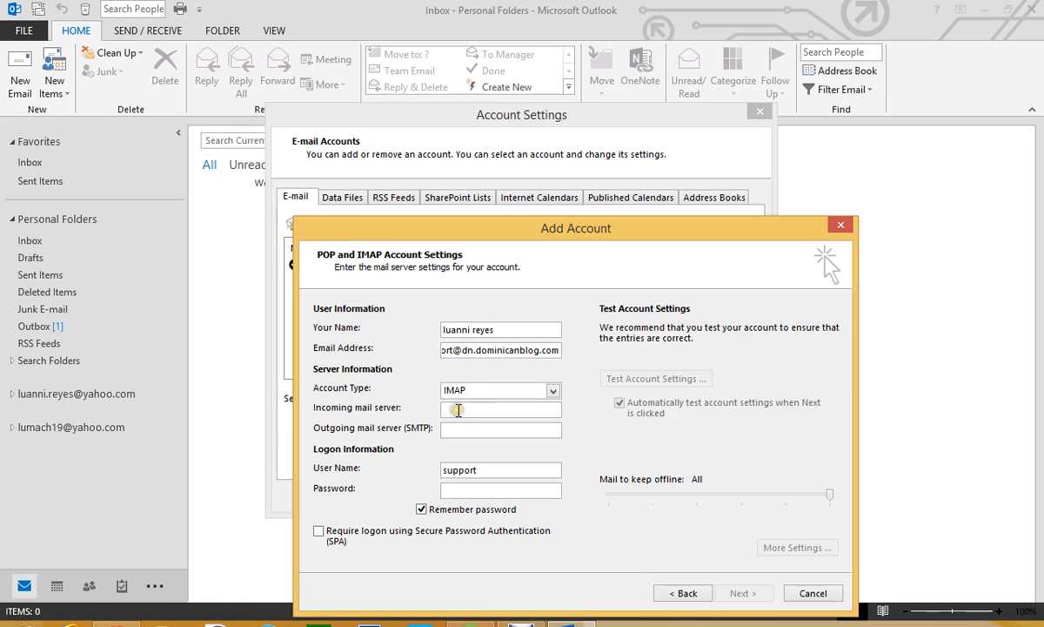
Step: Use gator3091.hostgator.com for both servers, complete the user name, enter the password, require SPA
{"action": "type", "text": "gator3091.hostgator.com"}
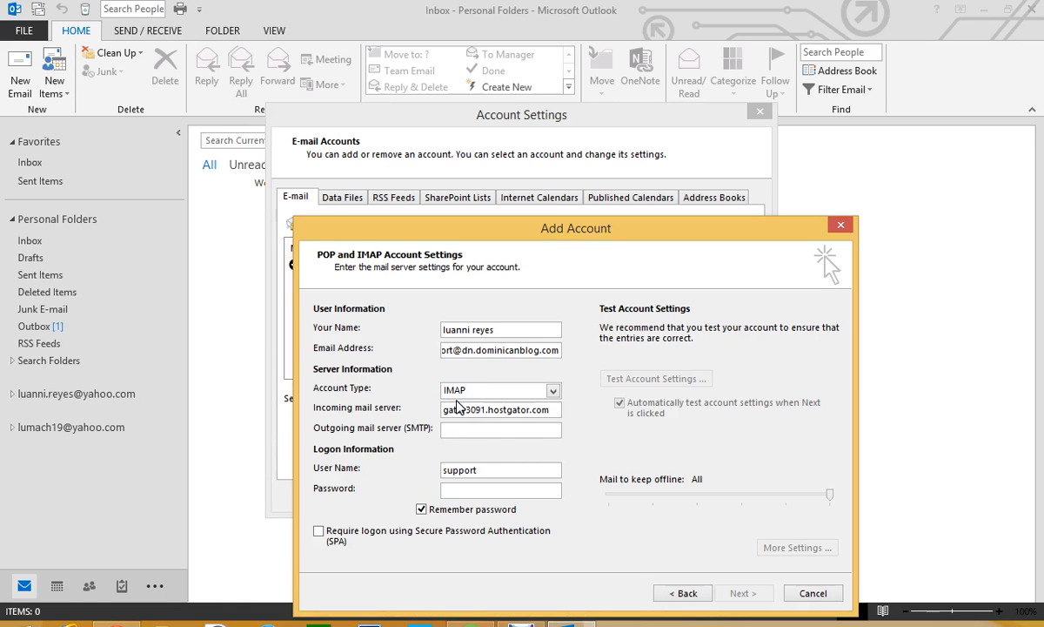
{"action": "type", "text": "gator3091.hostgator.com"}
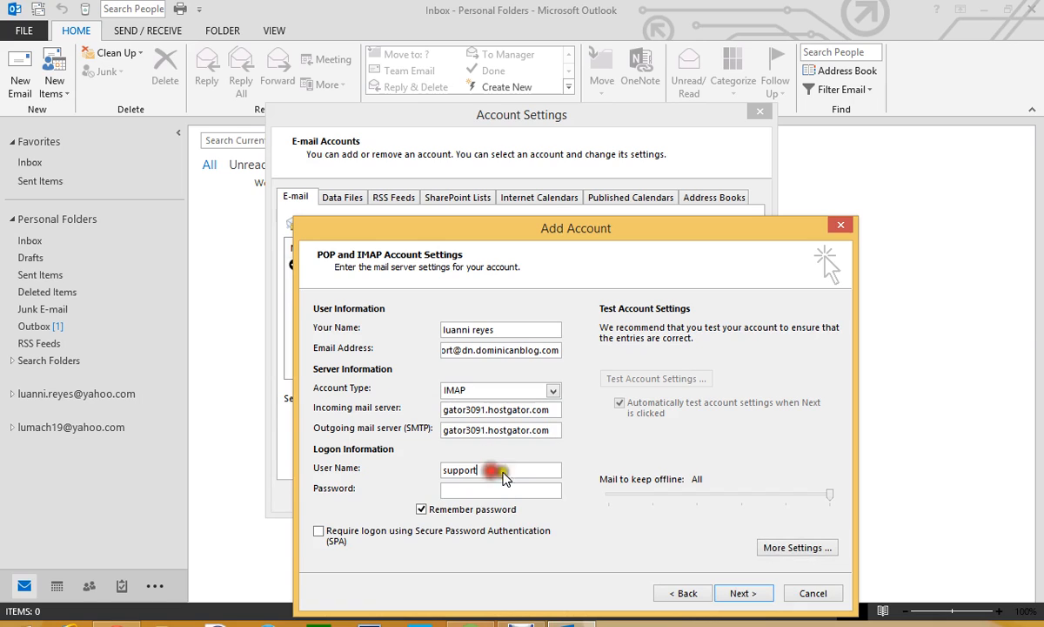
{"action": "type", "text": "@dn.domini"}
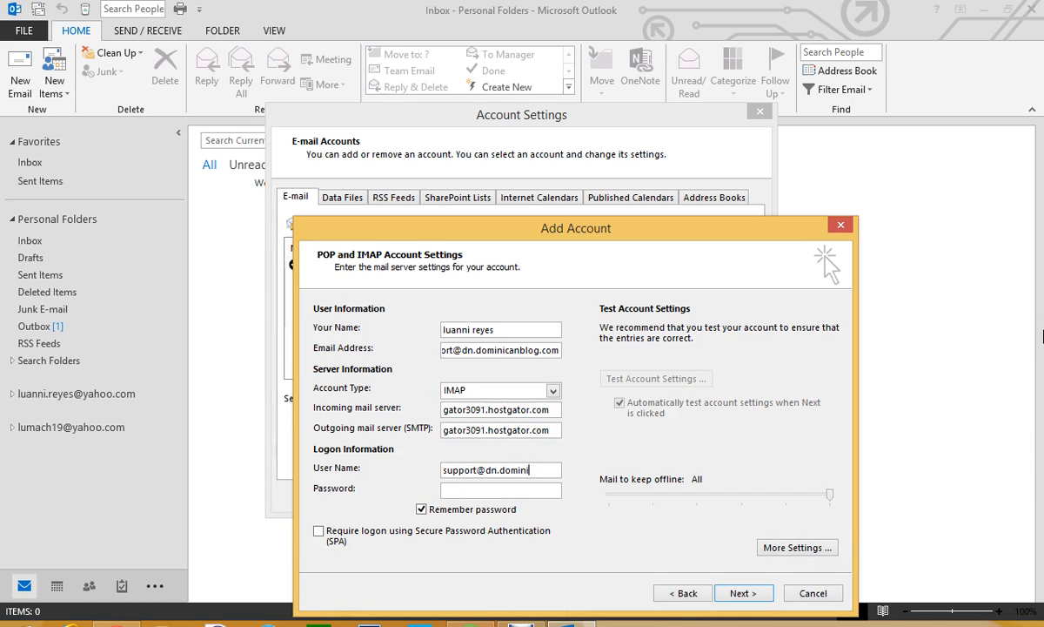
{"action": "type", "text": "canblog.com"}
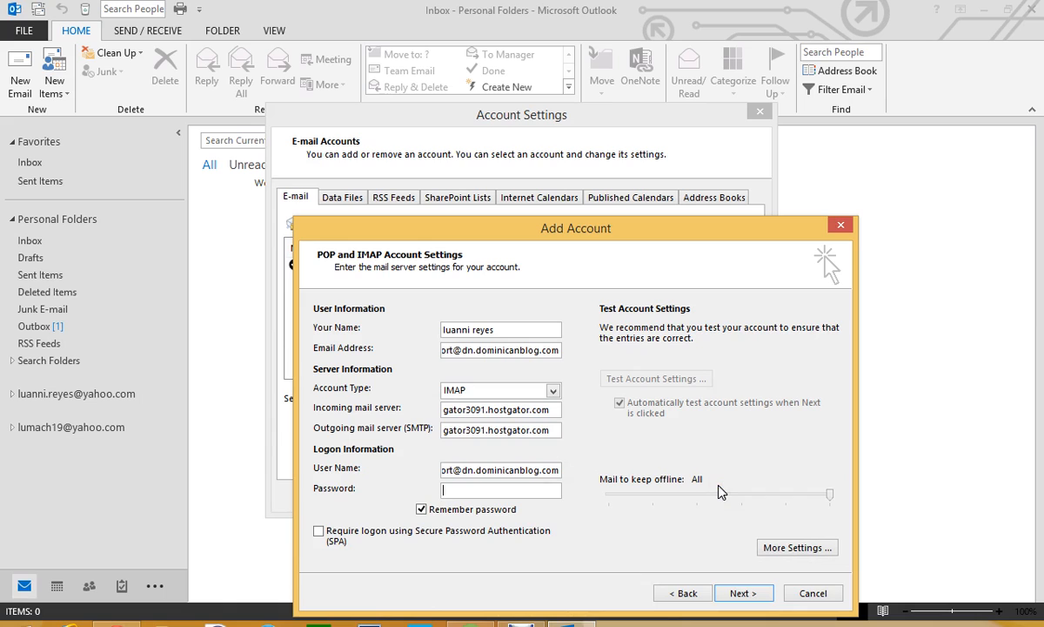
{"action": "type", "text": "******"}
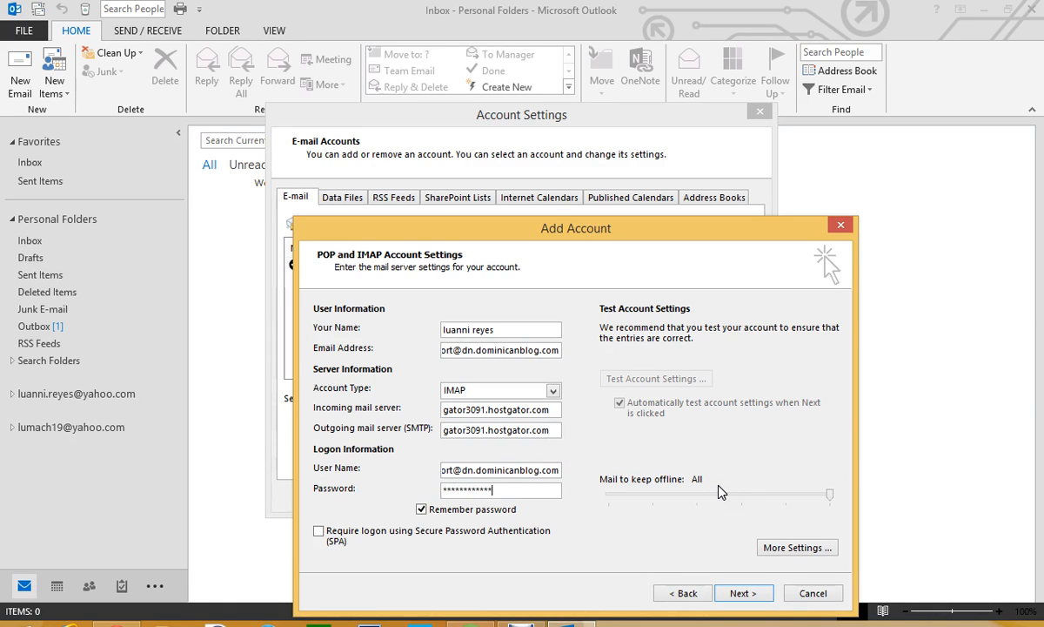
{"action": "left_click", "coordinate": [320, 530]}
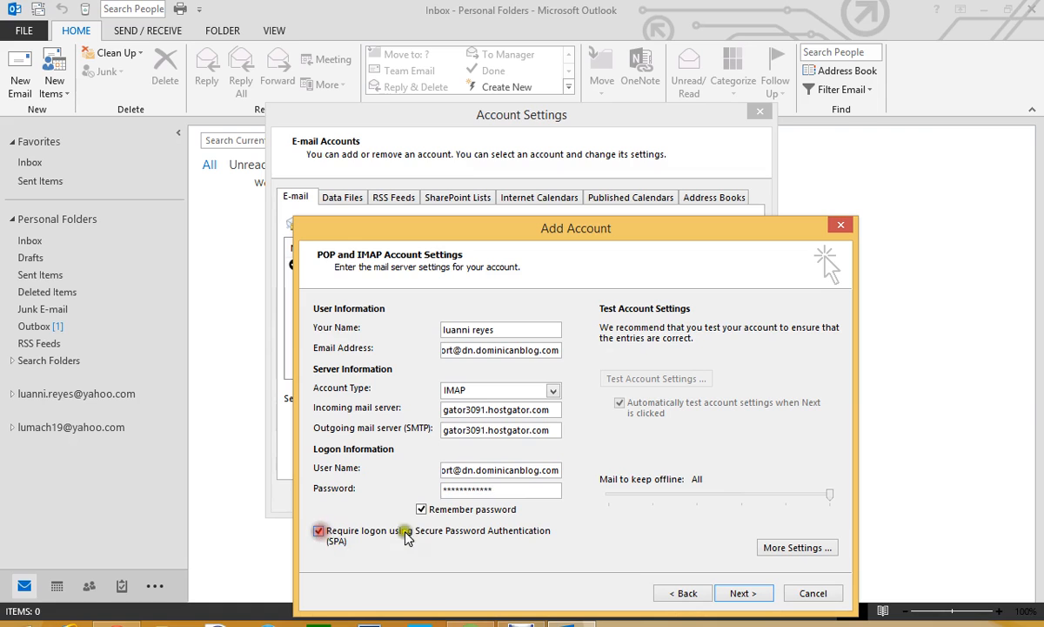
Step: Set incoming encryption to SSL on port 993 and outgoing SSL on port 465
{"action": "left_click", "coordinate": [797, 546]}
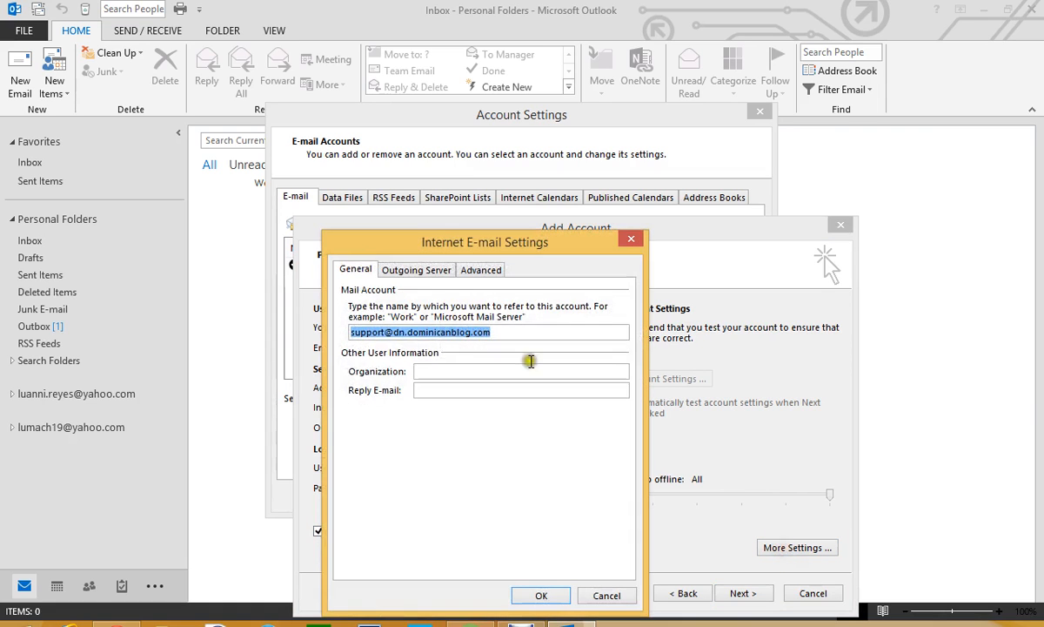
{"action": "left_click", "coordinate": [481, 269]}
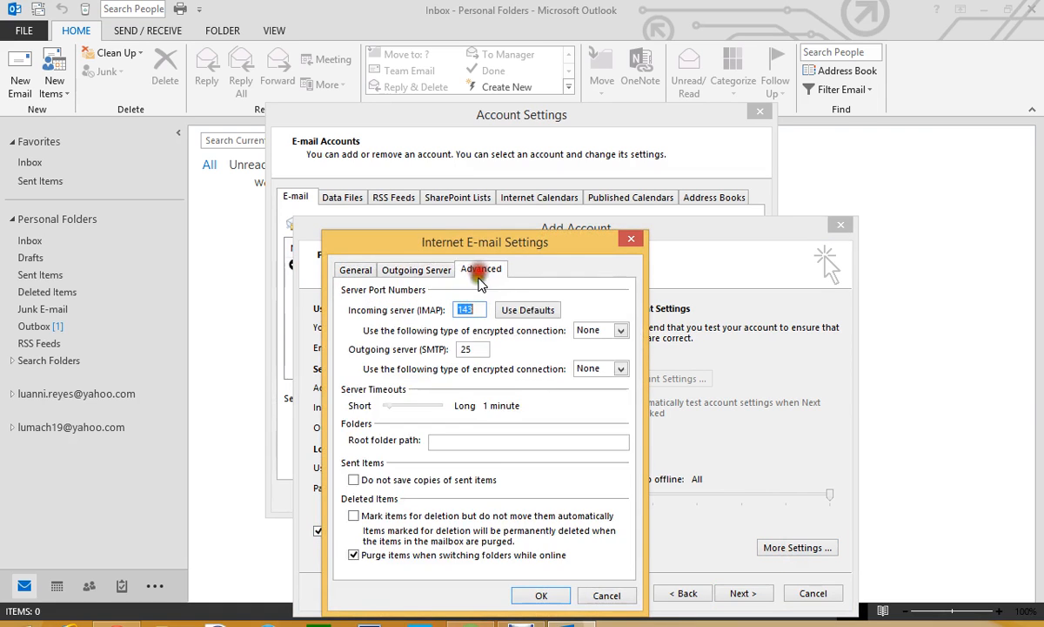
{"action": "left_click", "coordinate": [600, 329]}
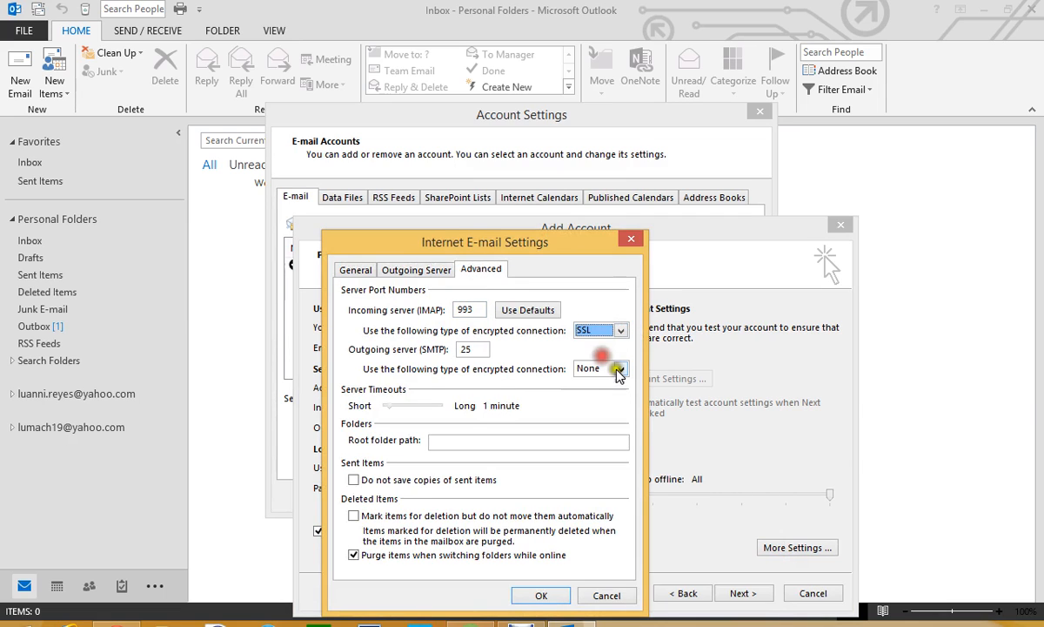
{"action": "left_click", "coordinate": [619, 369]}
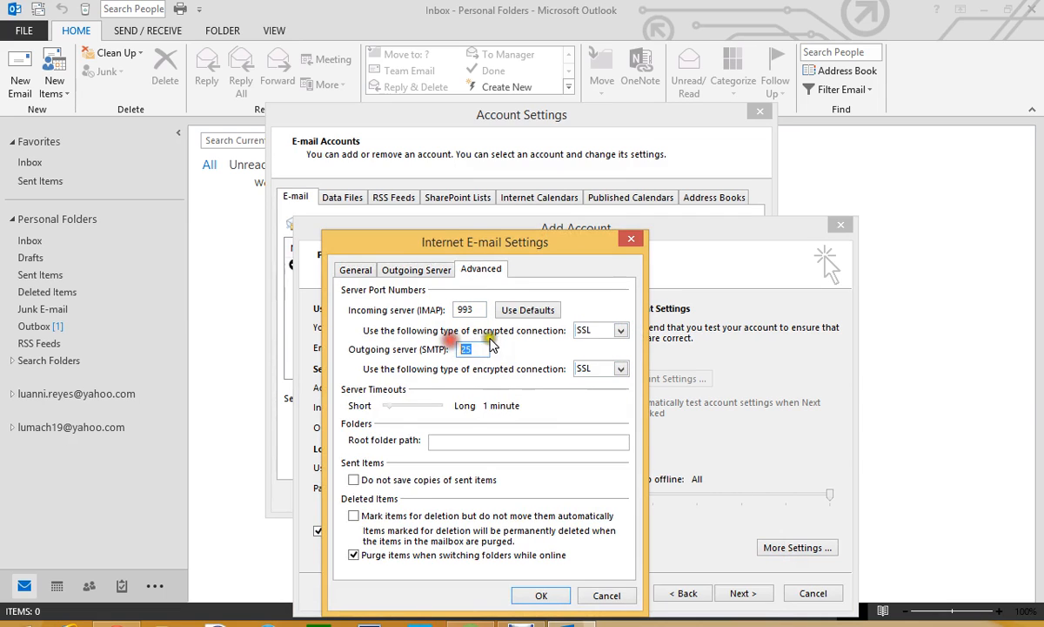
{"action": "type", "text": "465"}
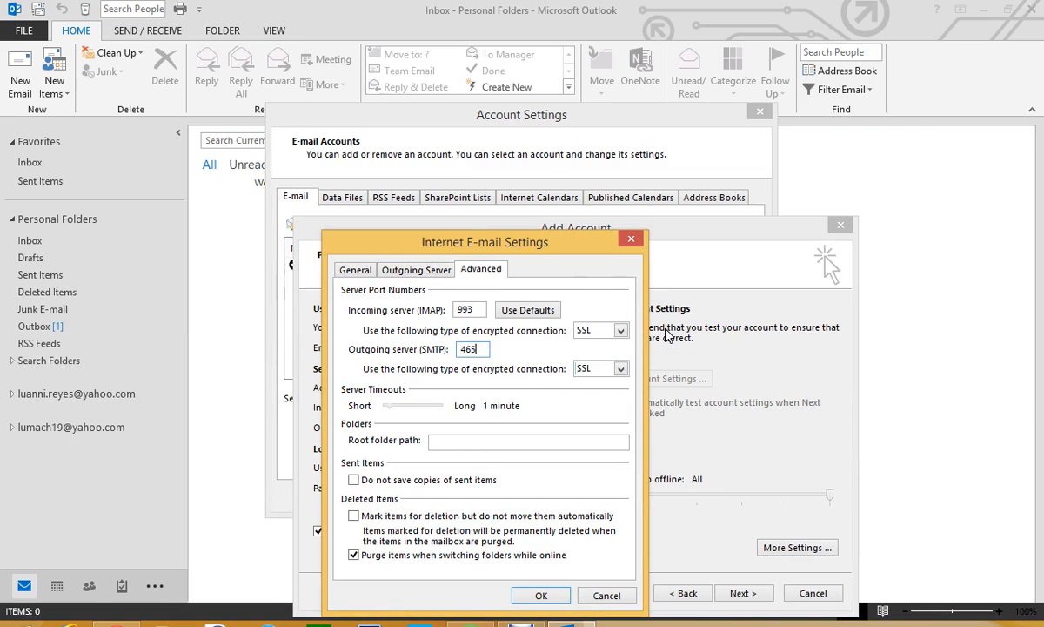
{"action": "left_click", "coordinate": [540, 595]}
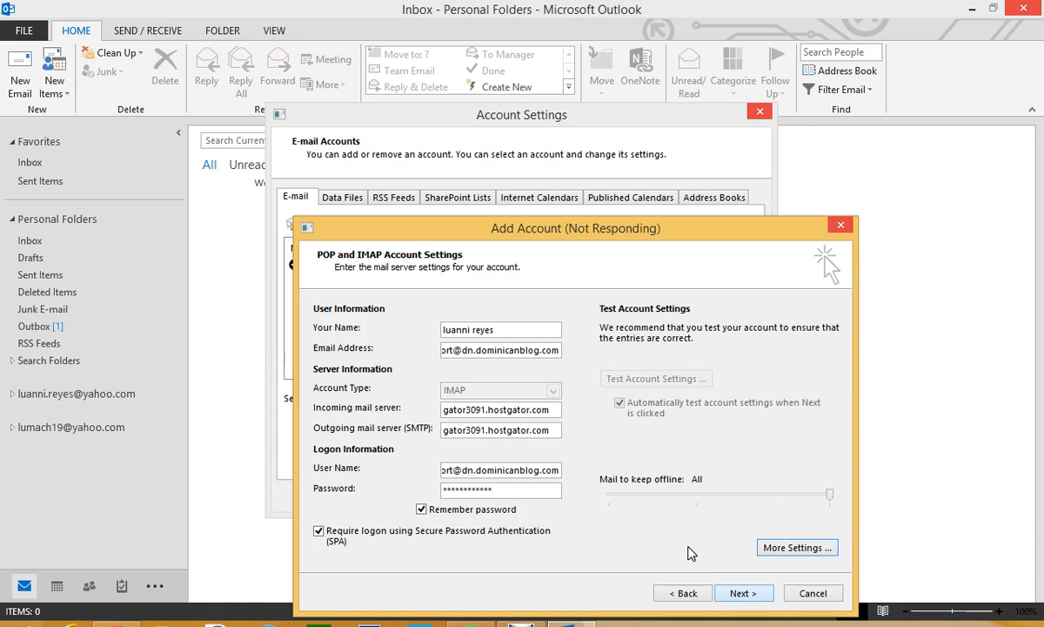
{"action": "left_click", "coordinate": [743, 593]}
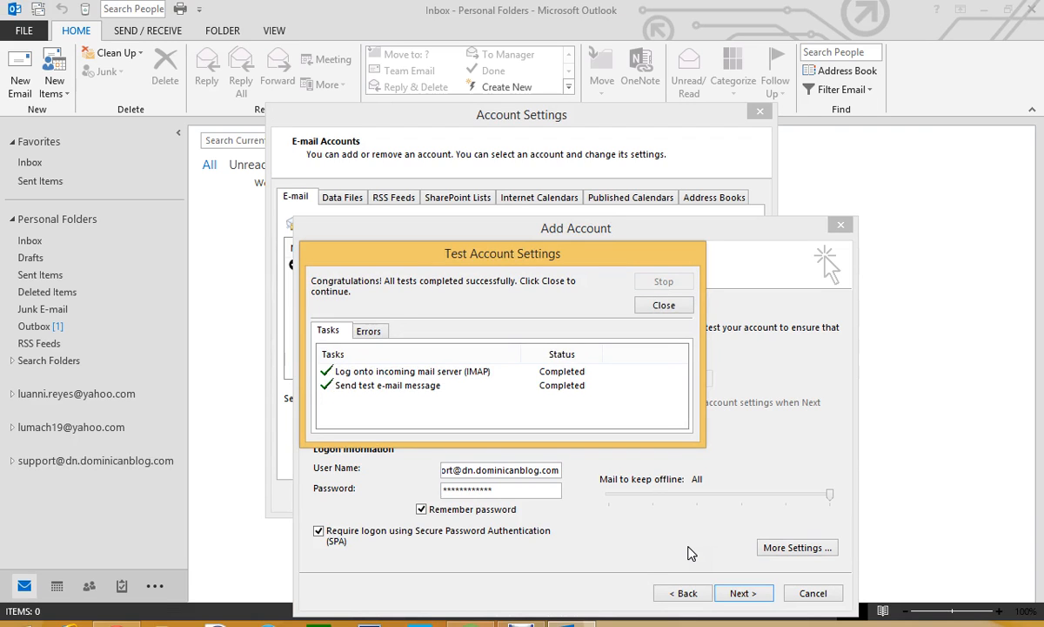
{"action": "left_click", "coordinate": [663, 304]}
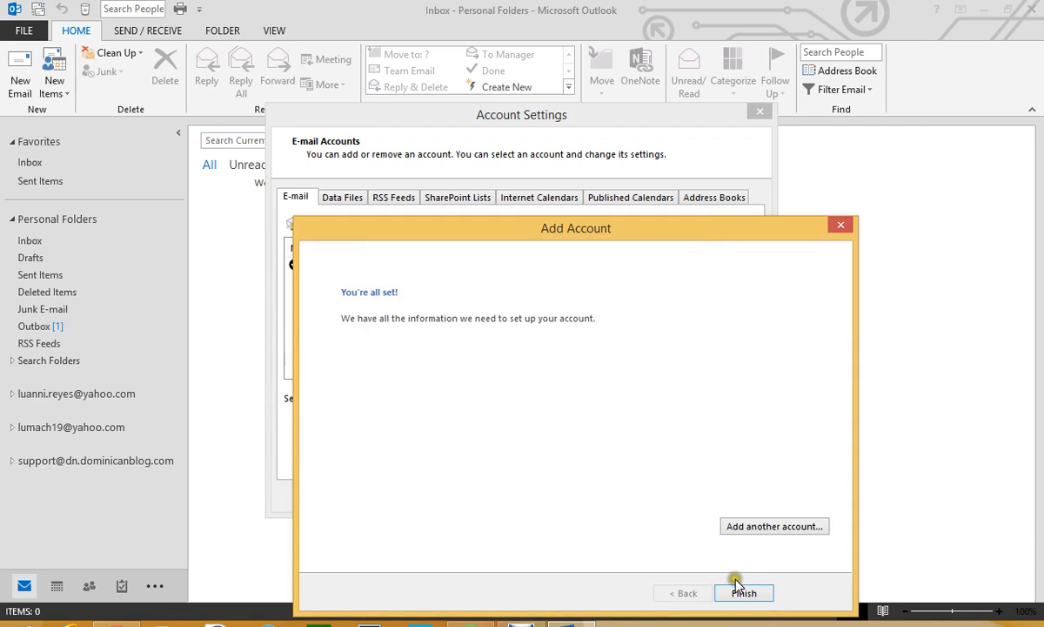
{"action": "left_click", "coordinate": [744, 593]}
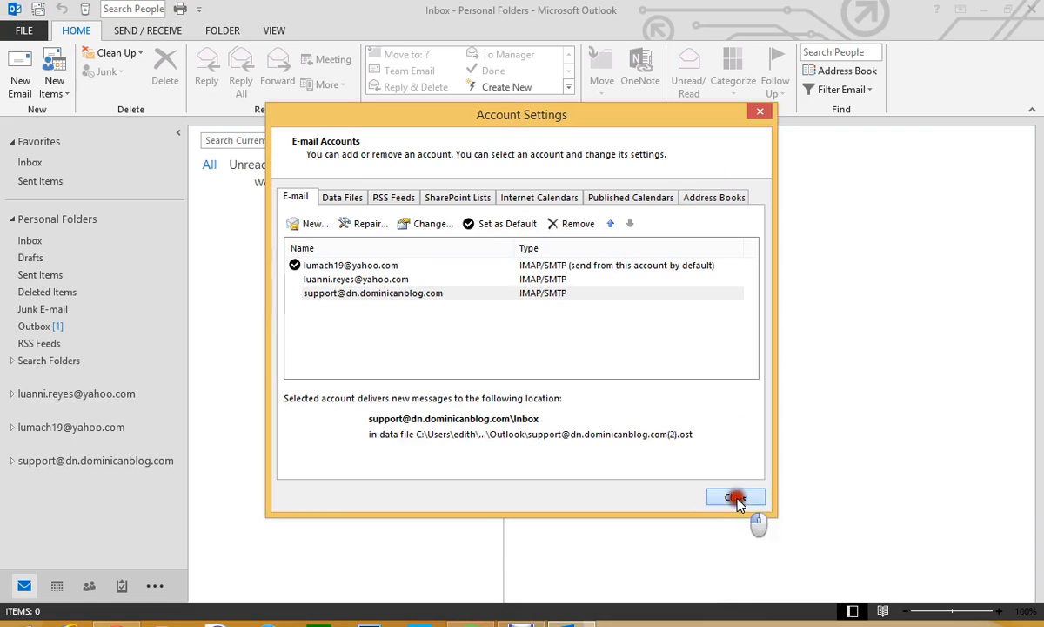
{"action": "left_click", "coordinate": [735, 496]}
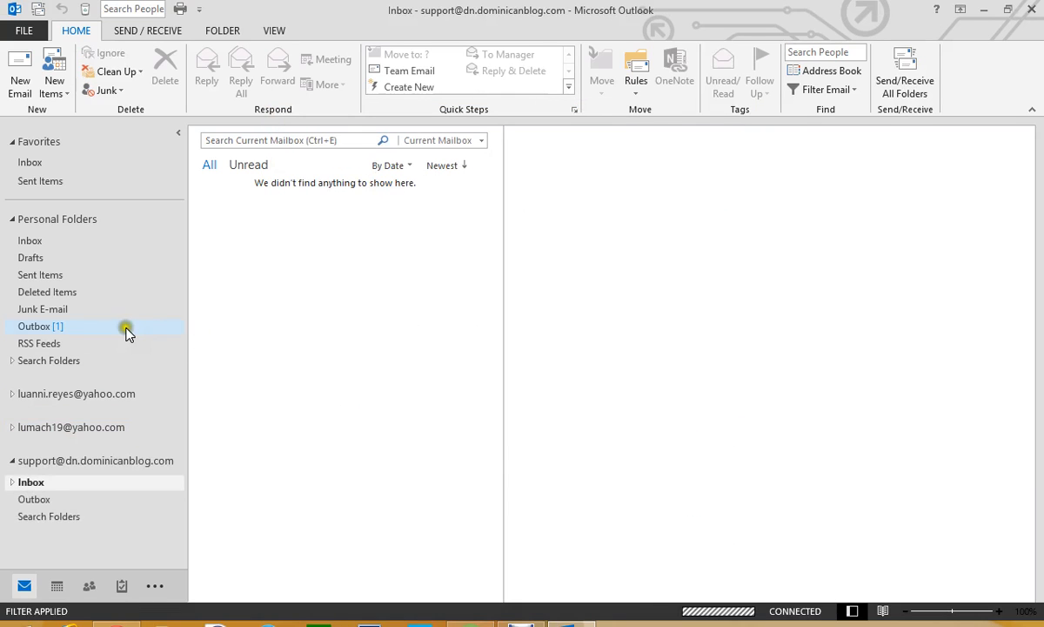
Step: Run Send/Receive All Folders to sync all three accounts
{"action": "left_click", "coordinate": [905, 70]}
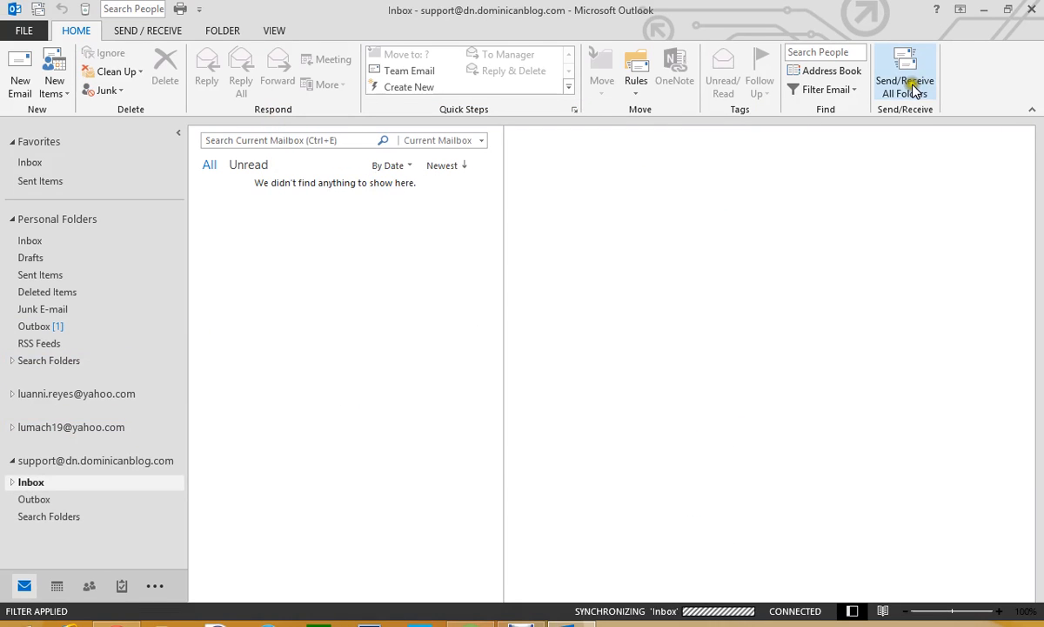
{"action": "left_click", "coordinate": [905, 74]}
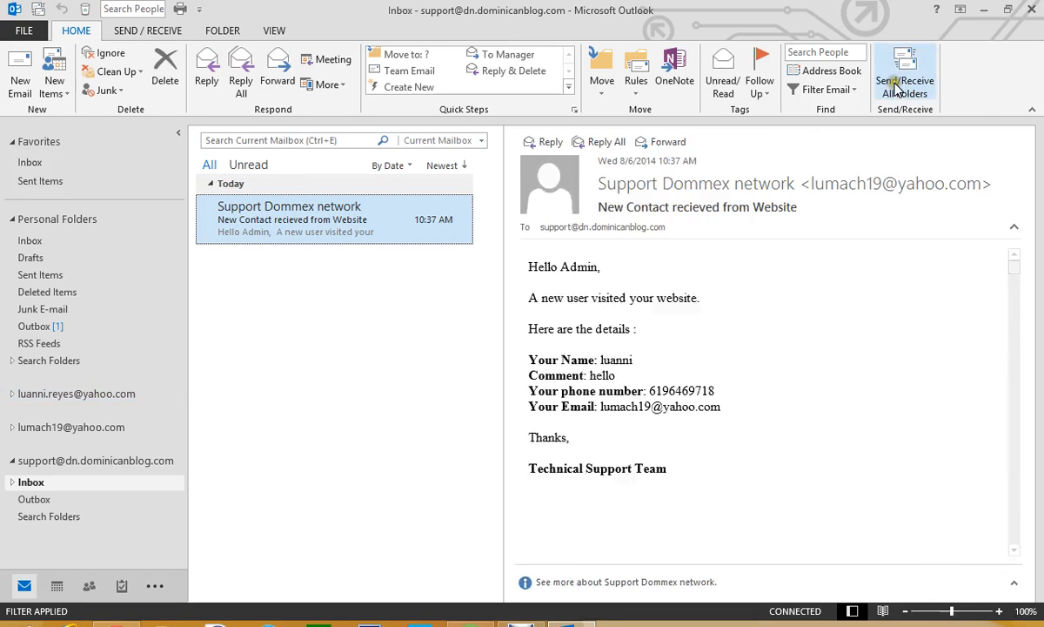
{"action": "left_click", "coordinate": [904, 69]}
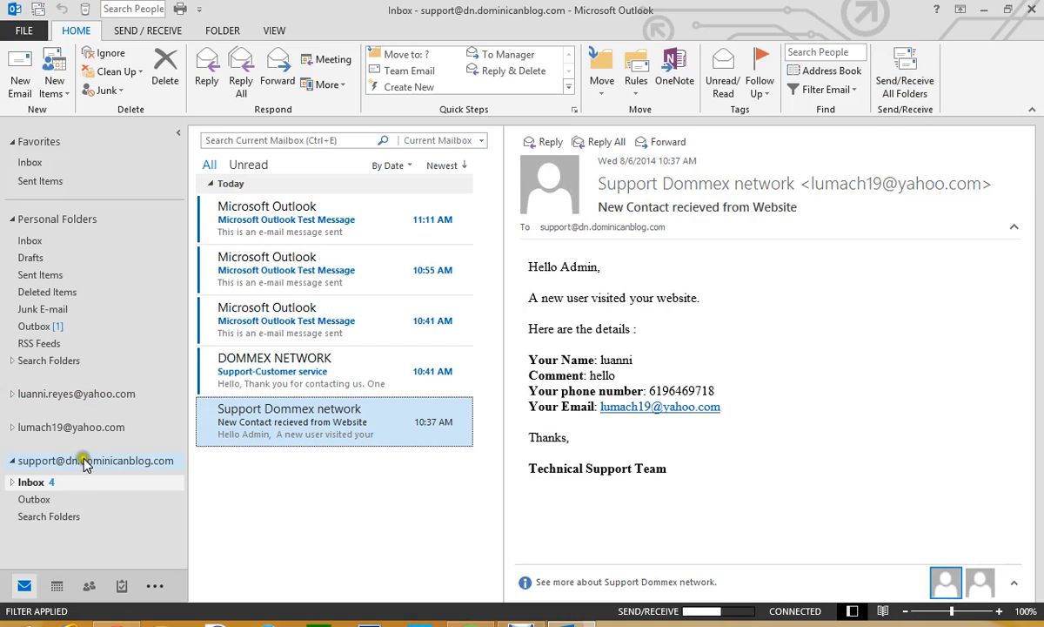
Step: Expand the first Yahoo account and scroll the folder pane to check each Inbox
{"action": "left_click", "coordinate": [11, 426]}
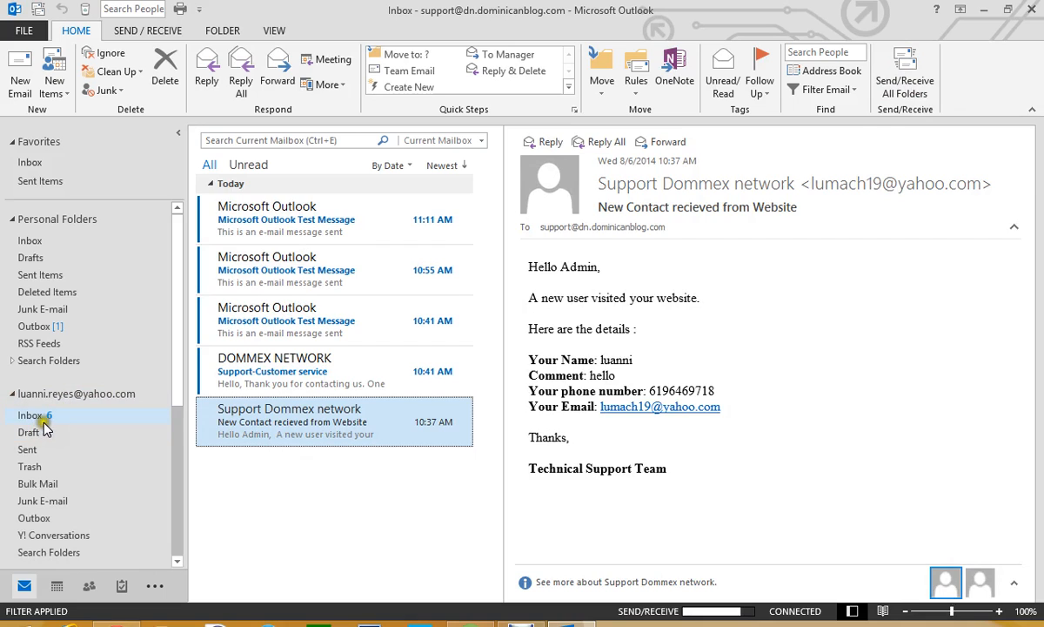
{"action": "scroll", "scroll_direction": "down", "scroll_amount": 3}
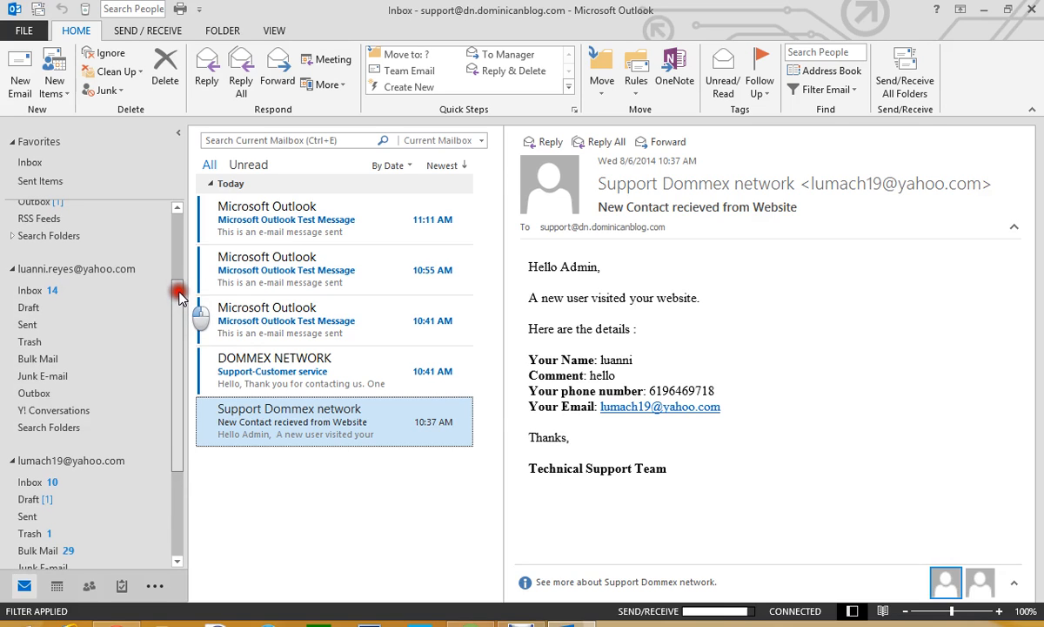
{"action": "scroll", "scroll_direction": "down", "scroll_amount": 3}
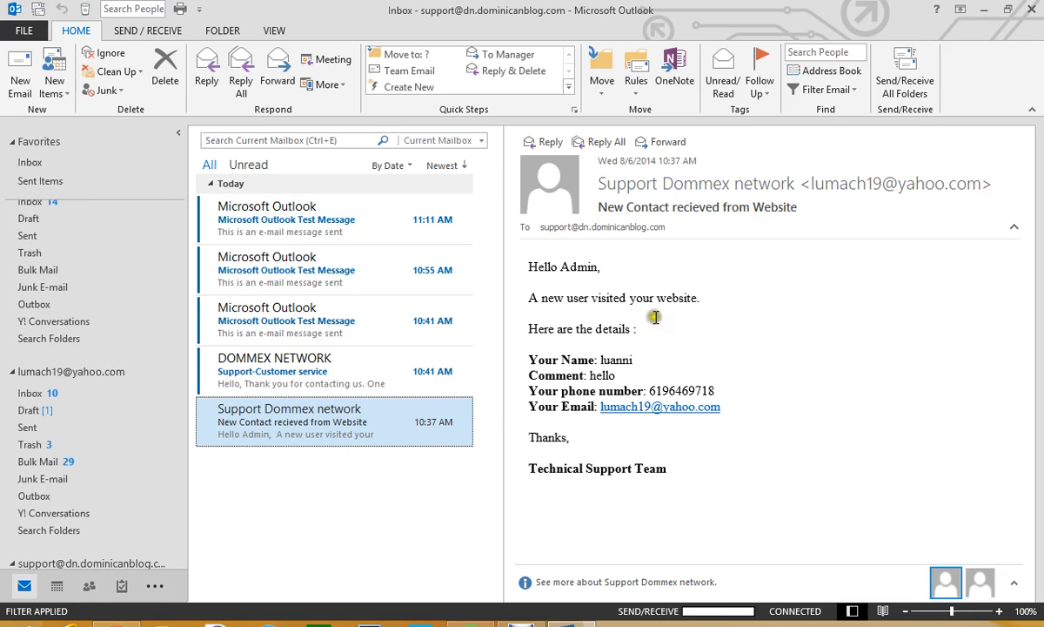
{"action": "scroll", "scroll_direction": "down", "scroll_amount": 3}
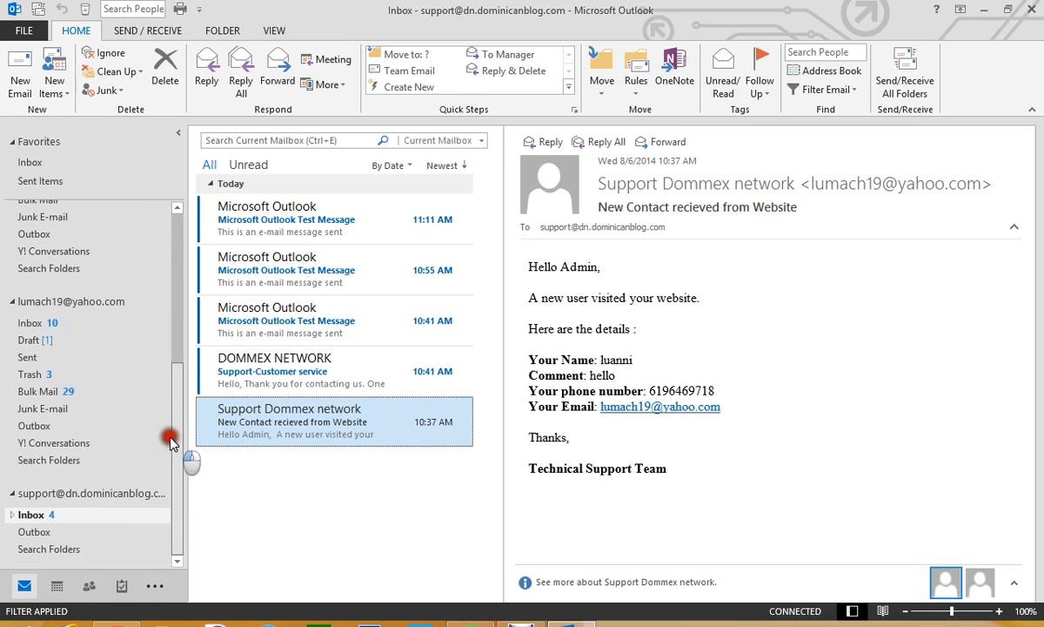
{"action": "scroll", "scroll_direction": "up", "scroll_amount": 3}
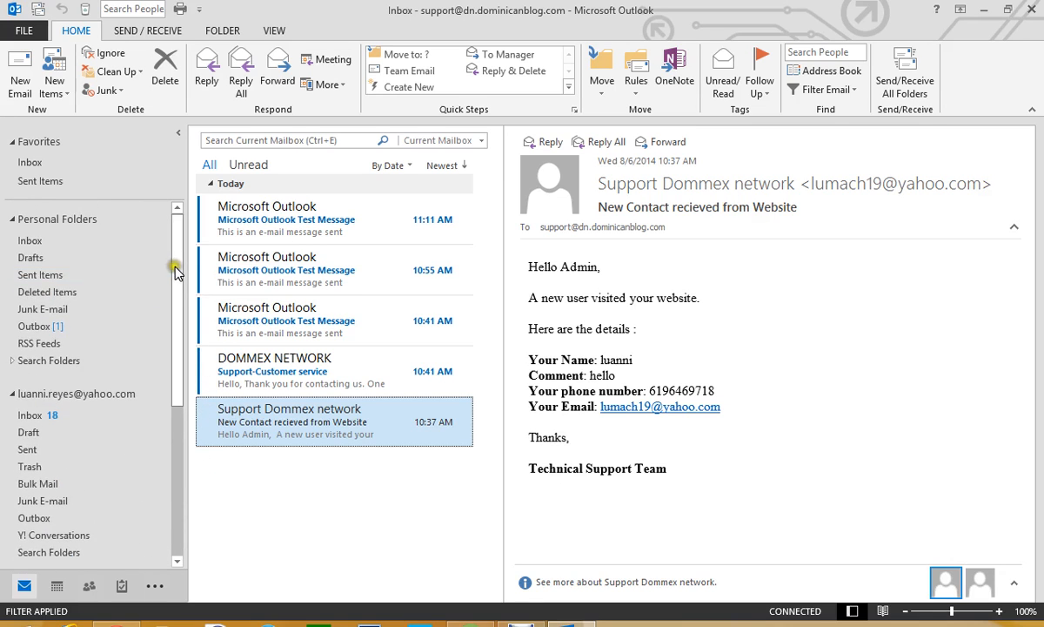
{"action": "scroll", "scroll_direction": "down", "scroll_amount": 3}
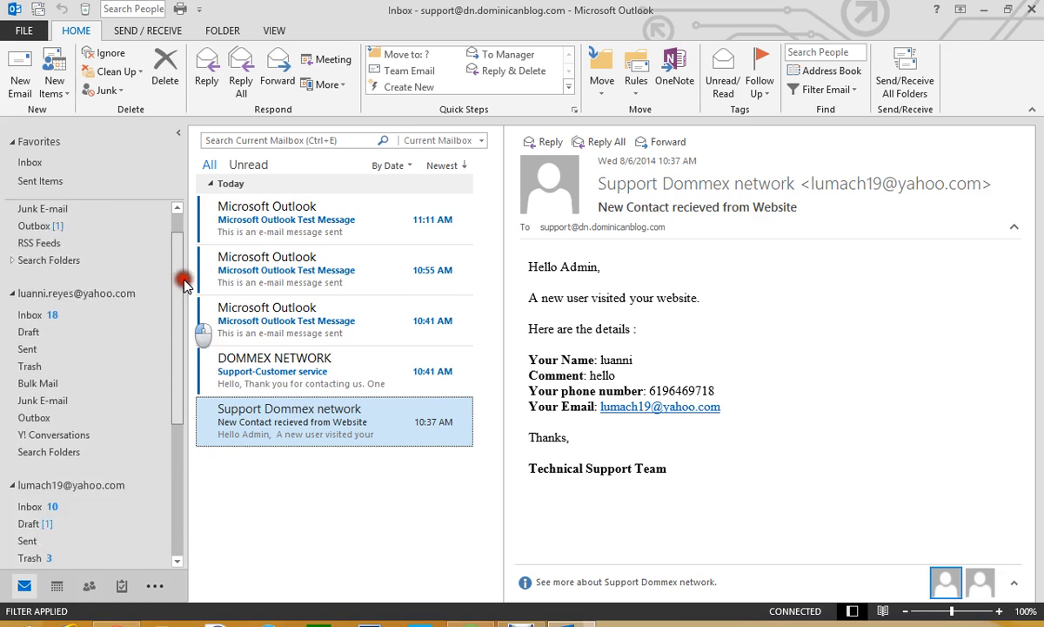
{"action": "scroll", "scroll_direction": "up", "scroll_amount": 3}
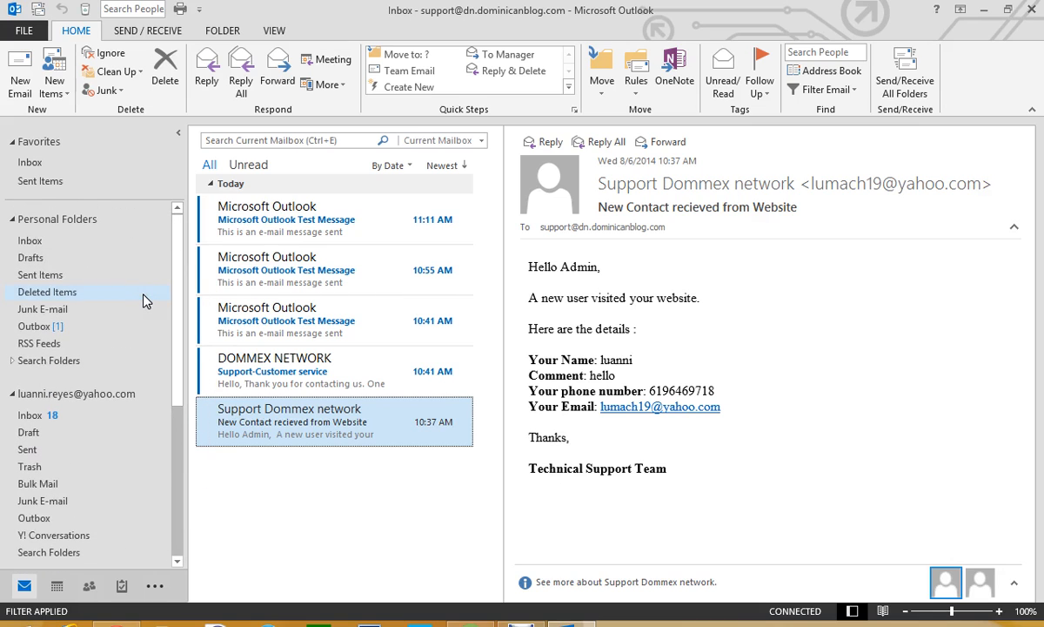